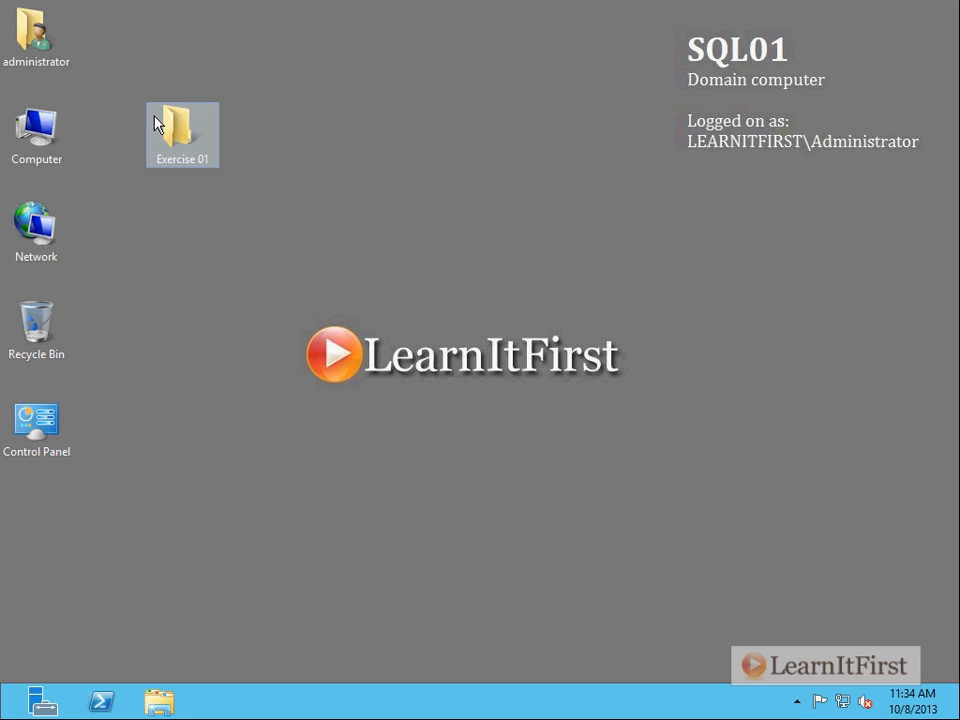
mouse_move(182, 136)
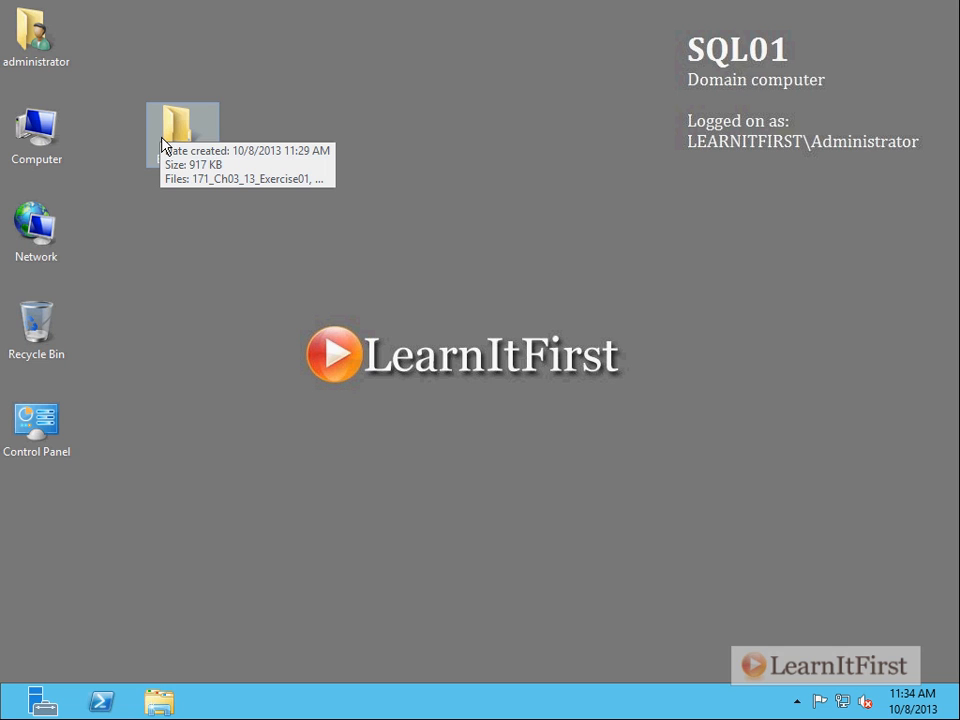
- Open the Exercise 01 folder from the desktop in Windows Explorer
double_click(182, 128)
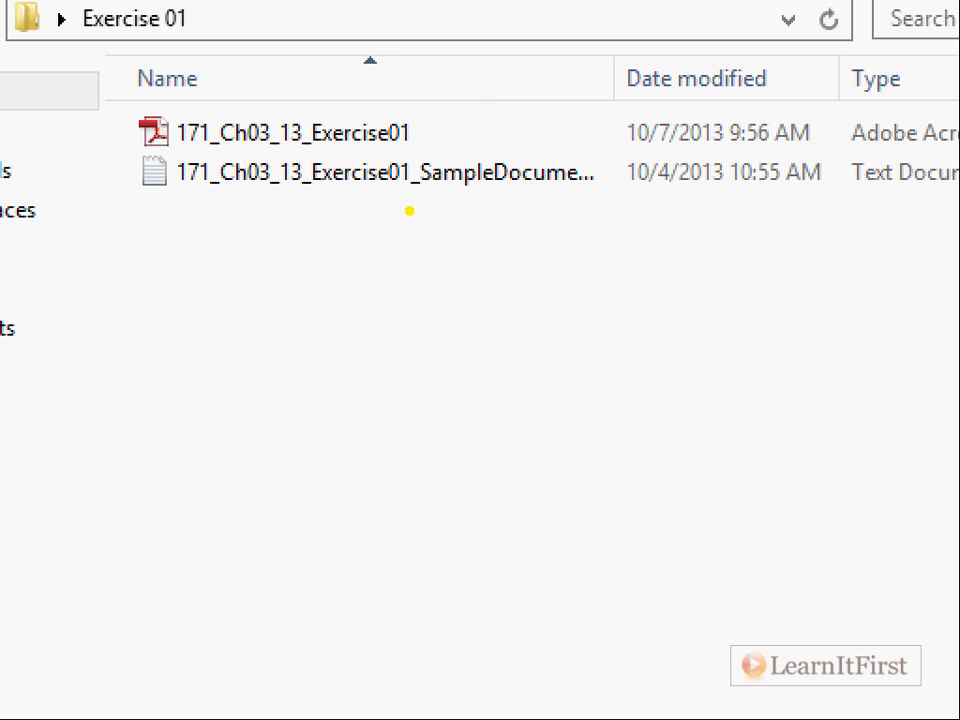
mouse_move(400, 216)
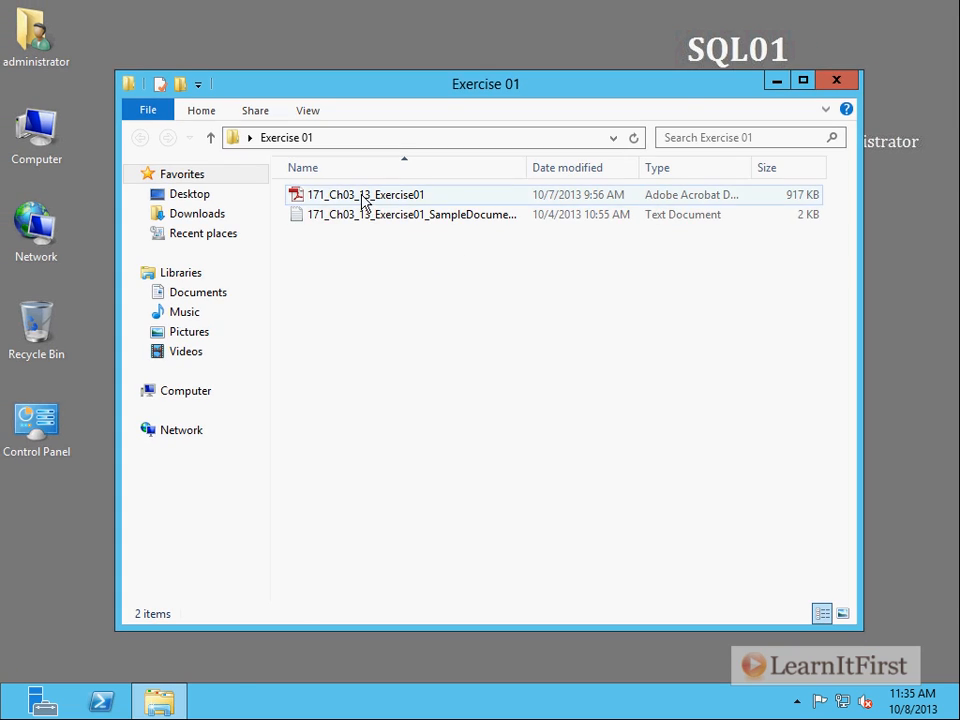
- Open 171_Ch03_13_Exercise01.pdf and read page 1 down to the prerequisites and attached files list
double_click(364, 194)
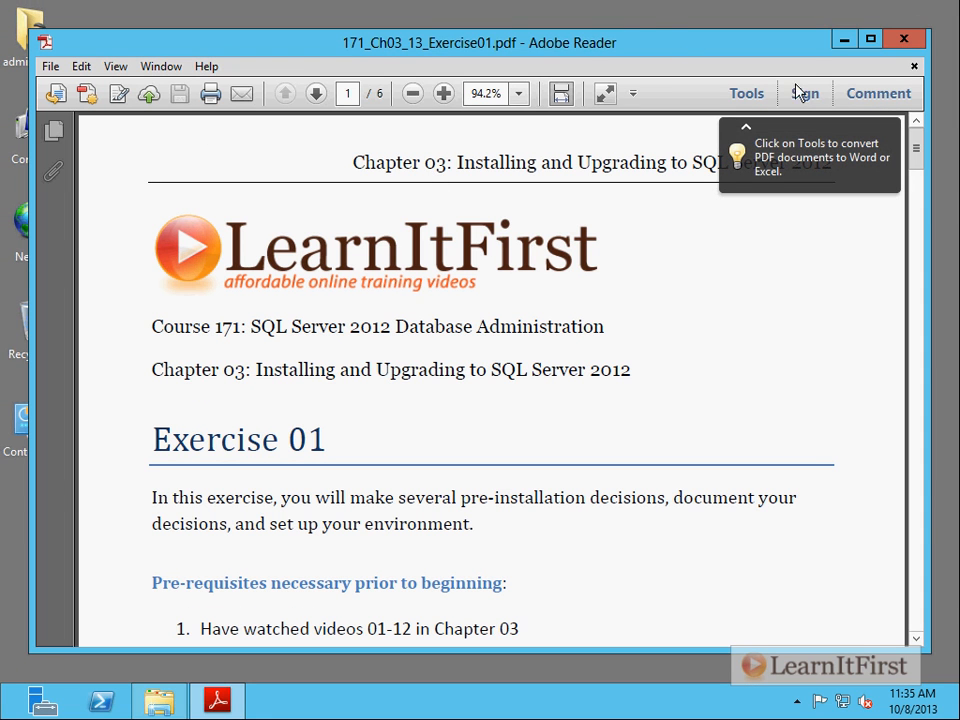
mouse_move(878, 72)
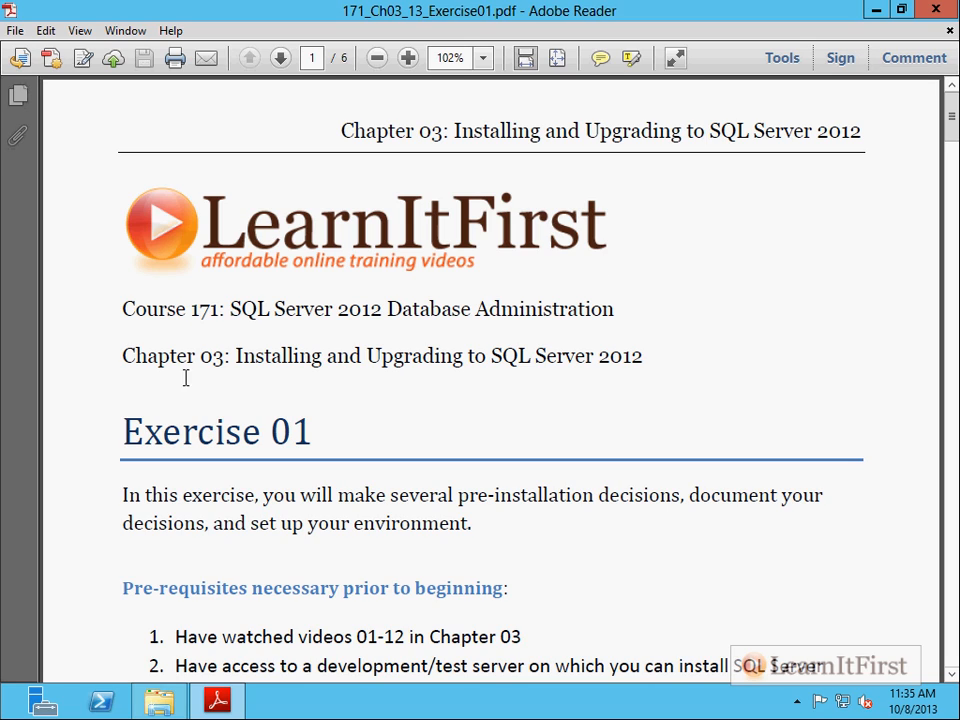
mouse_move(308, 350)
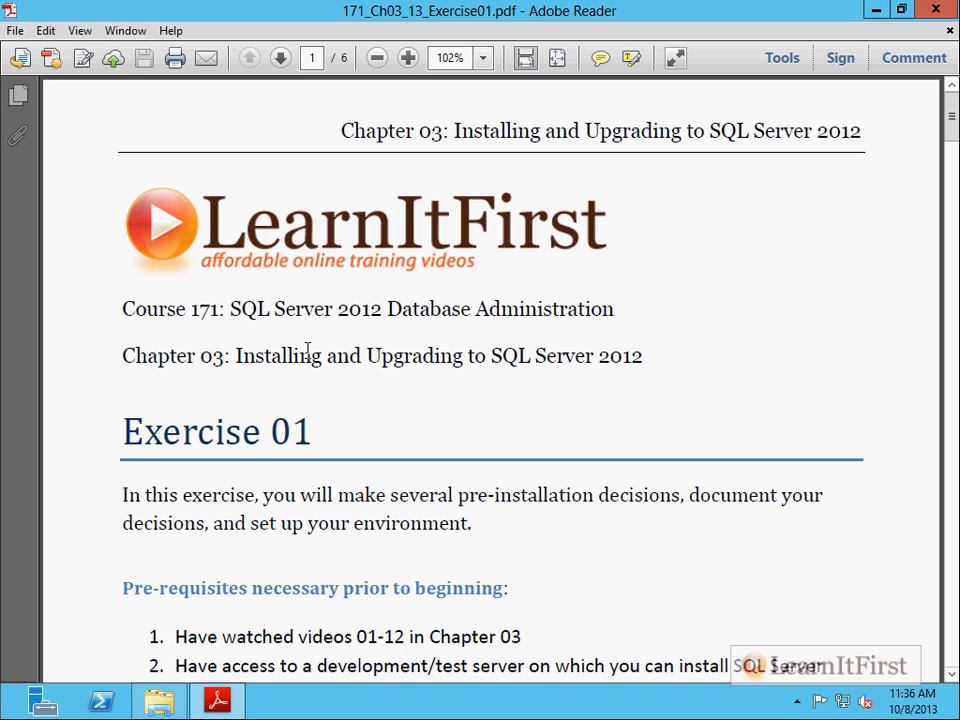
scroll("down", 3)
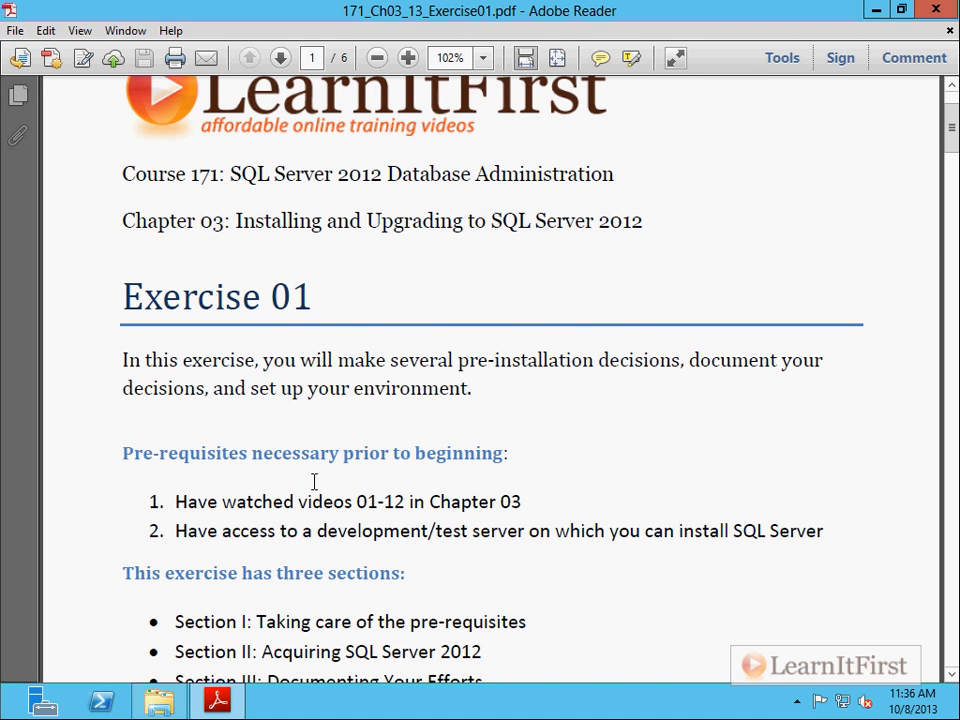
left_click_drag(390, 360, 680, 360)
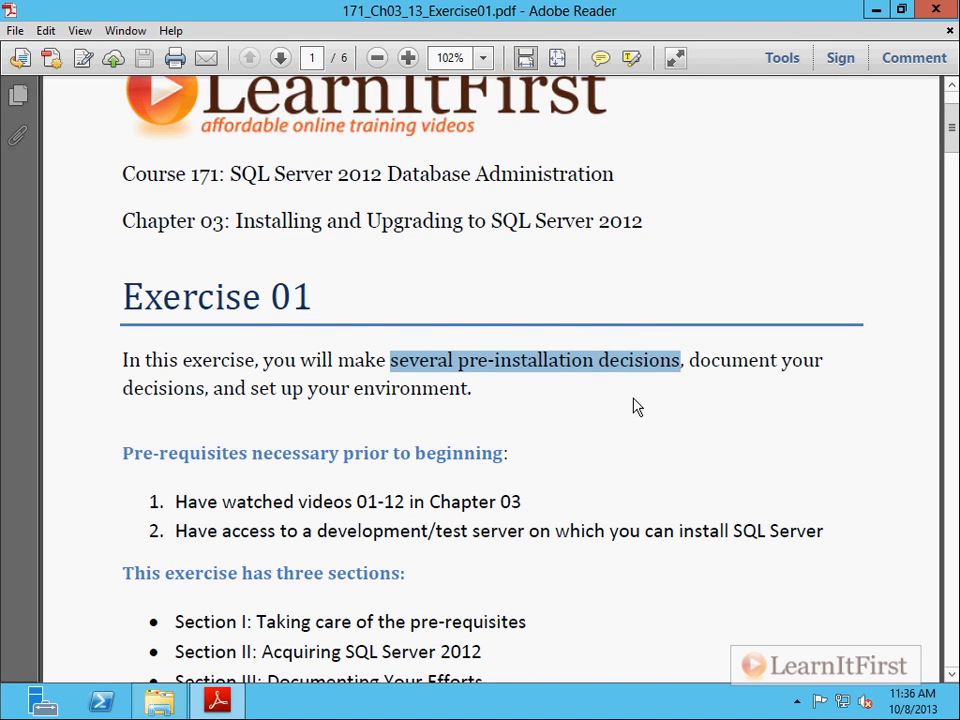
left_click(424, 376)
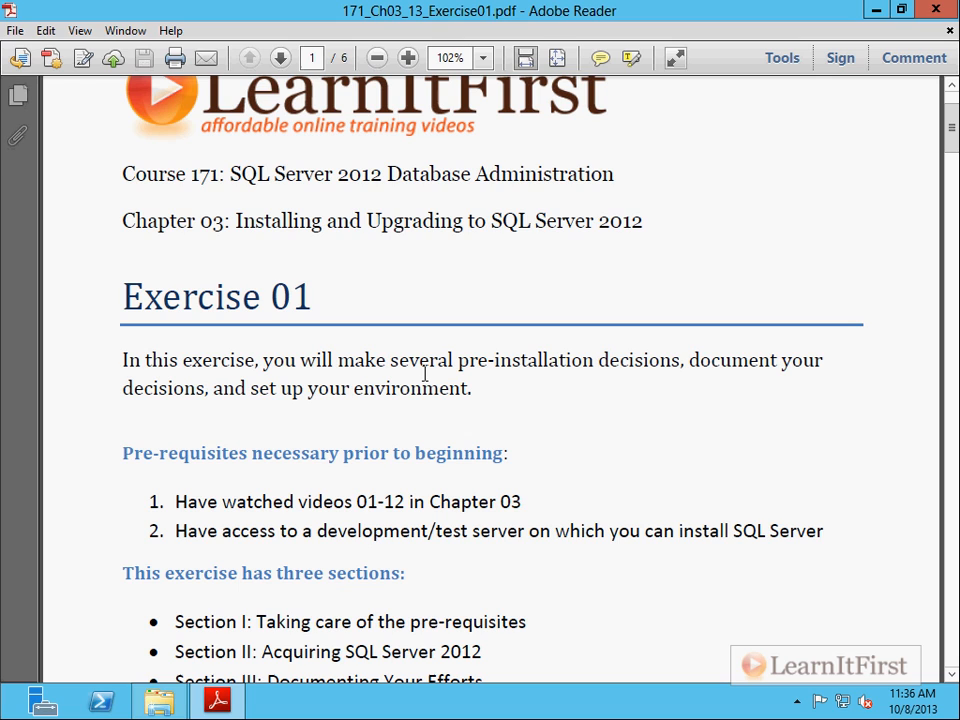
scroll("down", 3)
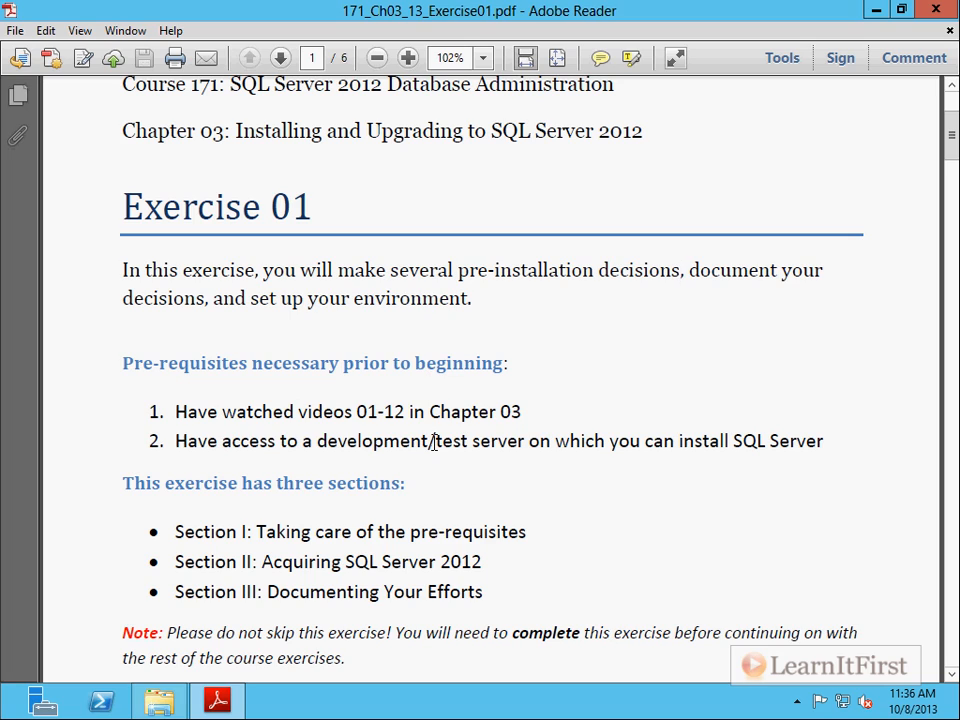
left_click(680, 270)
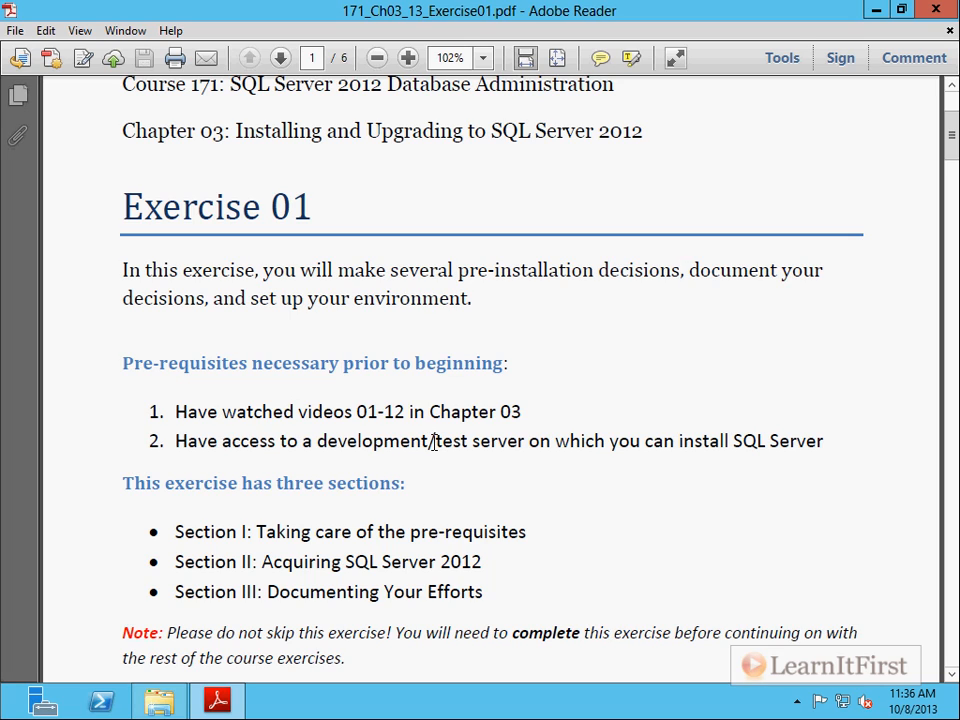
mouse_move(448, 480)
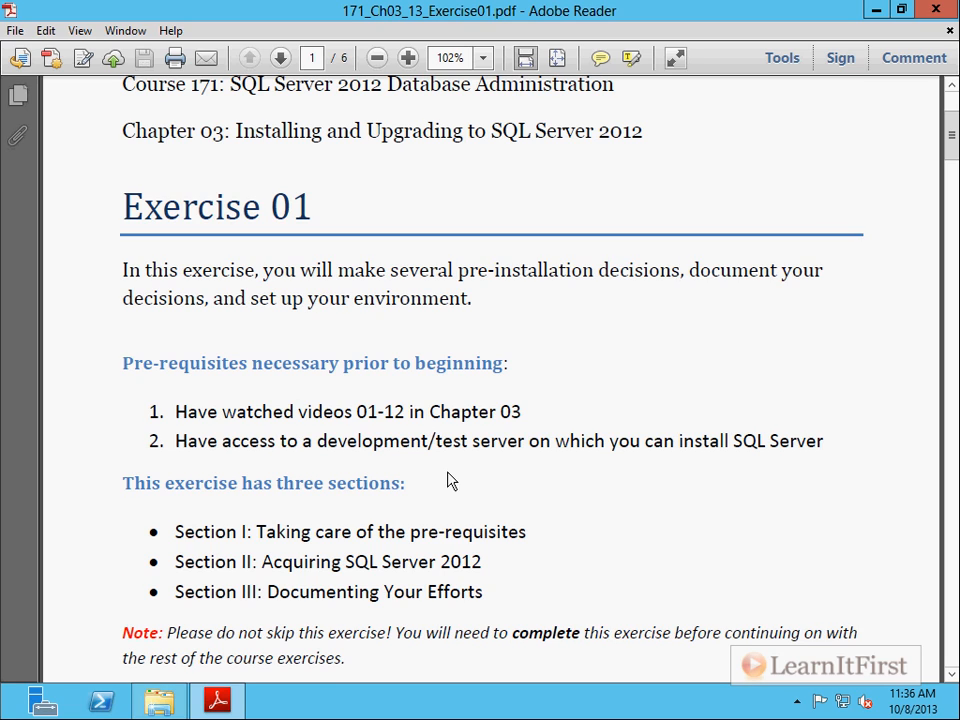
scroll("down", 3)
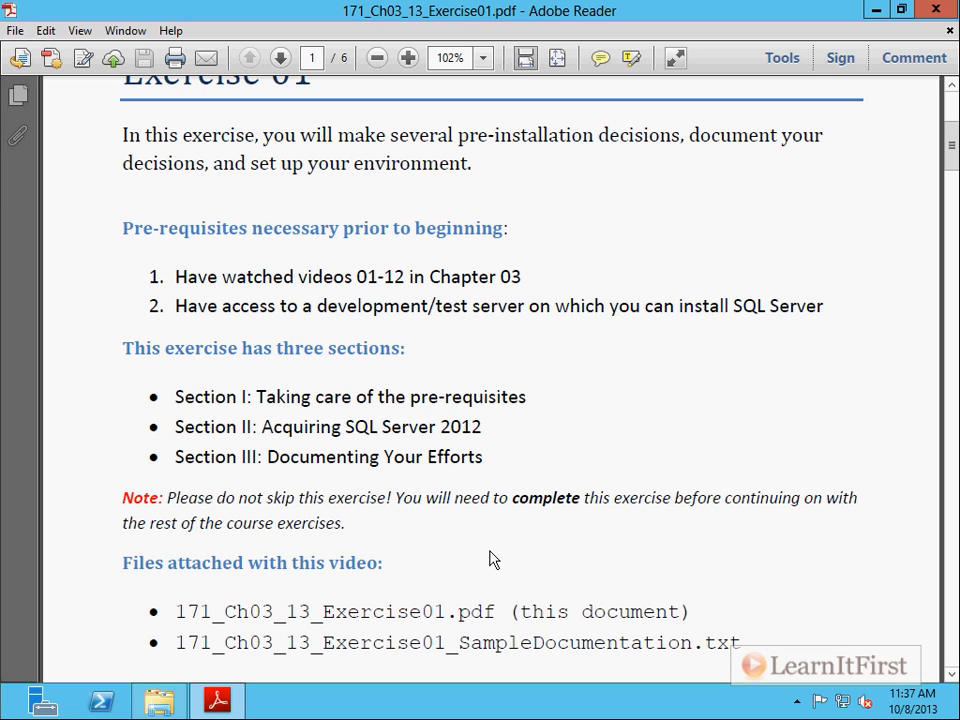
mouse_move(482, 554)
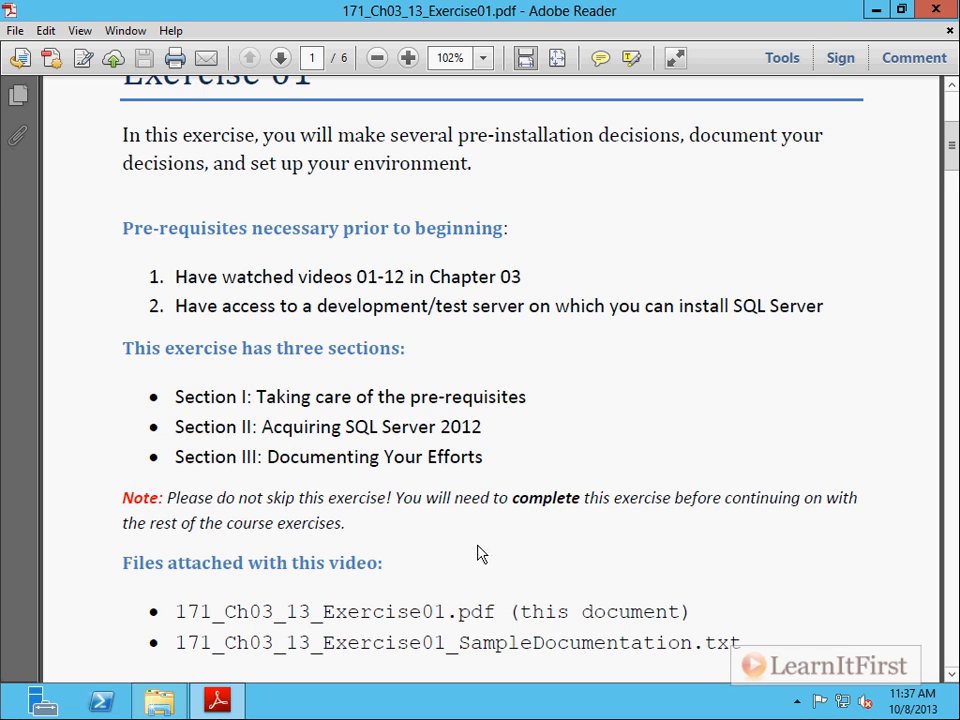
scroll("down", 3)
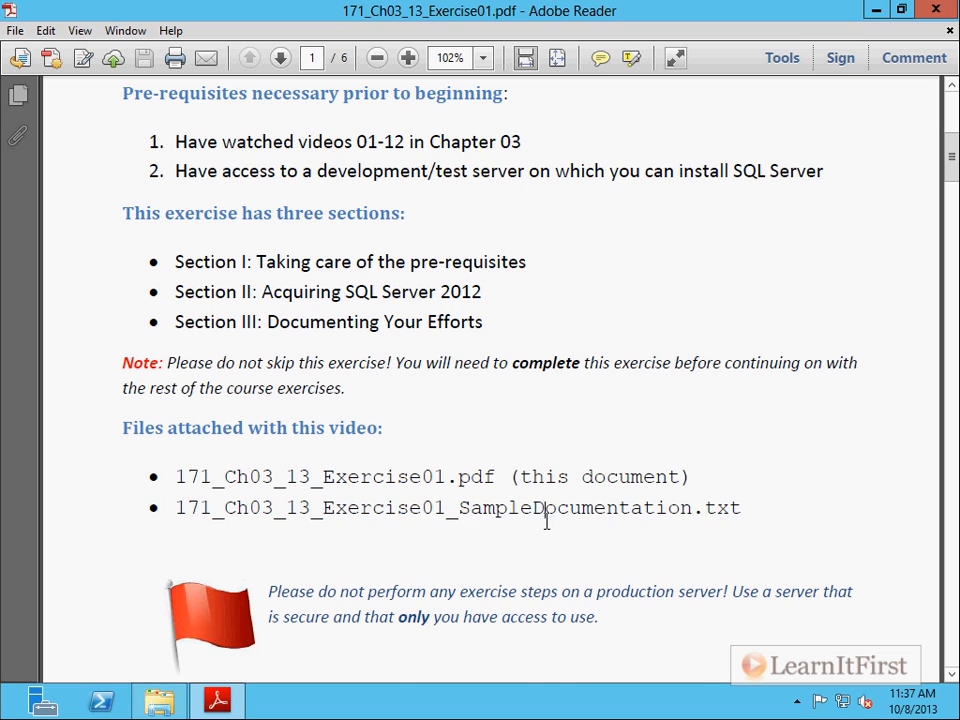
scroll("down", 3)
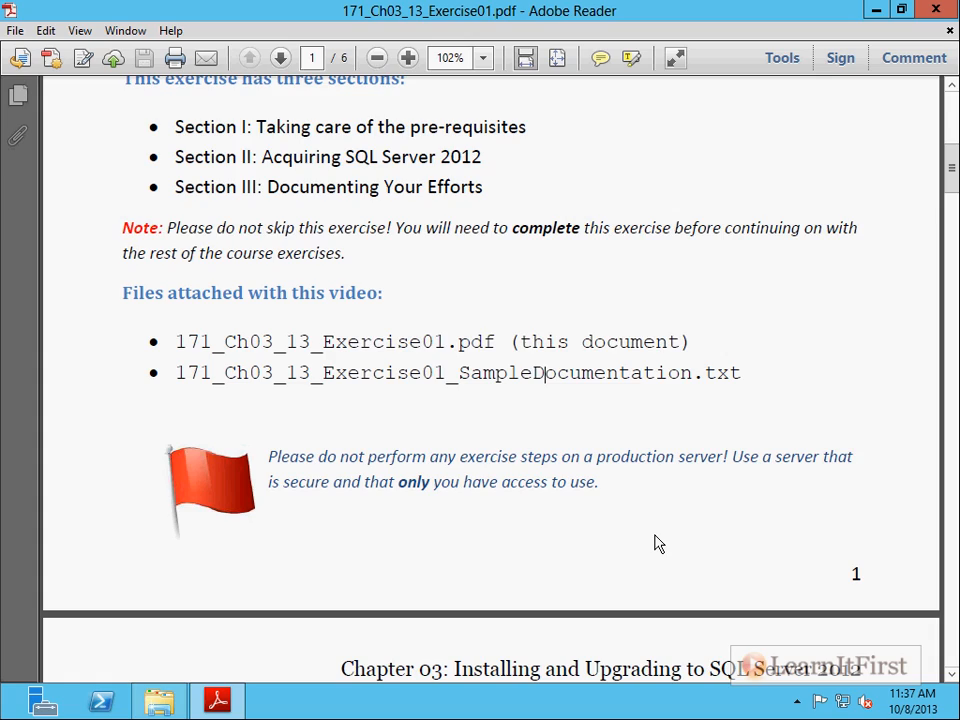
scroll("down", 3)
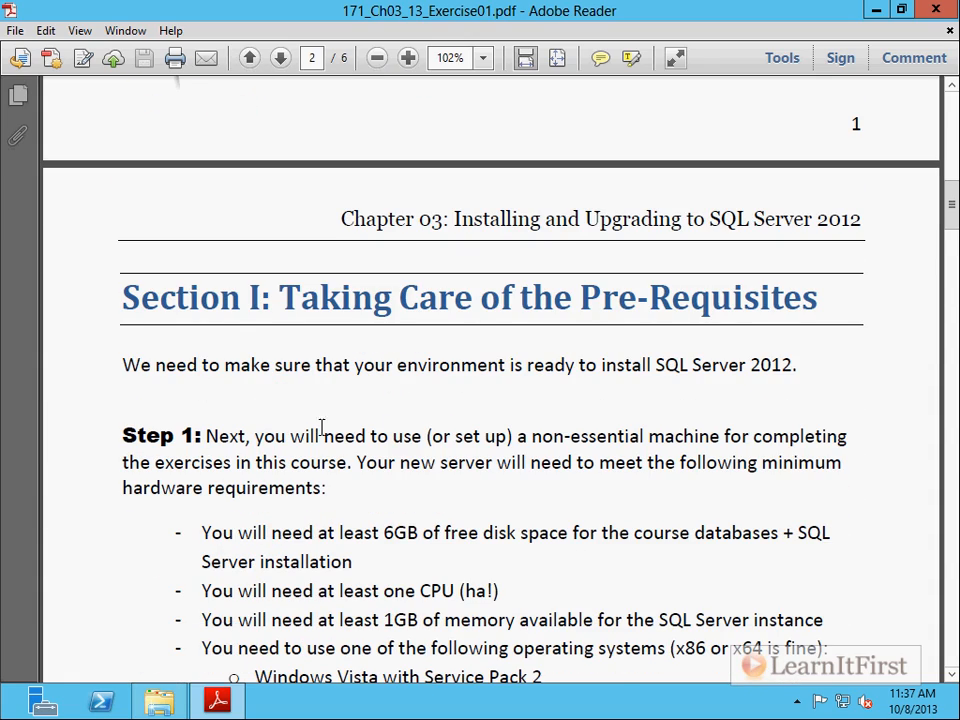
scroll("down", 3)
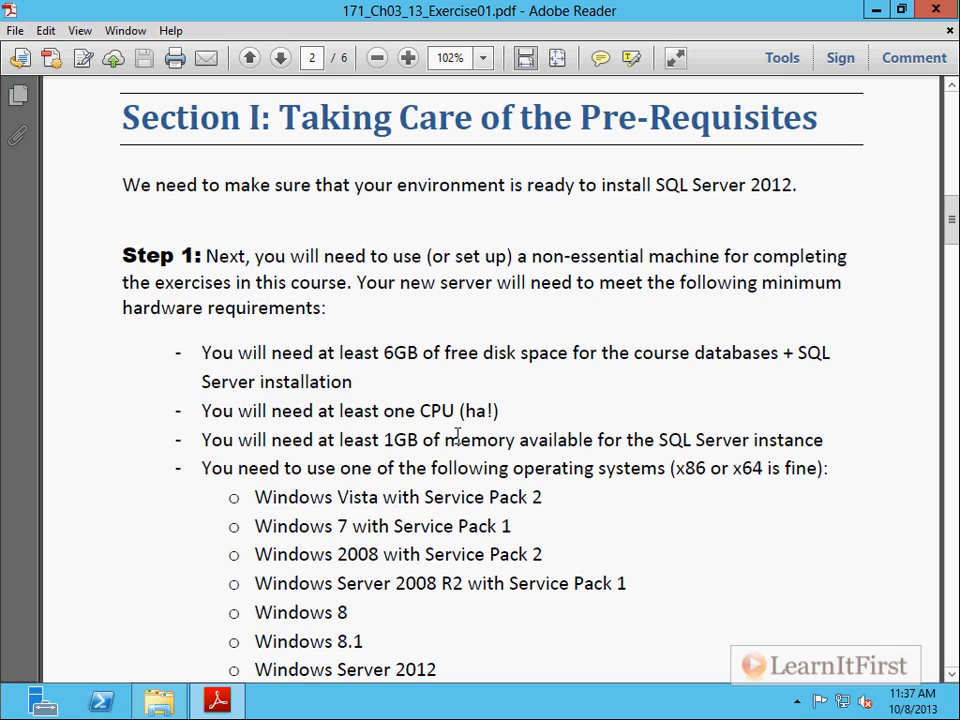
scroll("down", 3)
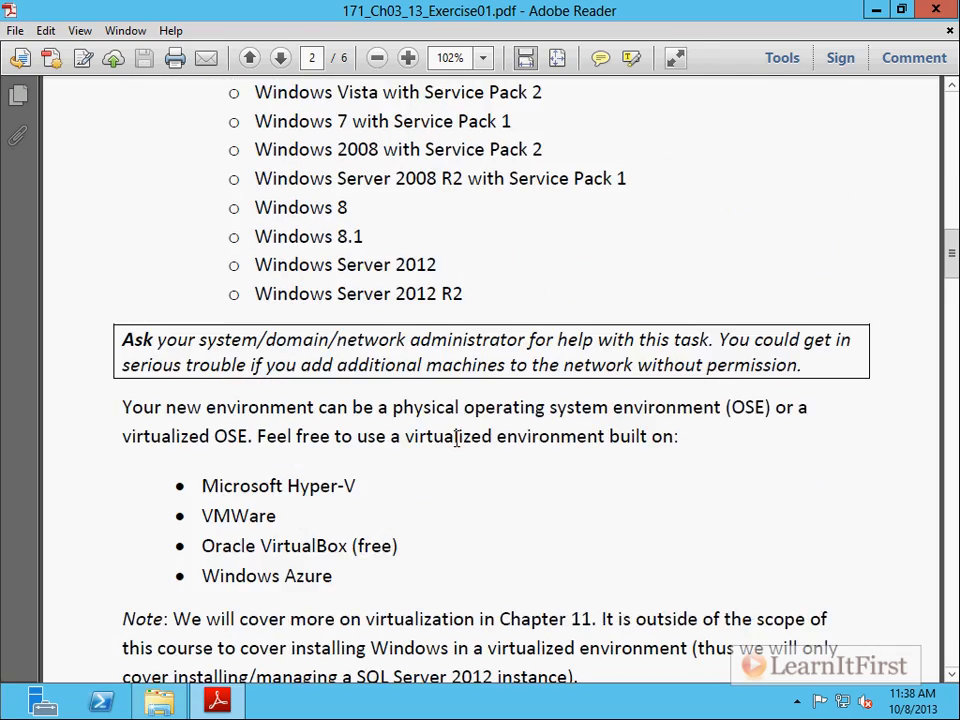
scroll("down", 3)
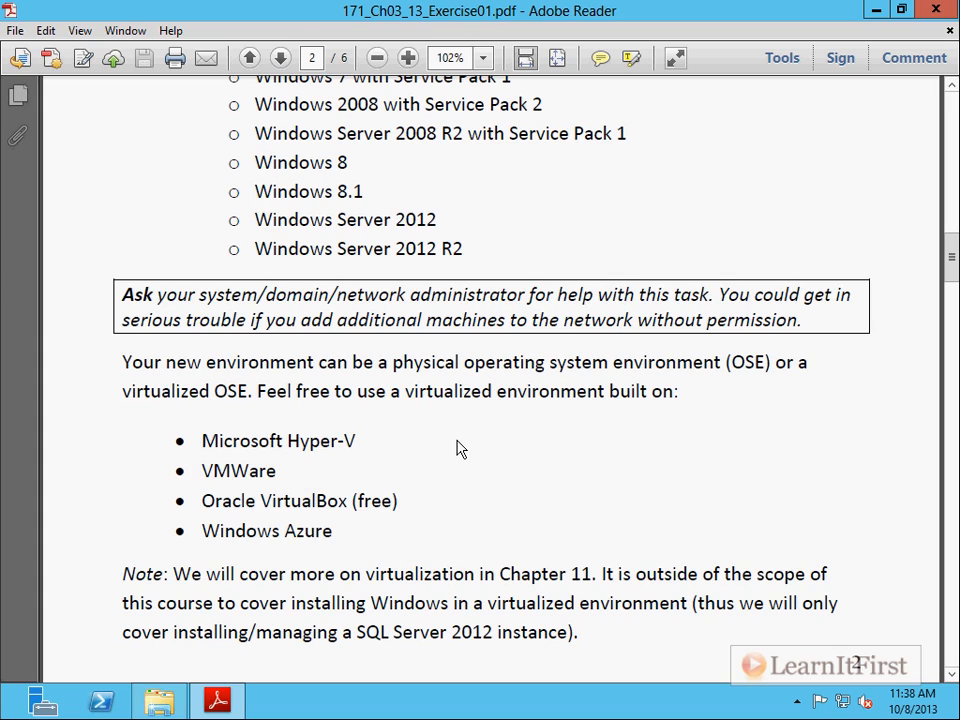
scroll("down", 3)
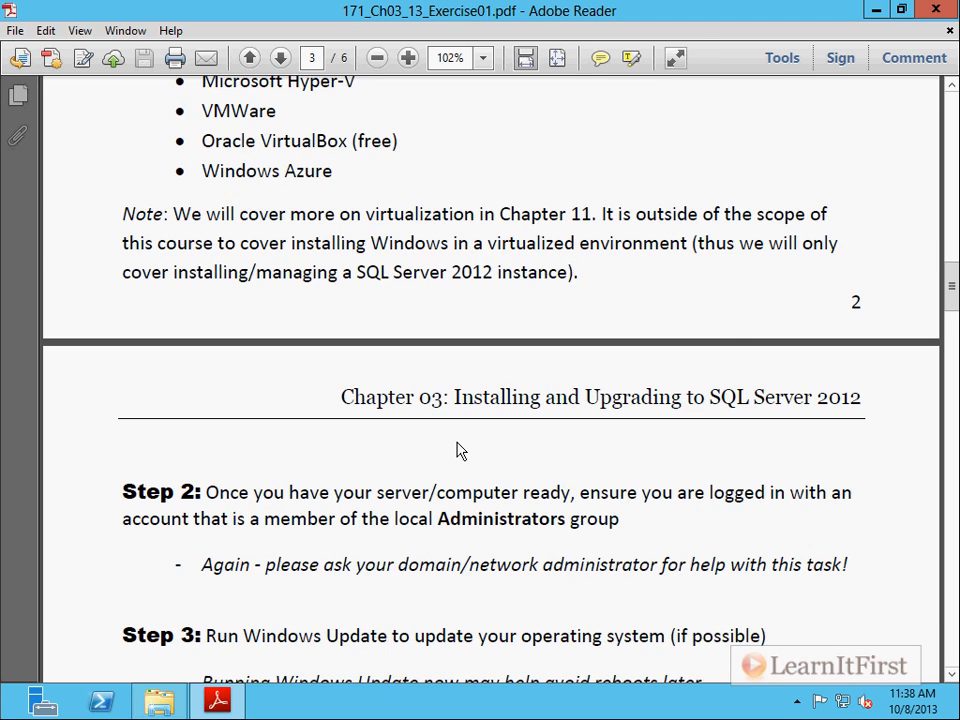
scroll("down", 3)
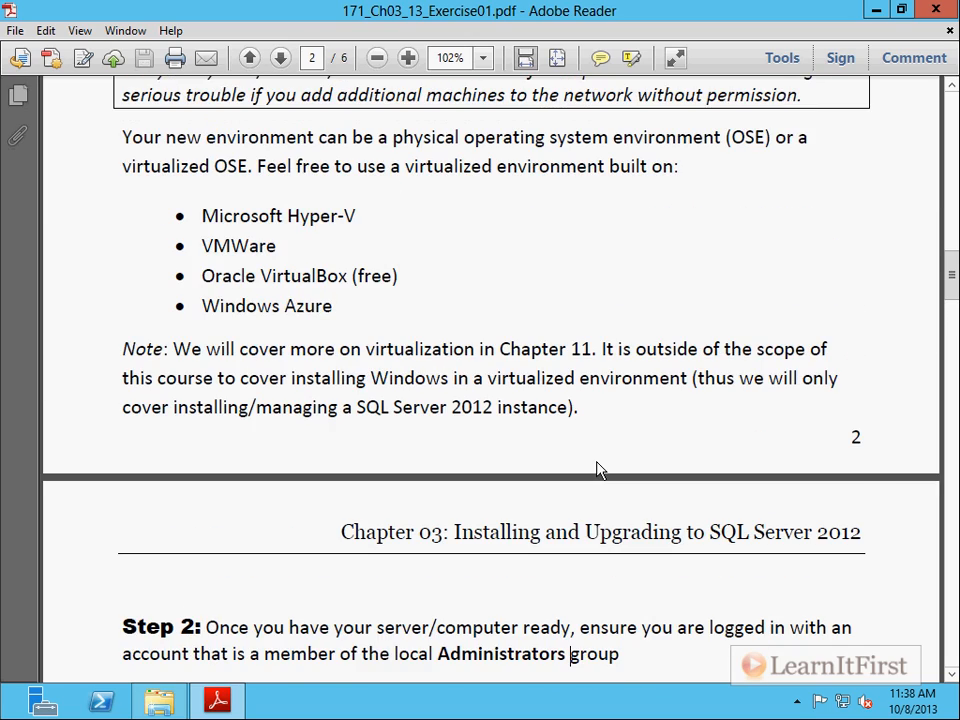
scroll("up", 3)
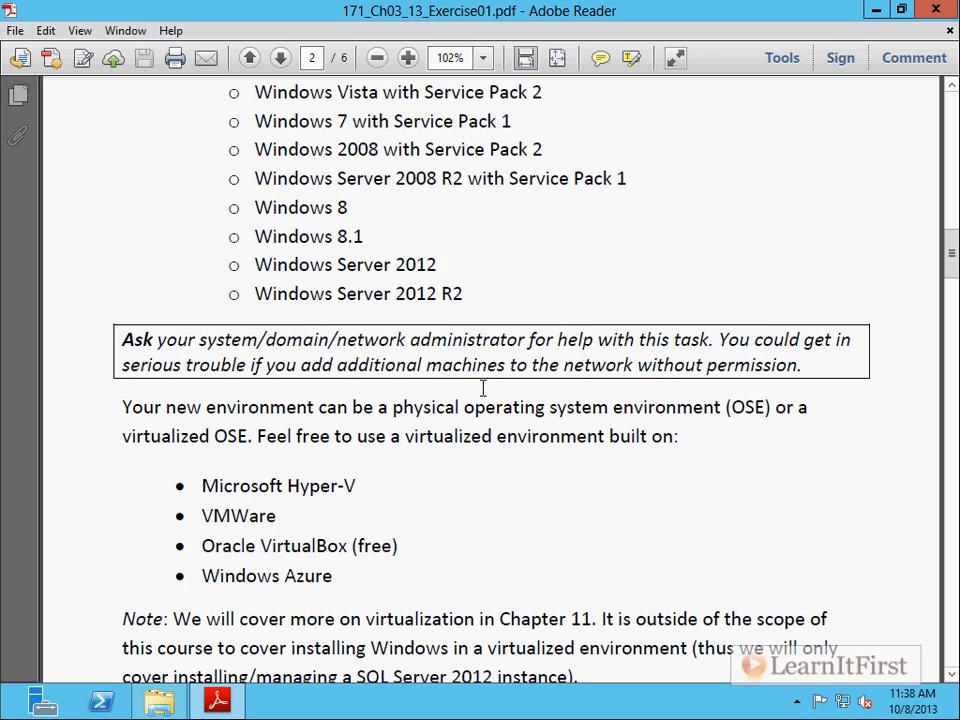
scroll("up", 3)
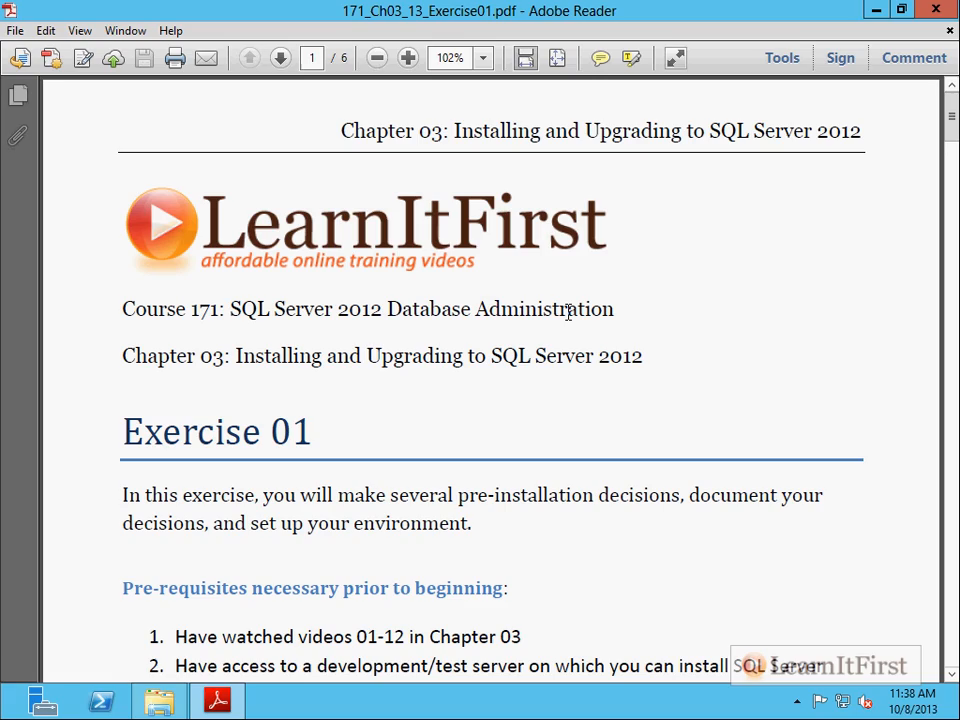
scroll("down", 3)
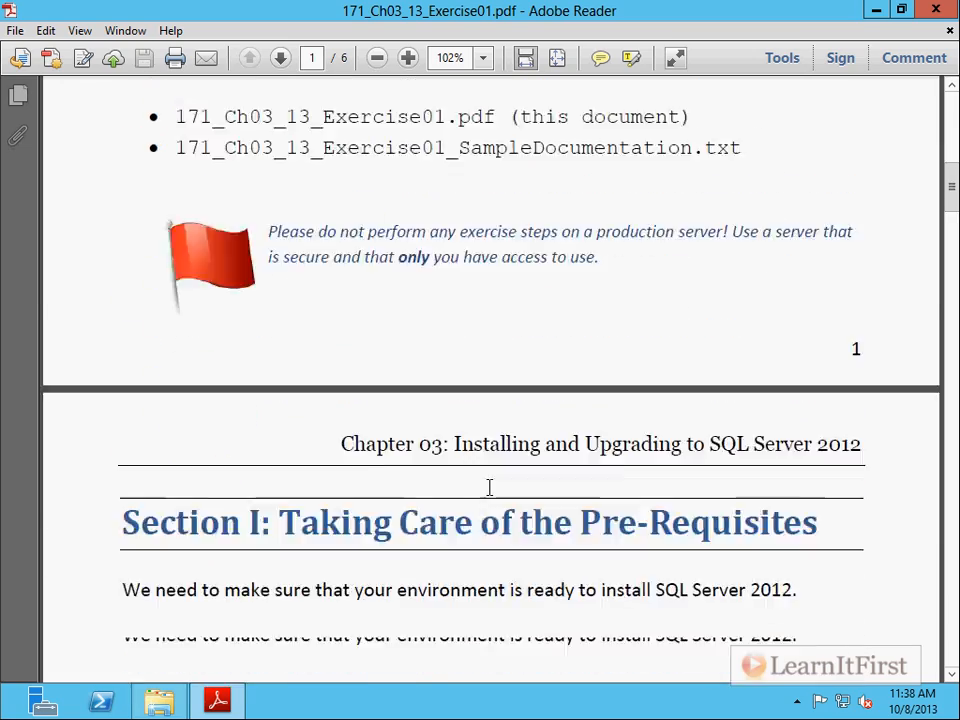
scroll("down", 3)
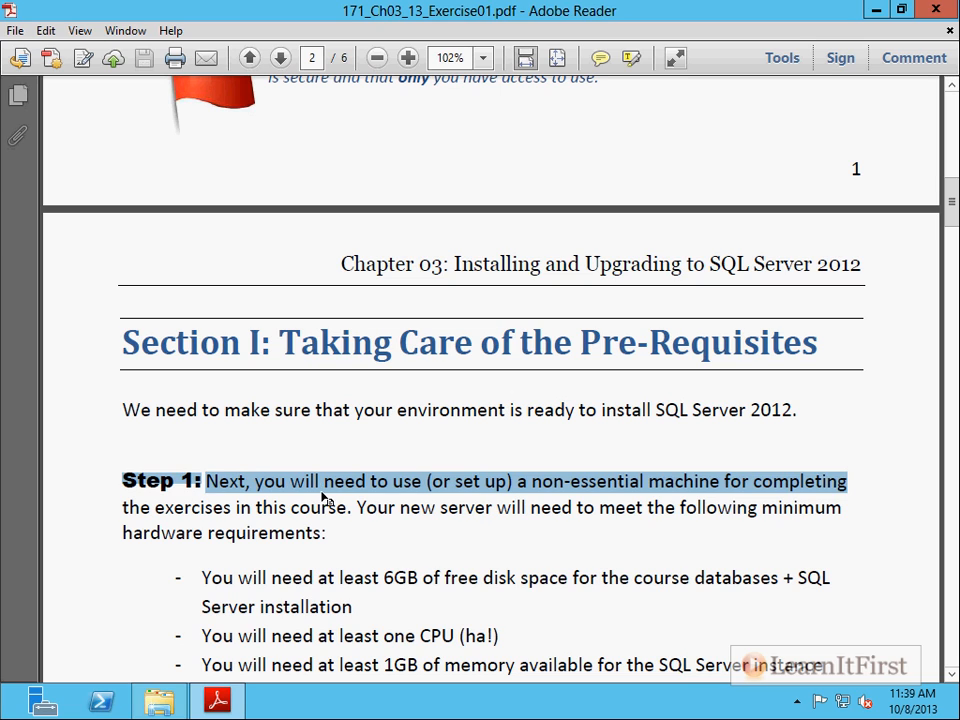
scroll("down", 3)
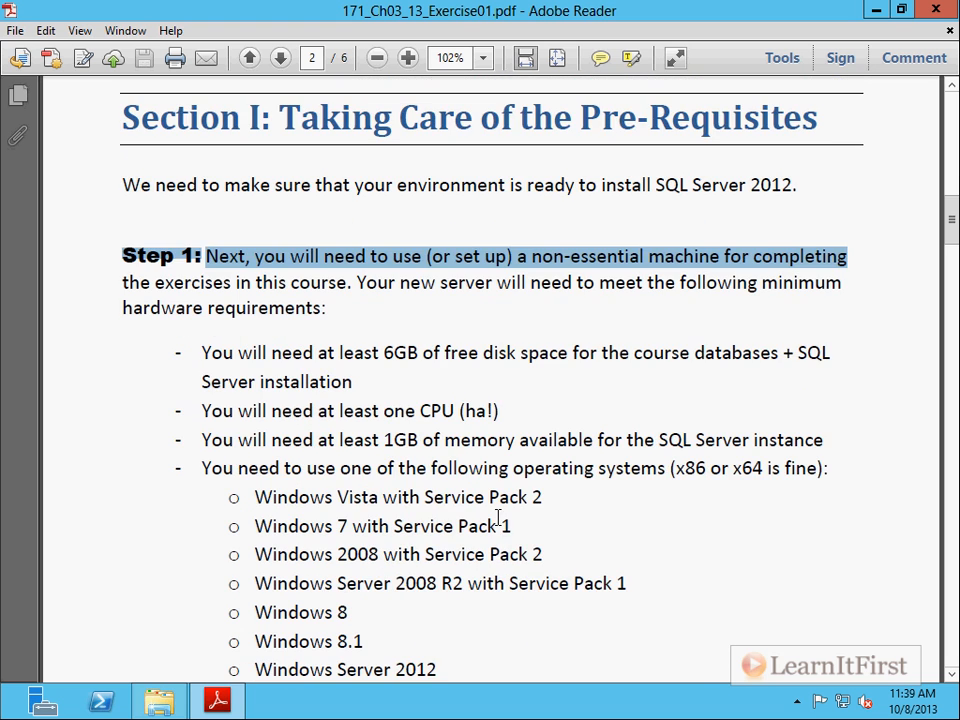
scroll("down", 3)
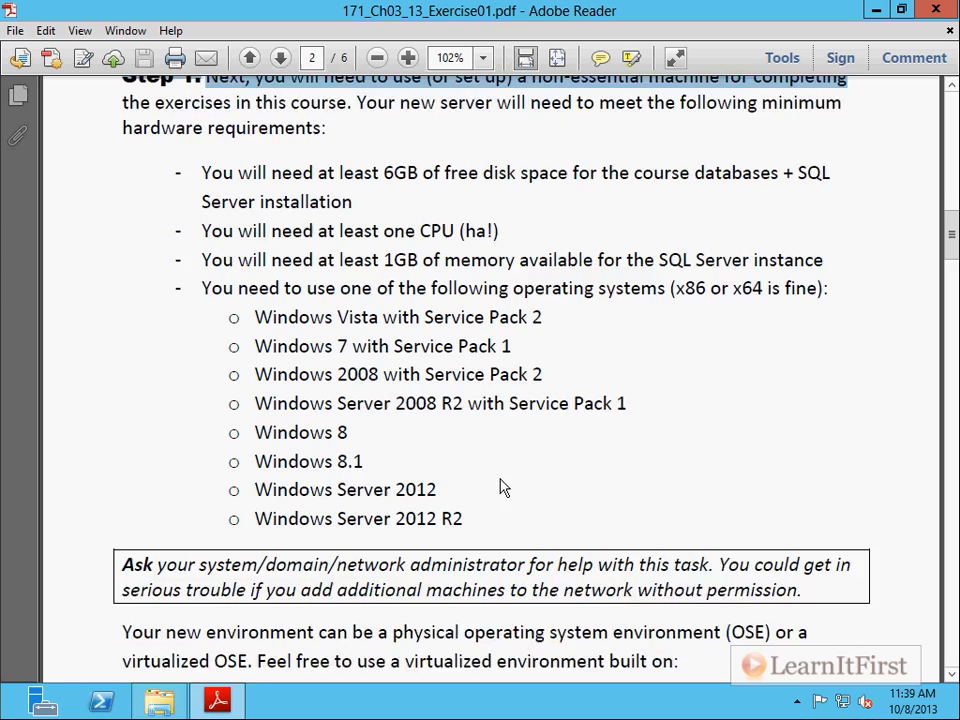
scroll("down", 3)
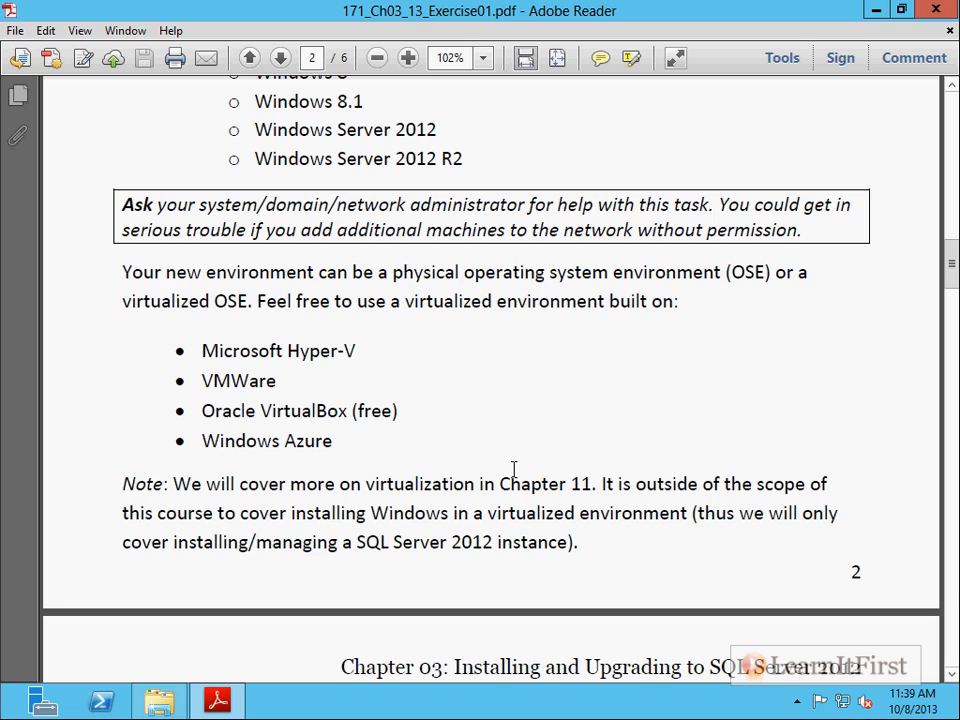
double_click(238, 380)
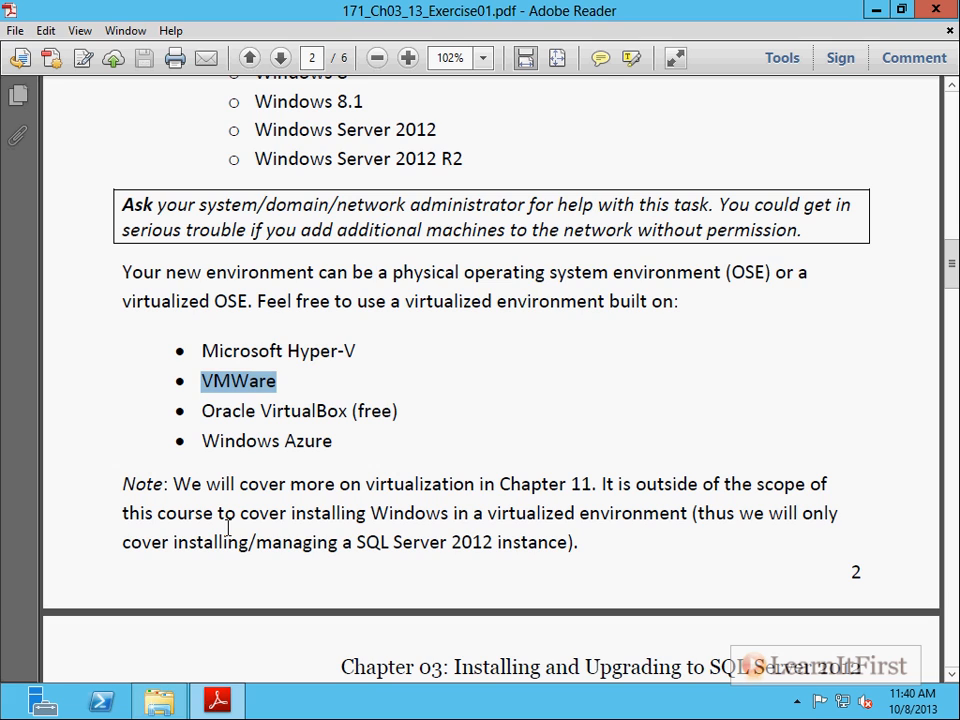
scroll("down", 3)
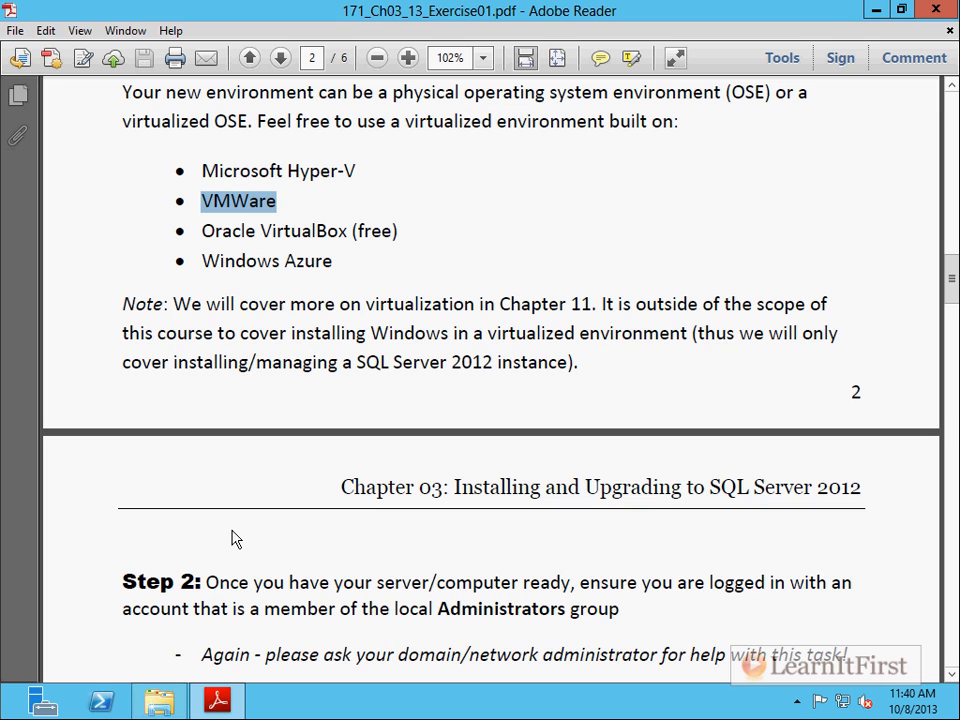
scroll("down", 3)
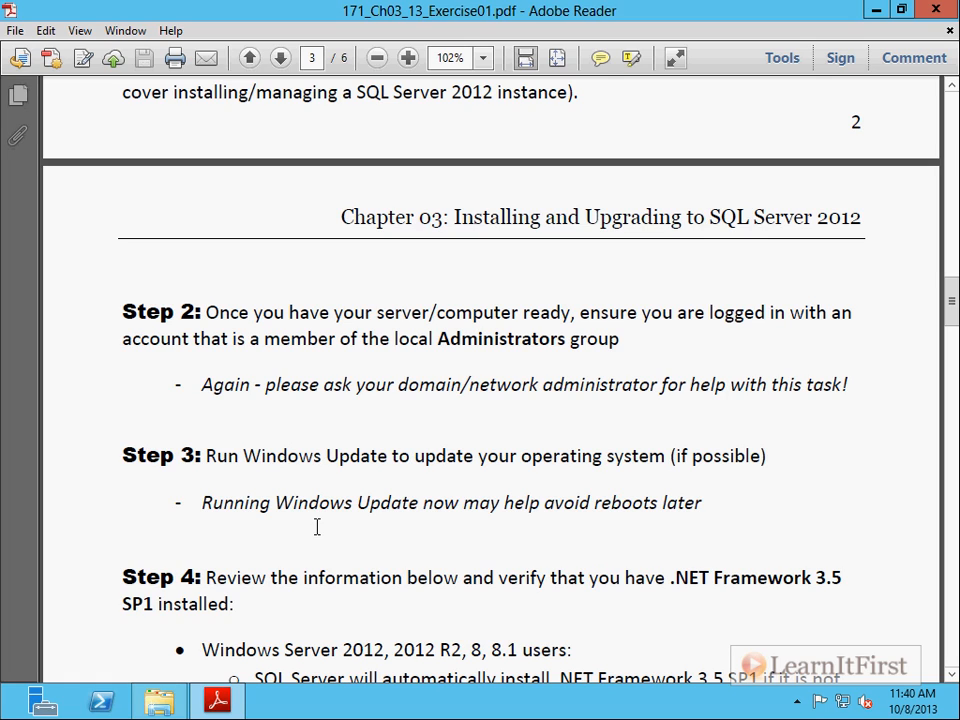
mouse_move(334, 428)
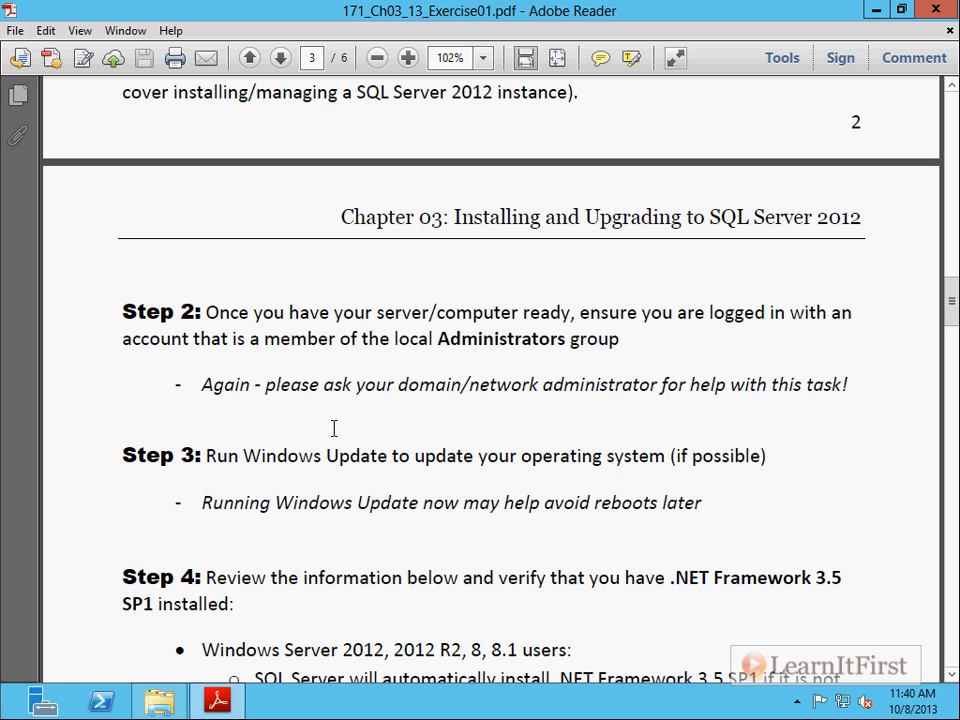
mouse_move(524, 364)
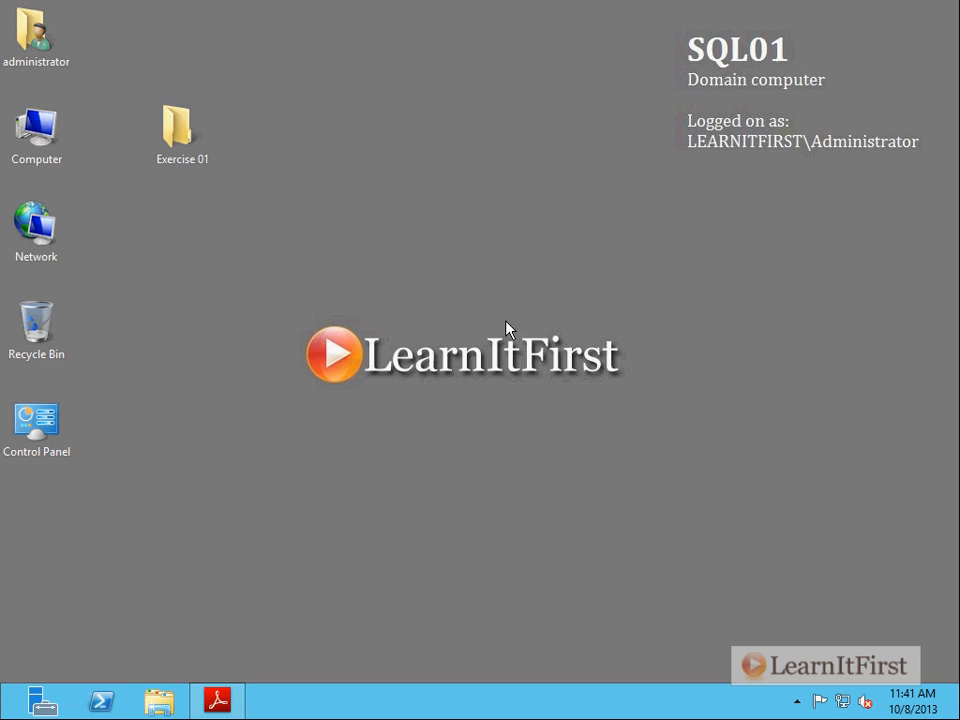
mouse_move(668, 436)
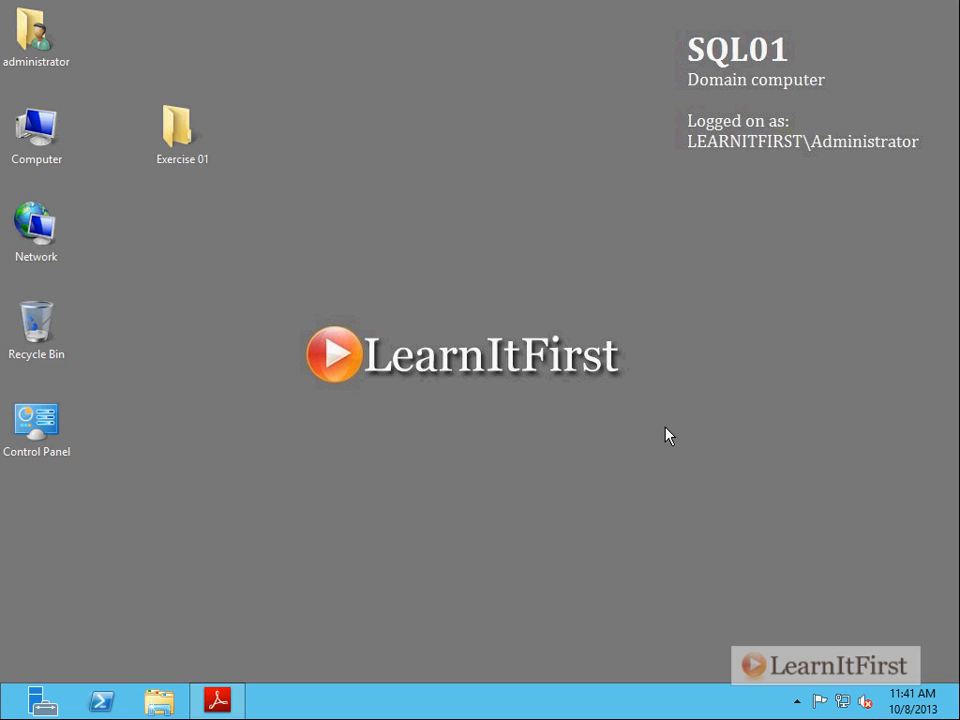
mouse_move(62, 486)
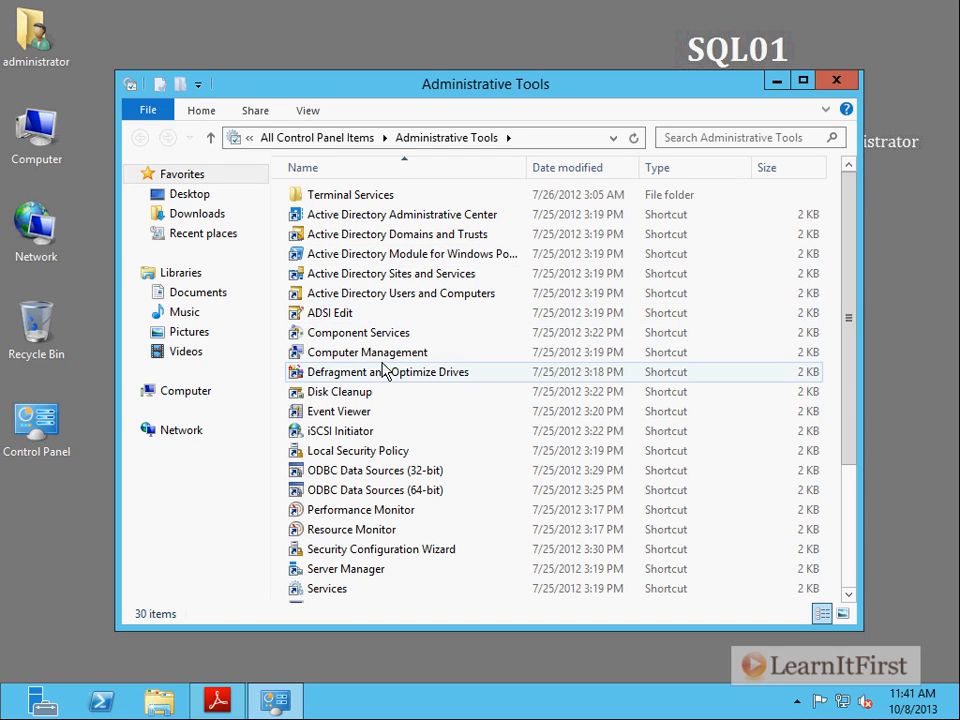
- Open Administrative Tools from Control Panel and select Computer Management
left_click(368, 352)
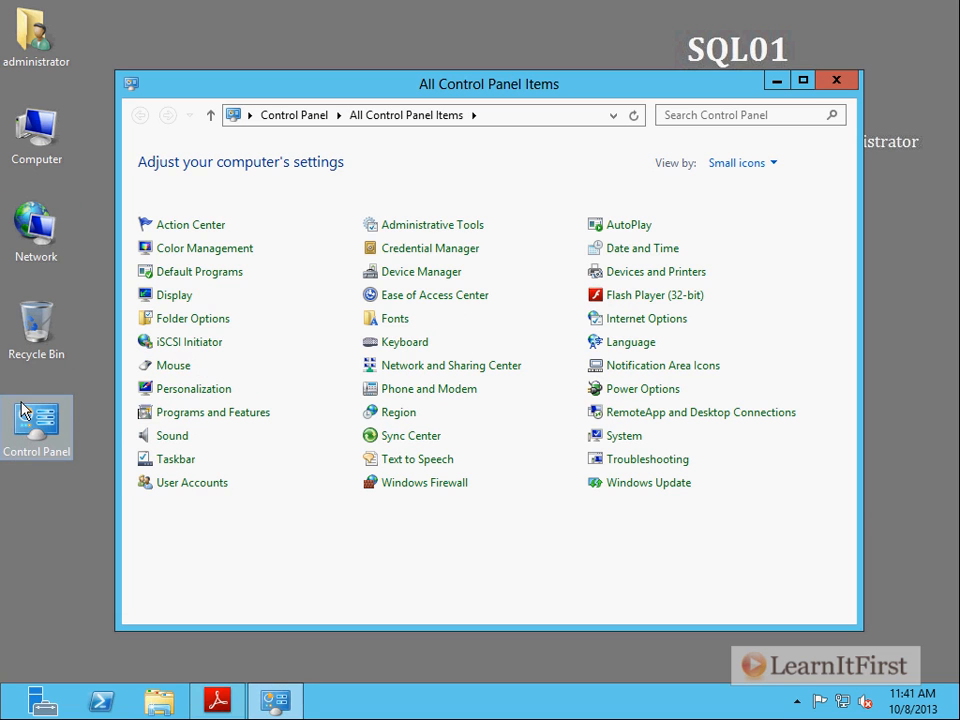
double_click(432, 224)
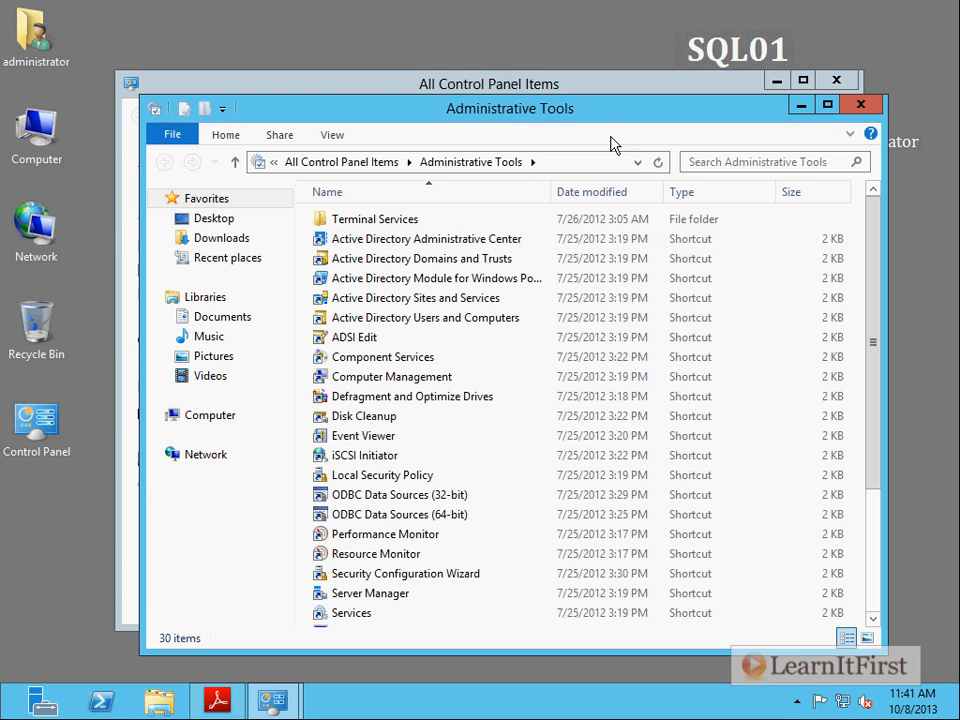
left_click(390, 376)
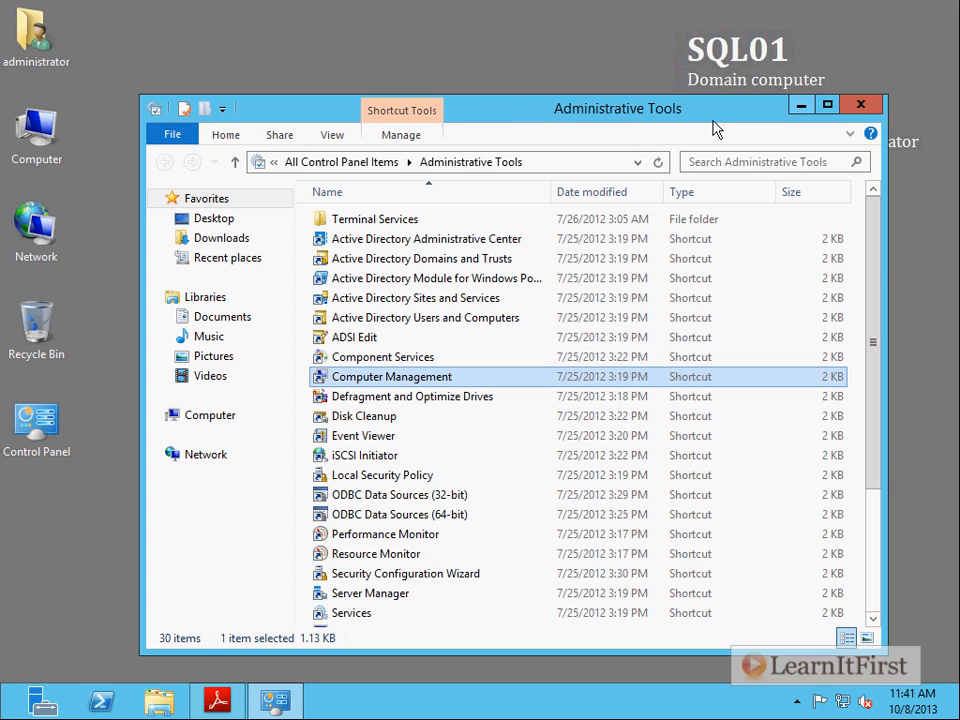
mouse_move(524, 118)
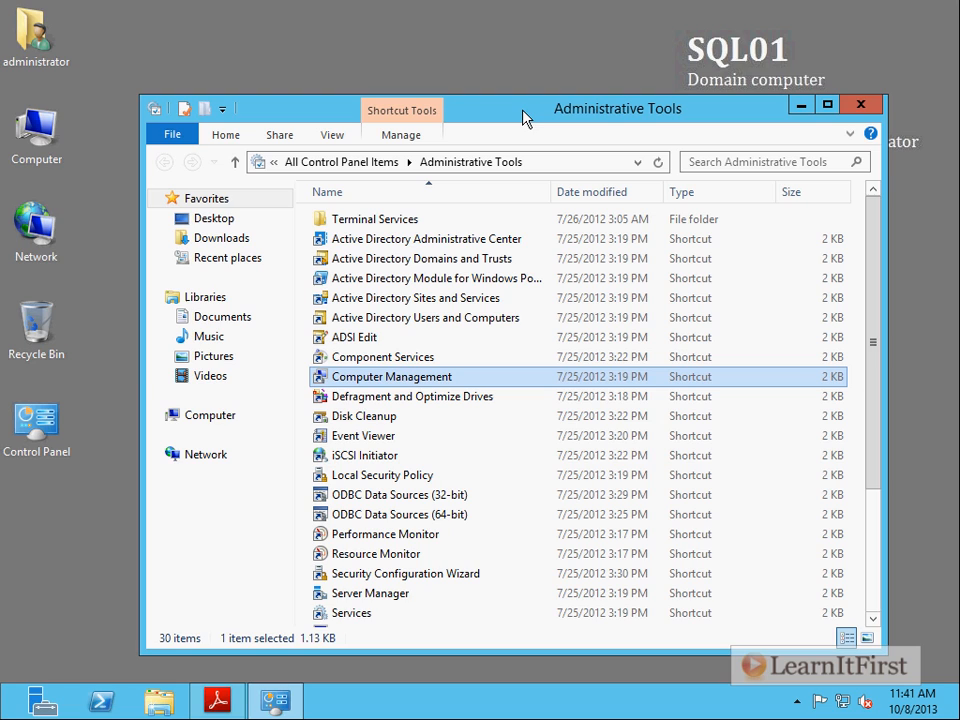
- Launch Computer Management and select the Administrators group under Local Users and Groups
double_click(392, 376)
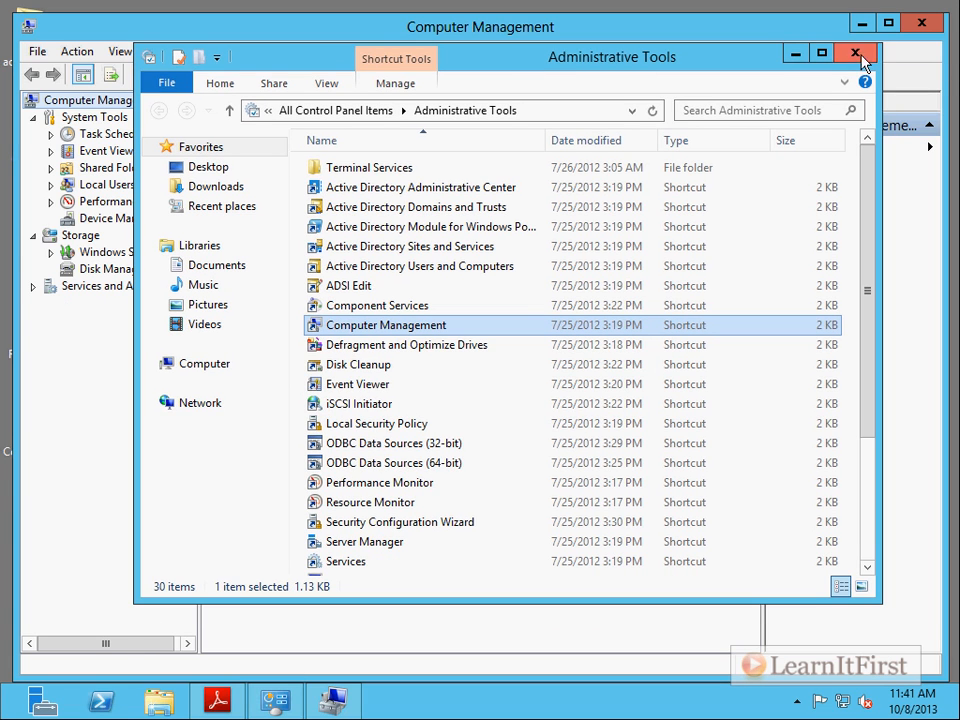
left_click(856, 52)
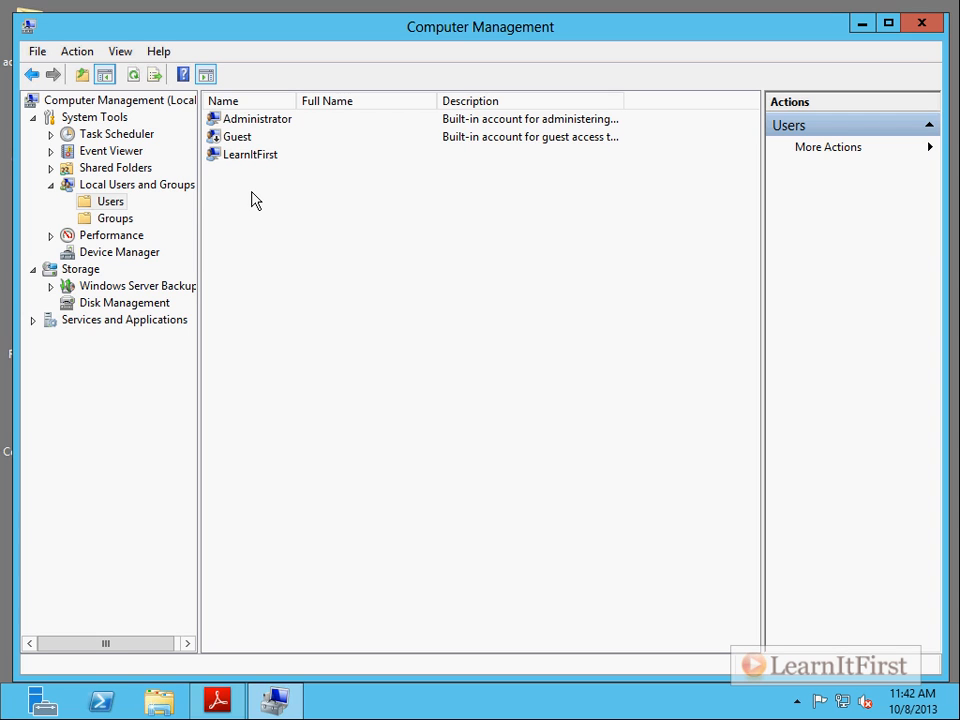
left_click(116, 218)
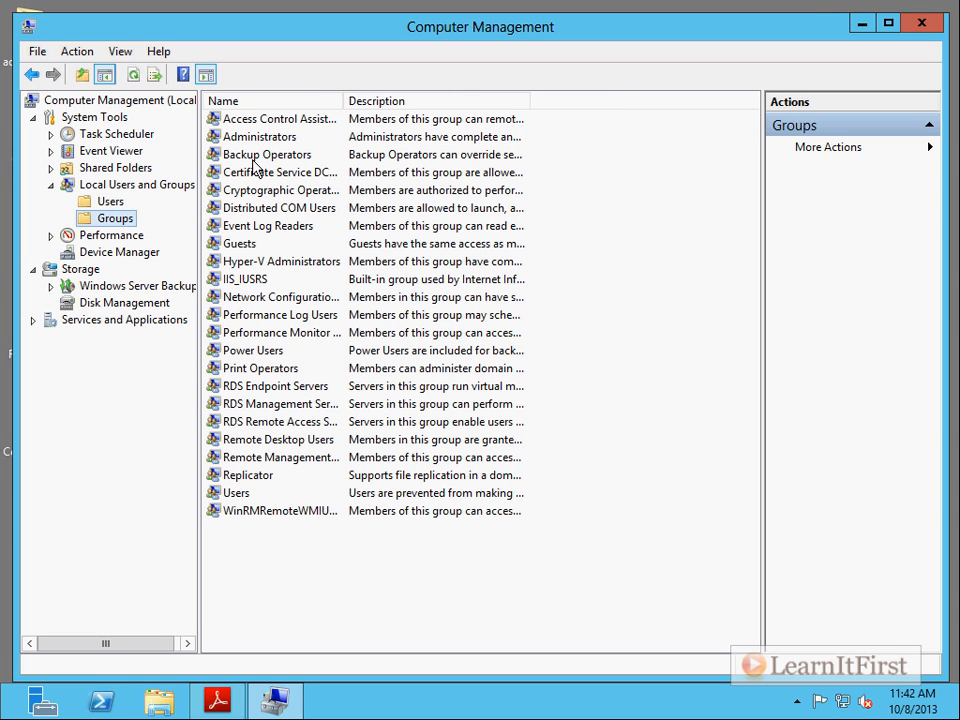
left_click(262, 136)
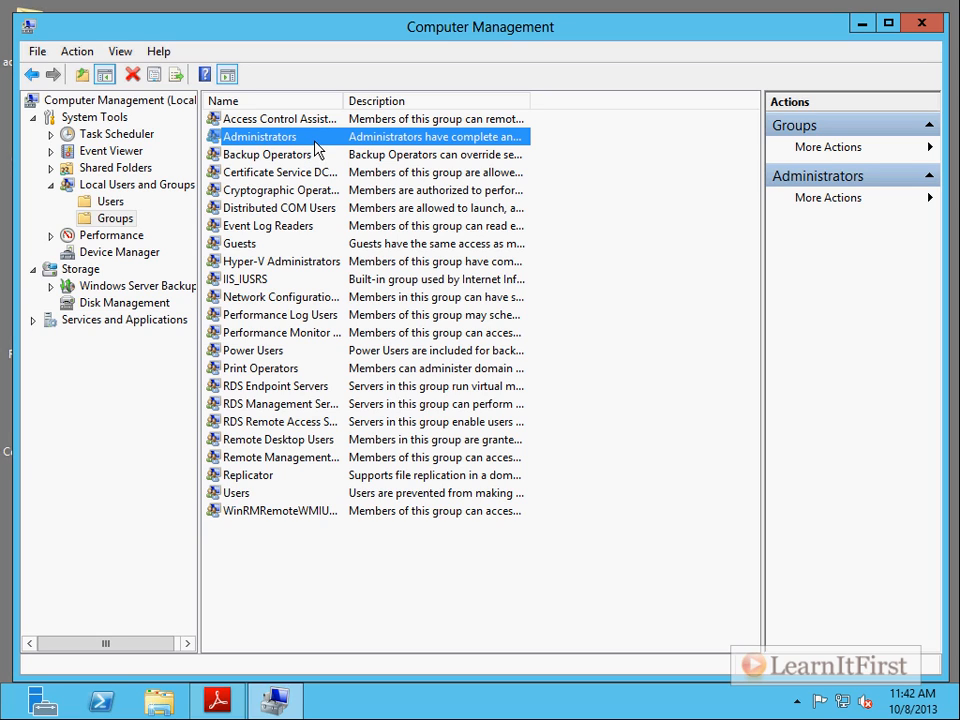
mouse_move(278, 154)
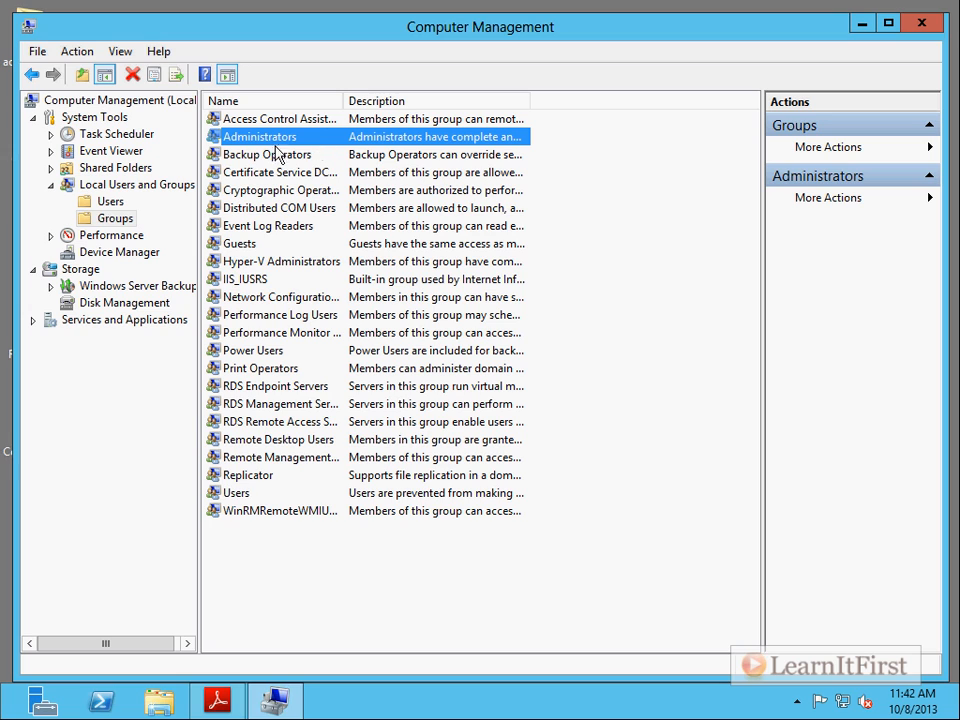
- Open the Administrators group properties and start adding a new member
double_click(260, 136)
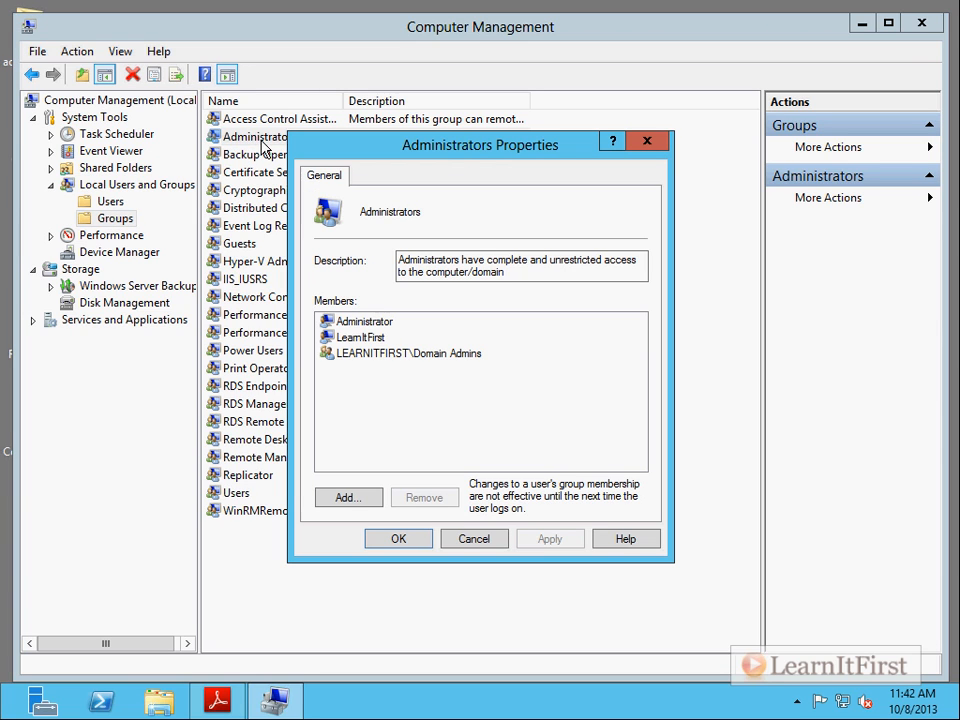
mouse_move(440, 372)
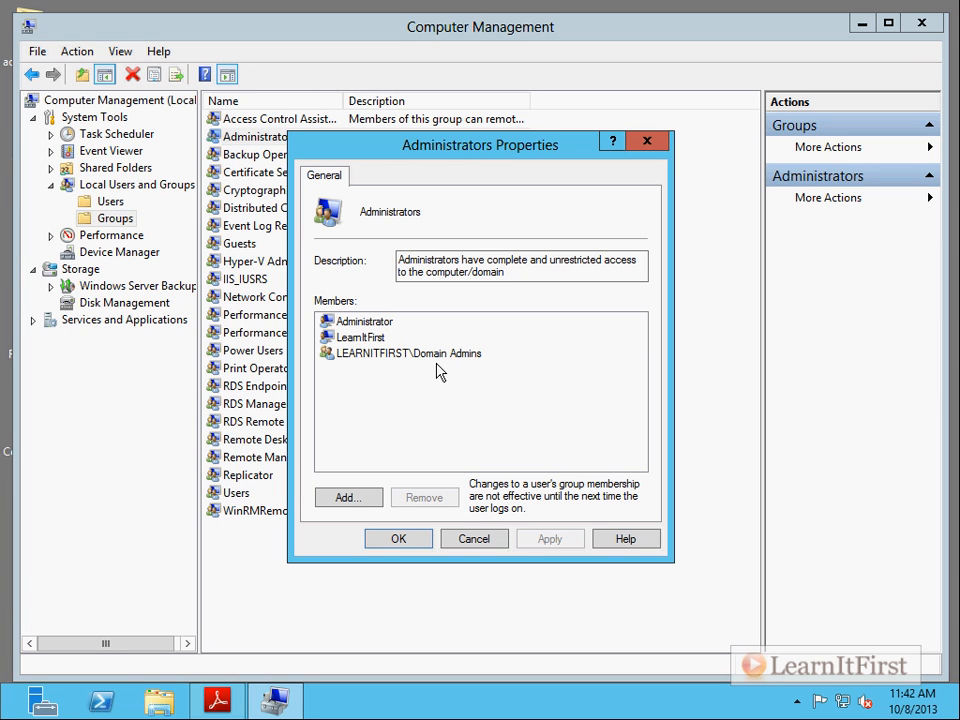
mouse_move(476, 390)
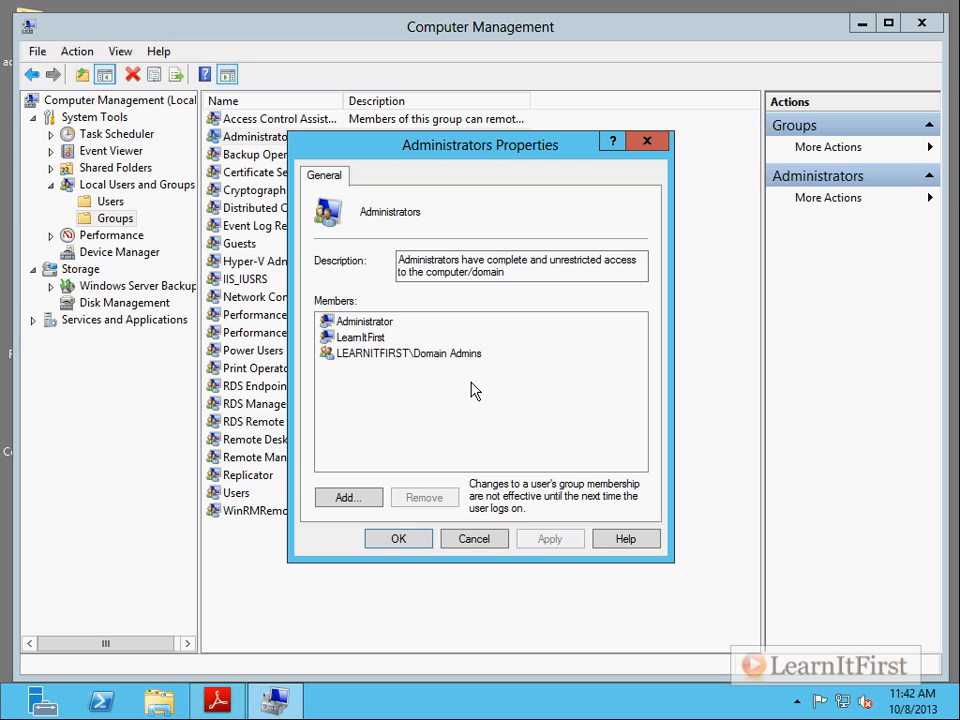
left_click(348, 496)
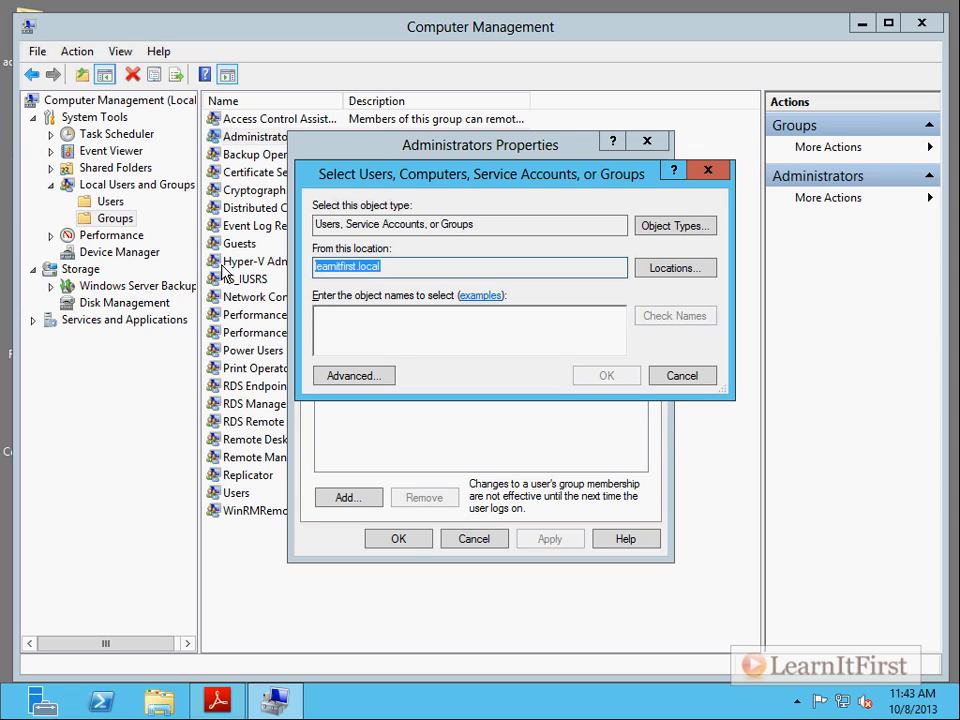
mouse_move(462, 272)
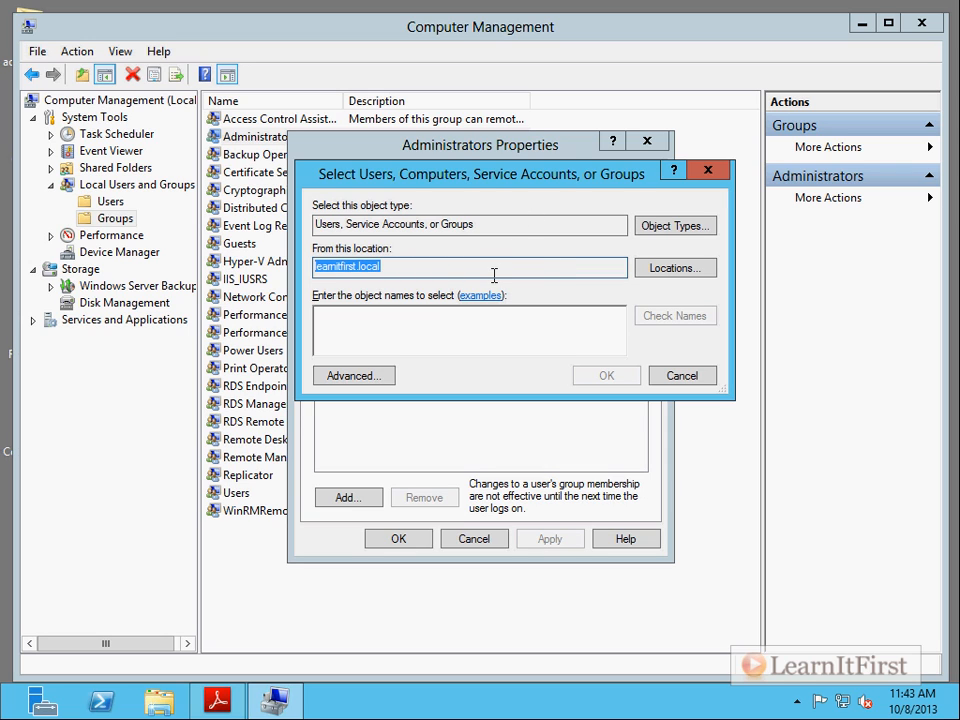
- Set the search location to the learnitfirst.local domain instead of SQL01
left_click(674, 268)
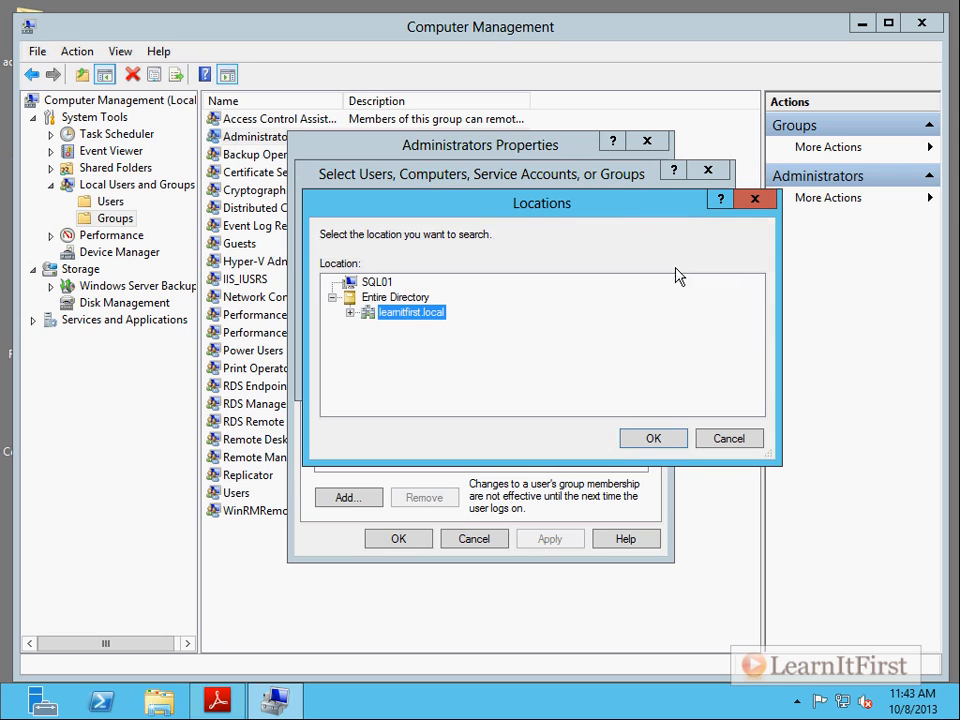
left_click(378, 280)
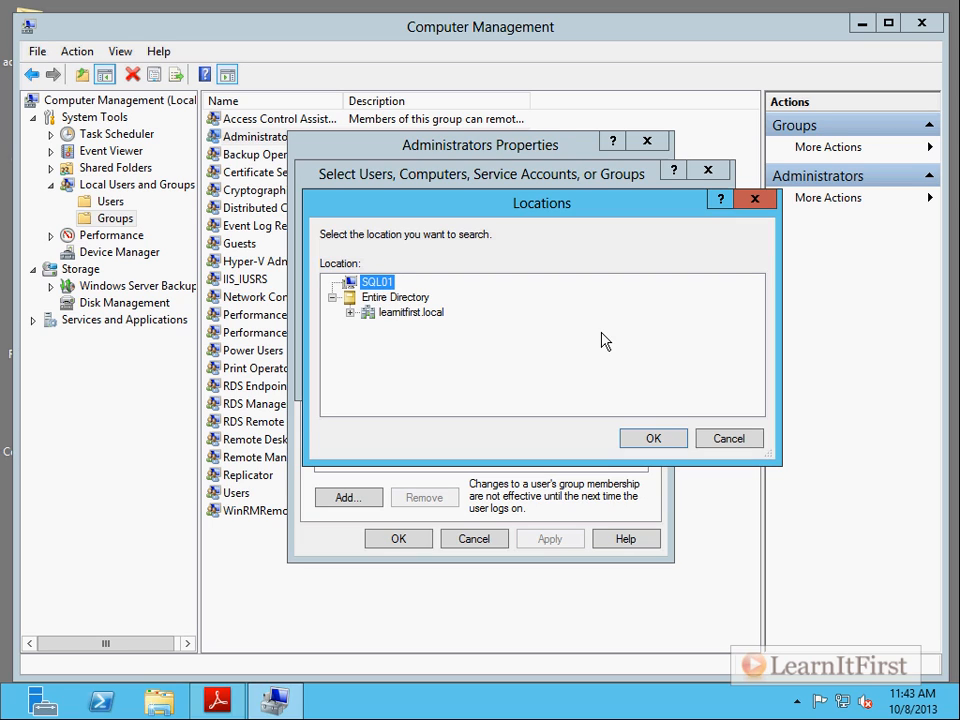
left_click(412, 312)
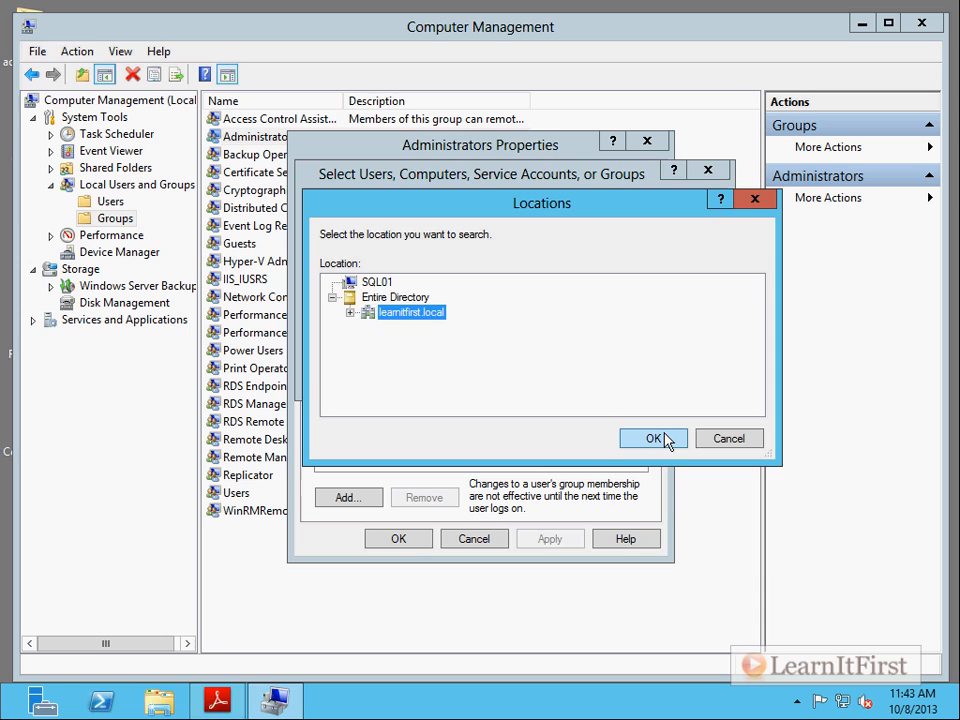
left_click(654, 438)
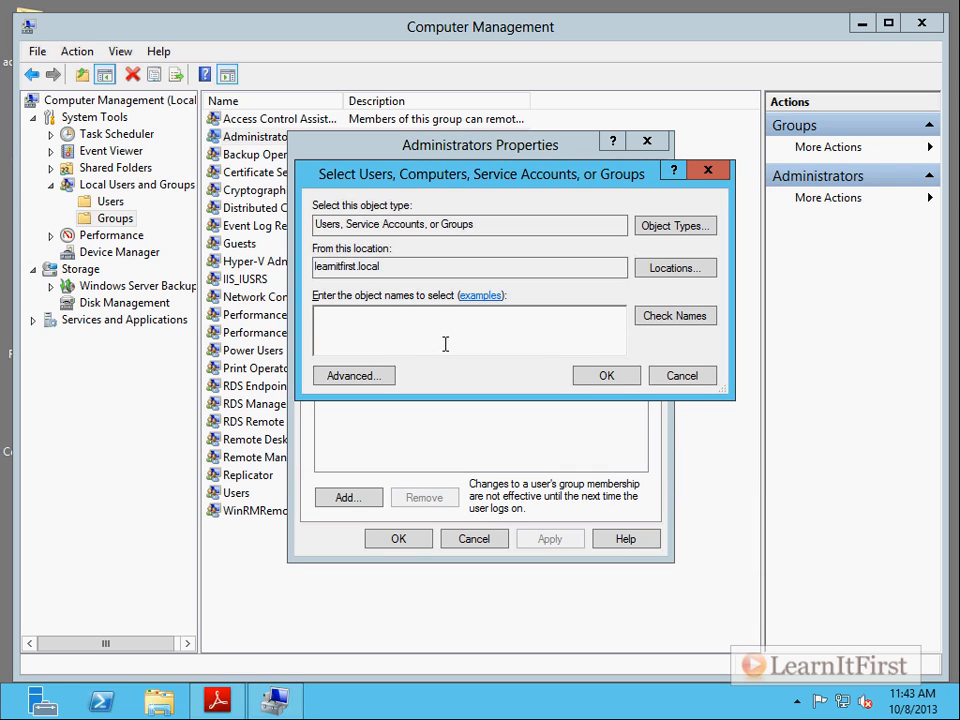
- Add the domain user 'Scott' to the local Administrators group and save the membership
type("Scott")
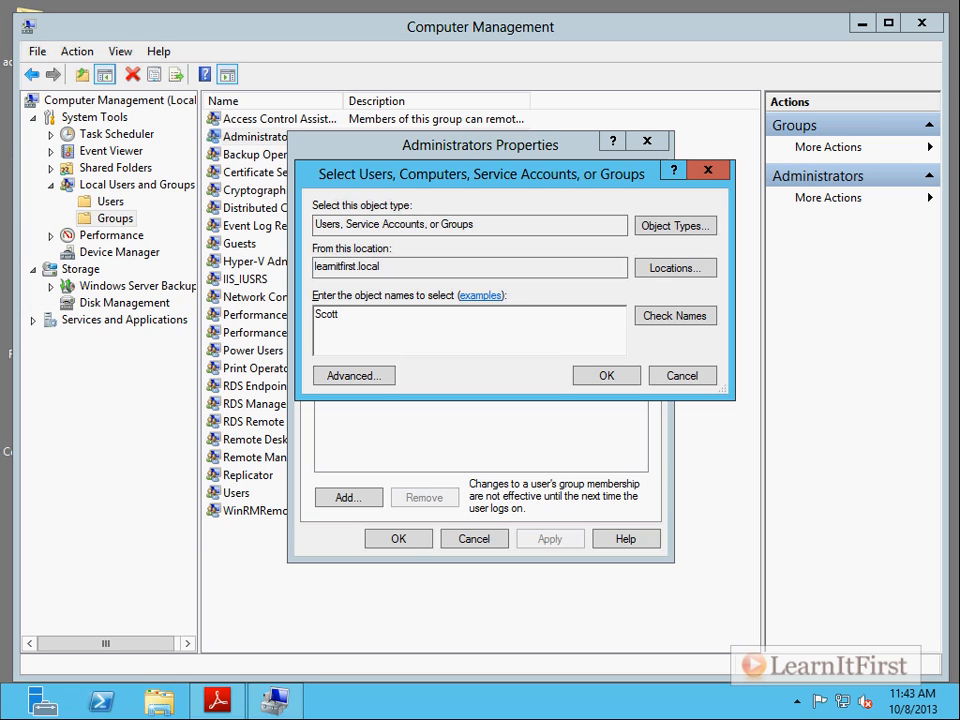
mouse_move(478, 192)
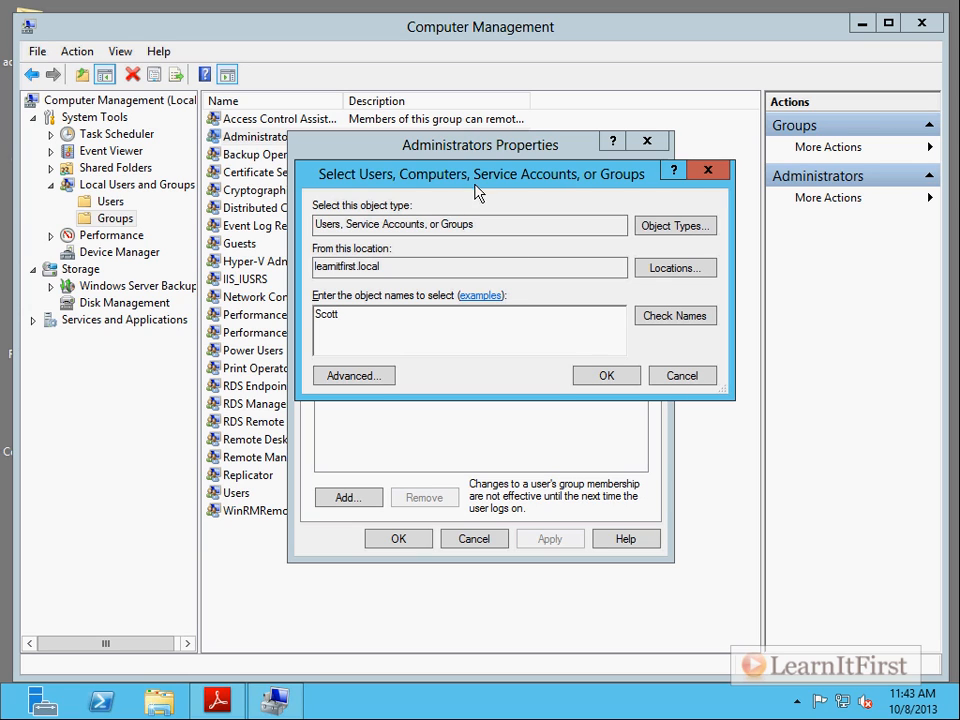
left_click(606, 376)
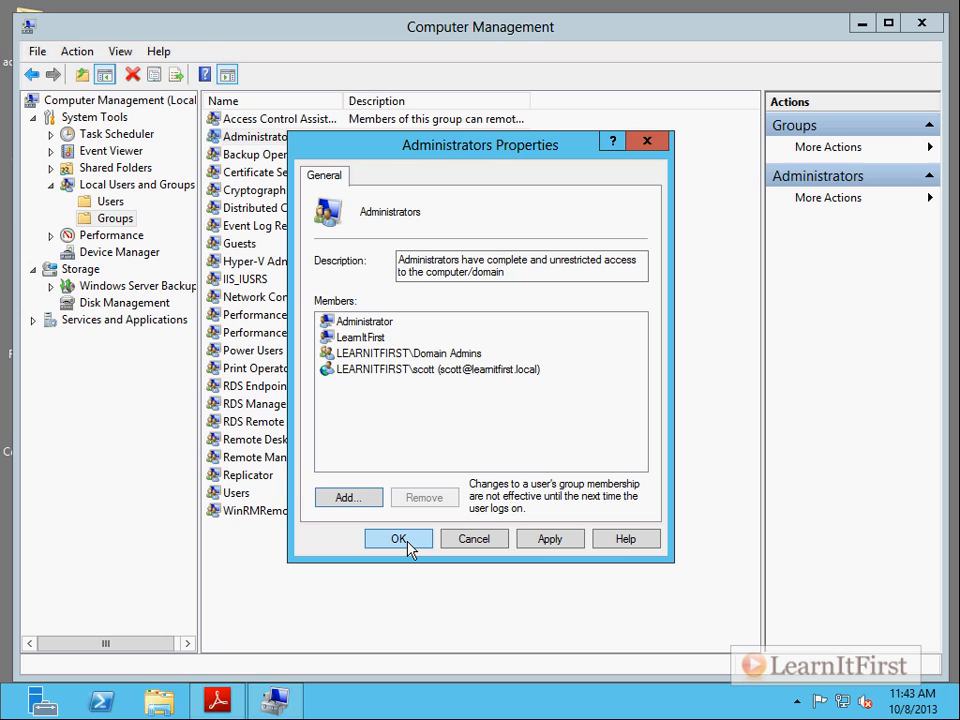
left_click(398, 538)
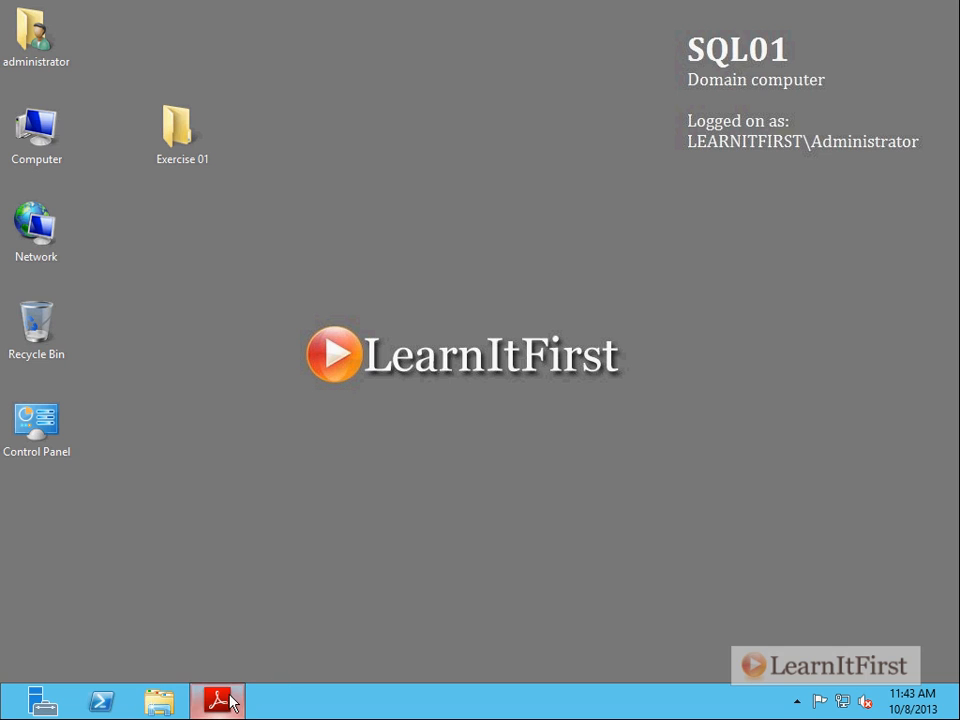
mouse_move(196, 136)
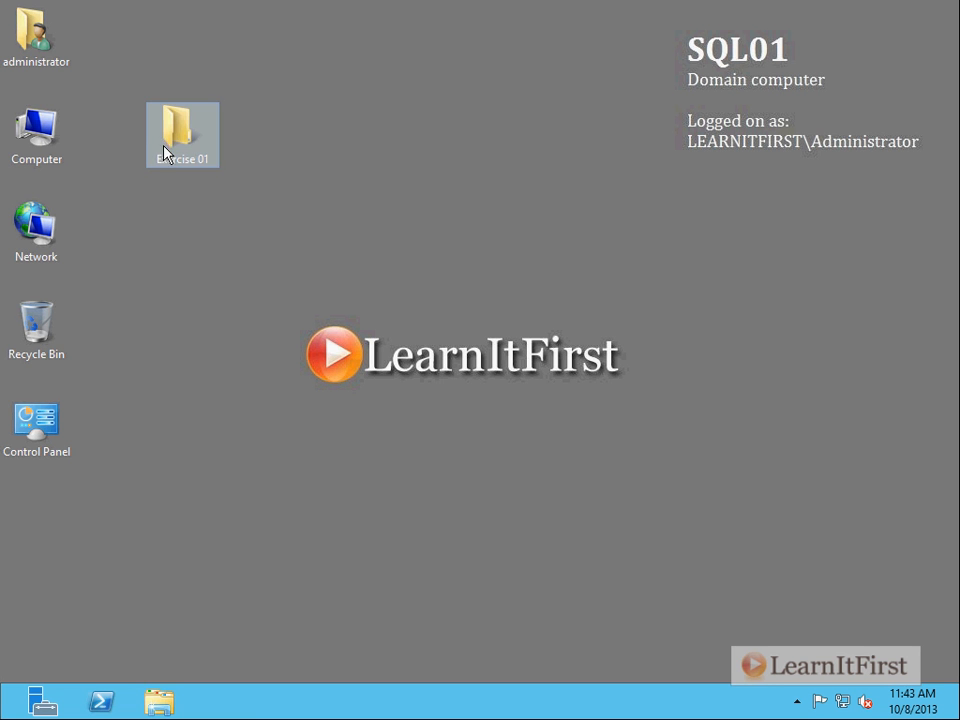
- Create an Exercises folder on C: with a Chapter 03 folder inside it
double_click(36, 128)
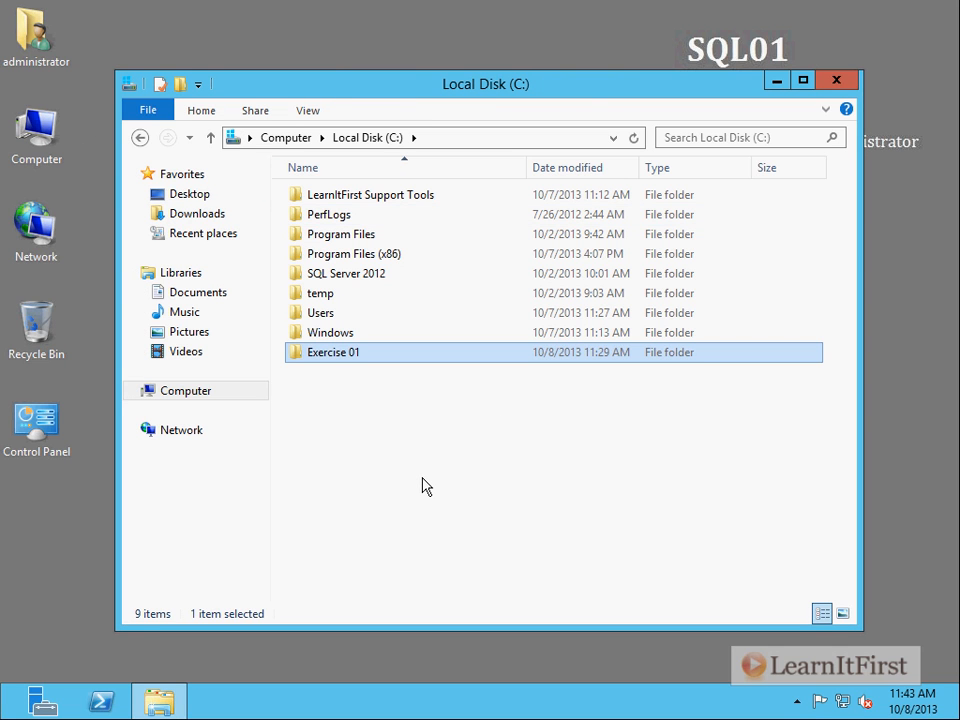
right_click(424, 486)
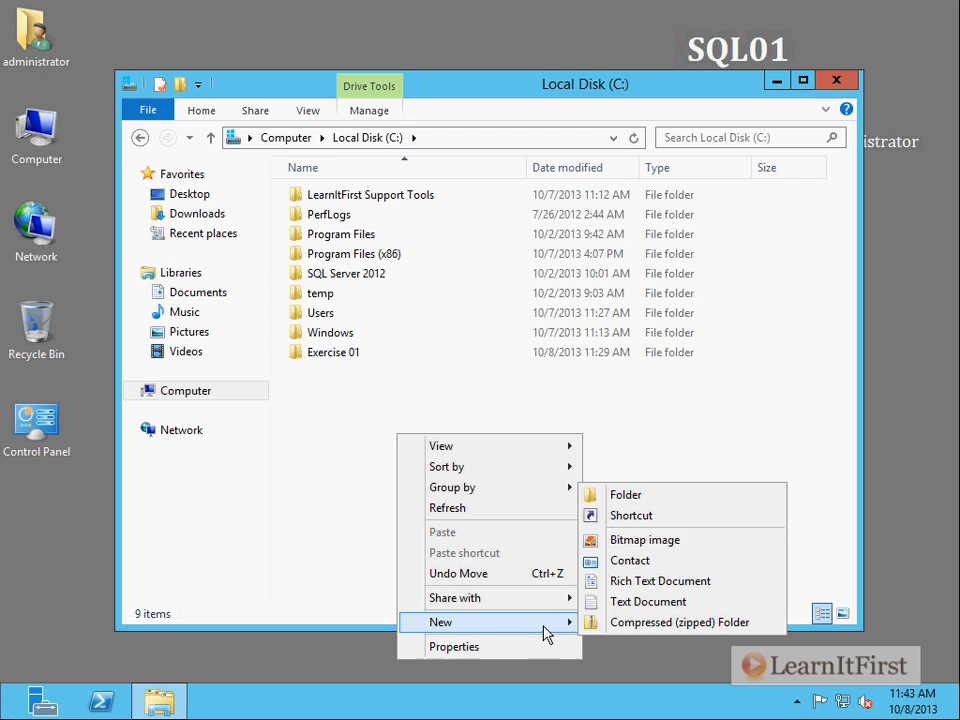
left_click(624, 494)
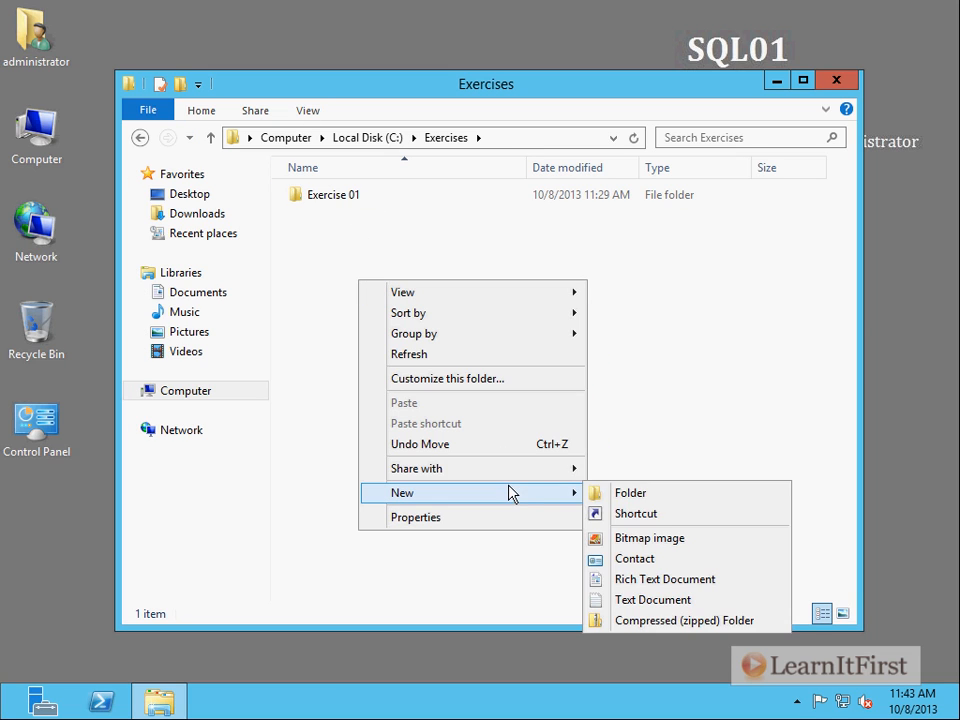
left_click(630, 492)
type("Chapter 03")
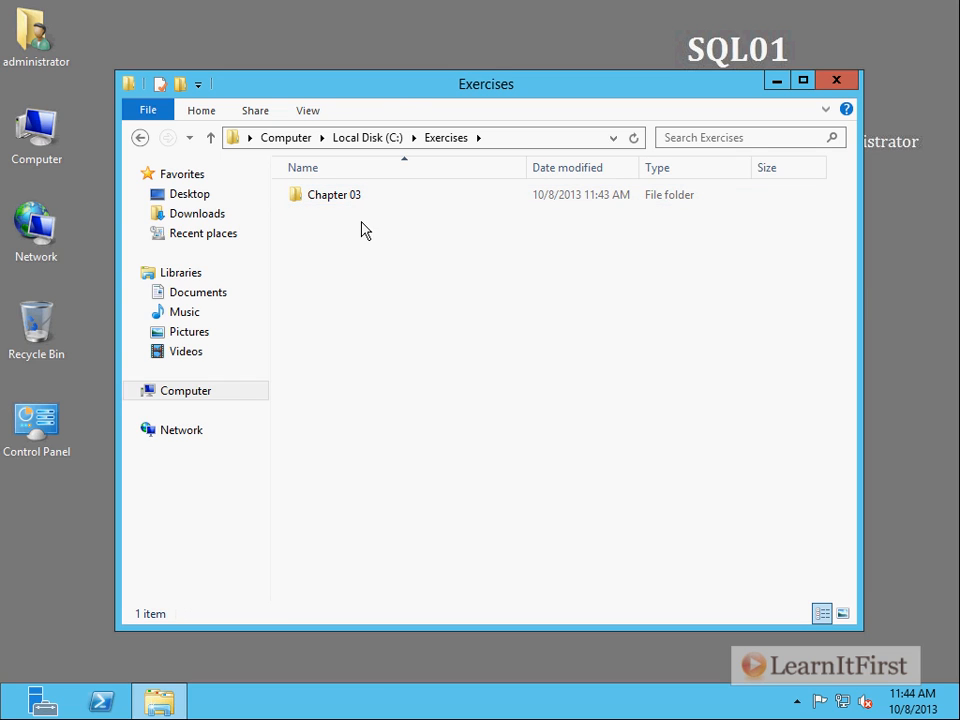
left_click(836, 80)
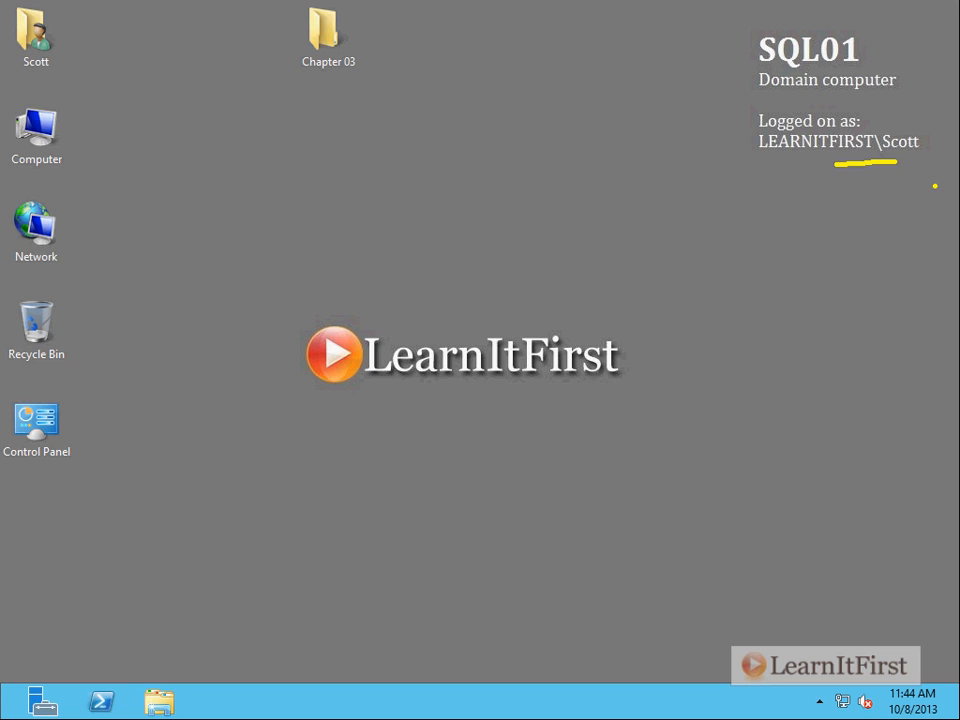
mouse_move(218, 62)
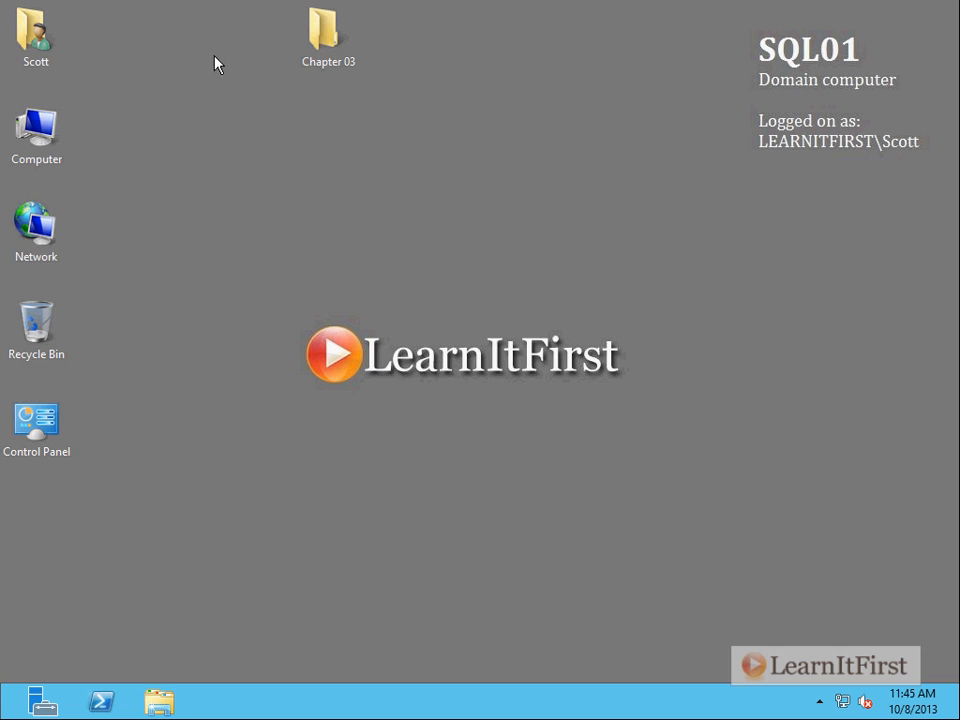
- Browse to C:\Exercises\Chapter 03\Exercise 01 and open the Exercise01 PDF
double_click(36, 136)
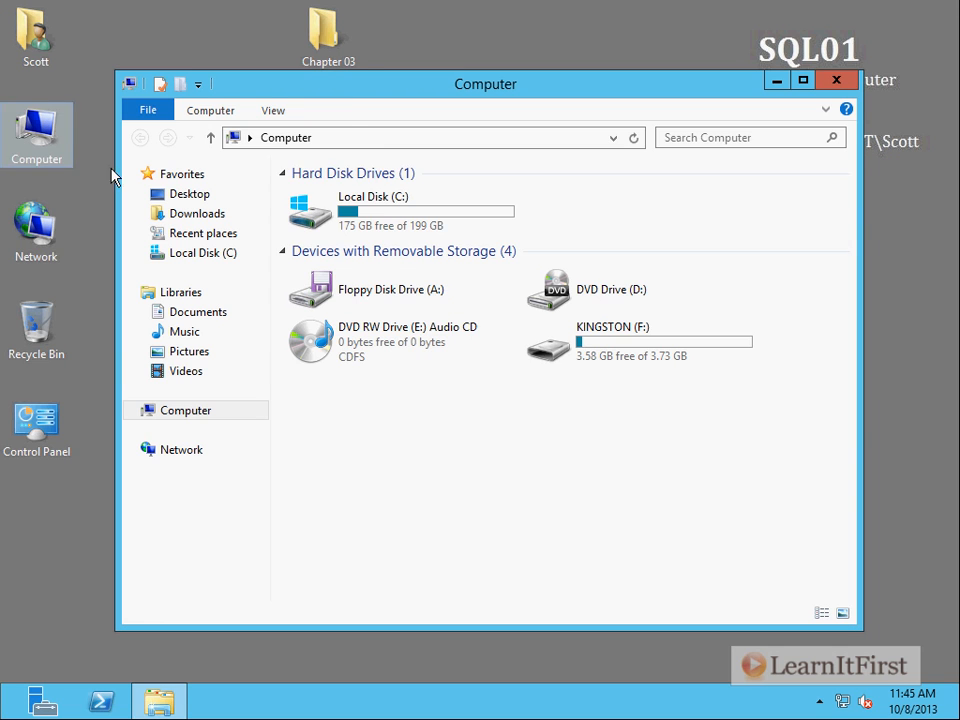
double_click(372, 210)
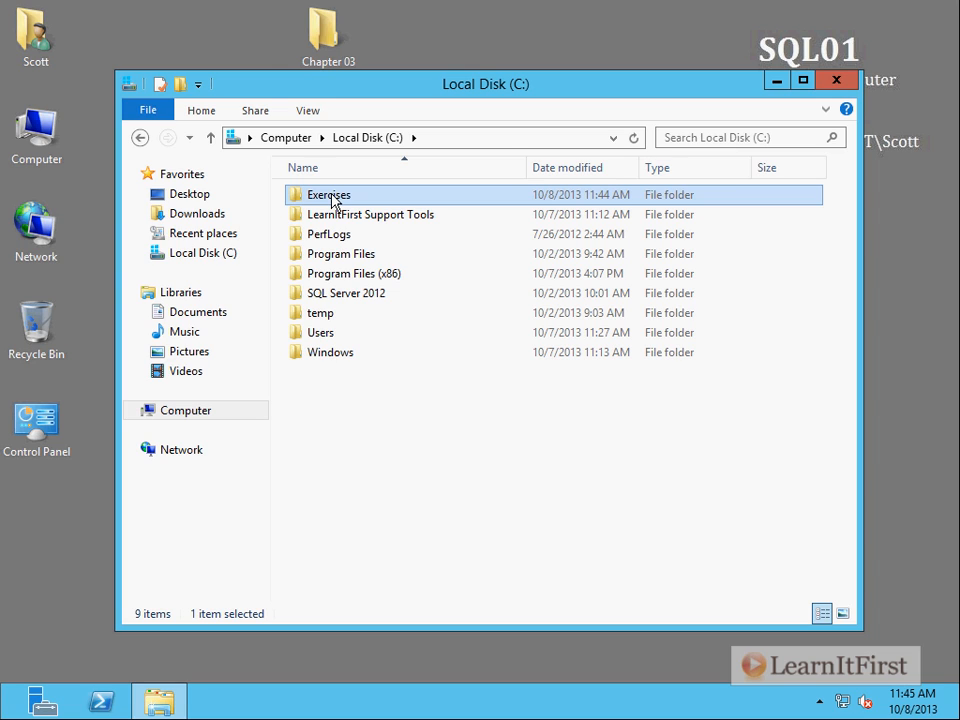
double_click(328, 194)
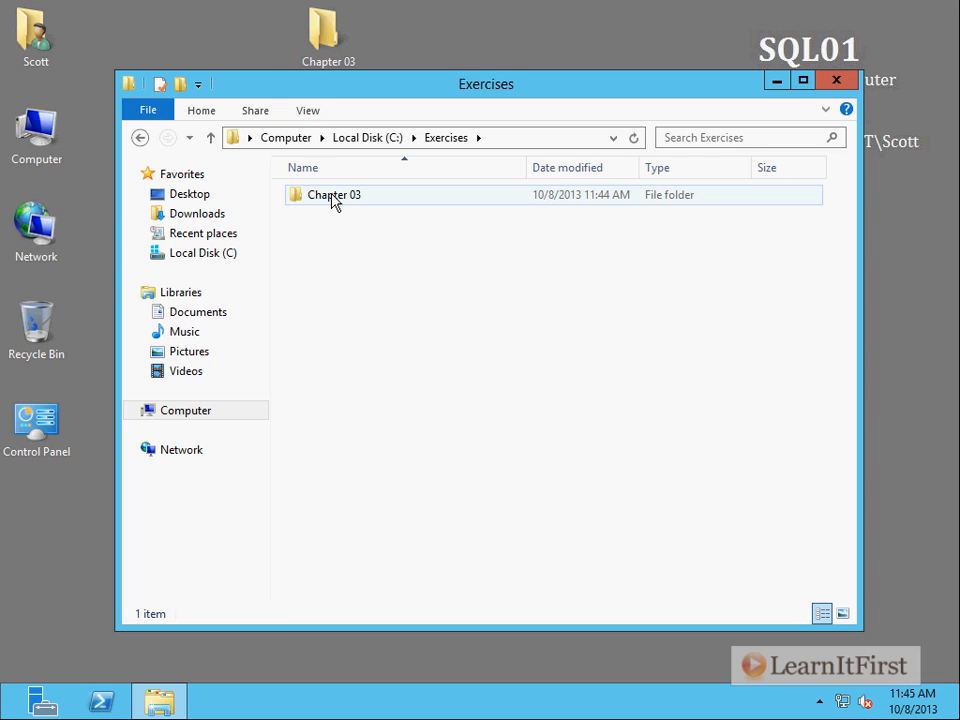
double_click(332, 194)
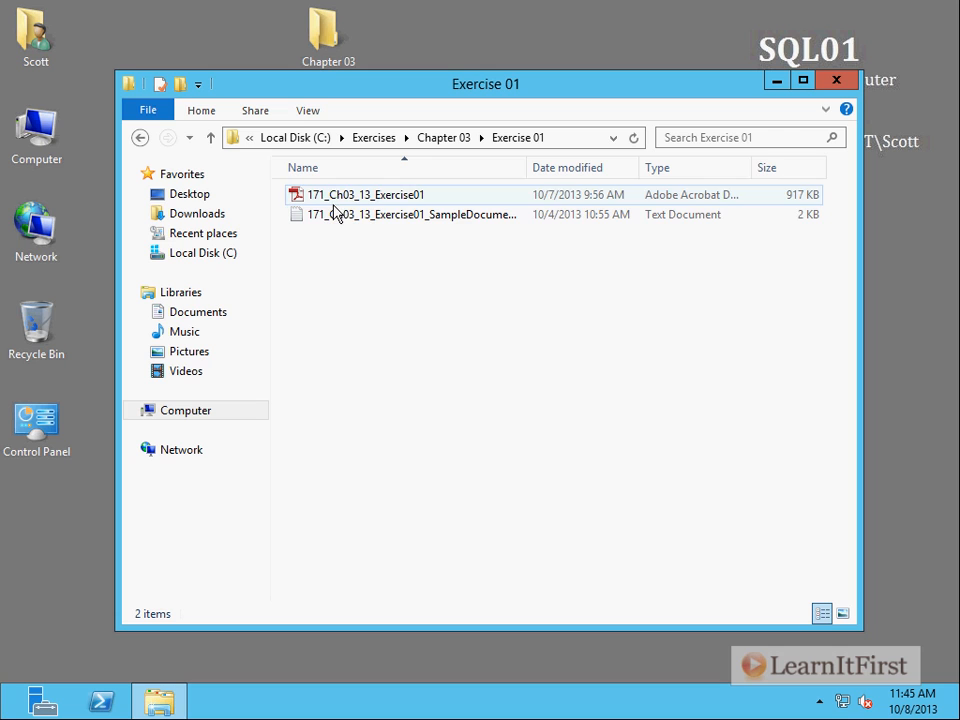
double_click(366, 194)
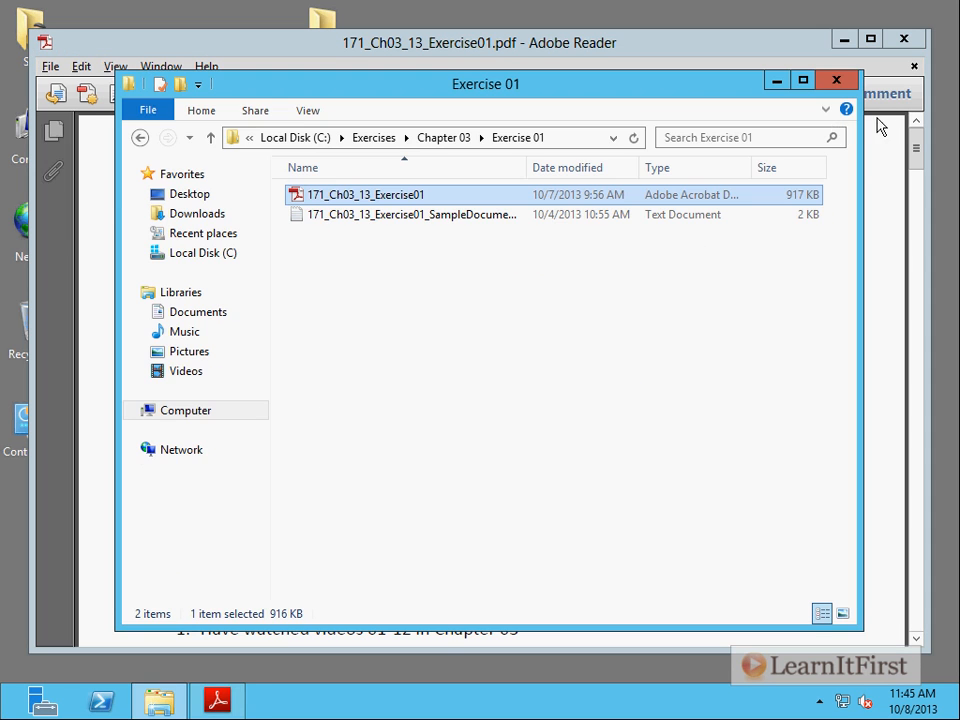
- Maximize the exercise PDF and scroll to page 3 showing Steps 3 and 4 on Windows Update and .NET Framework
double_click(366, 194)
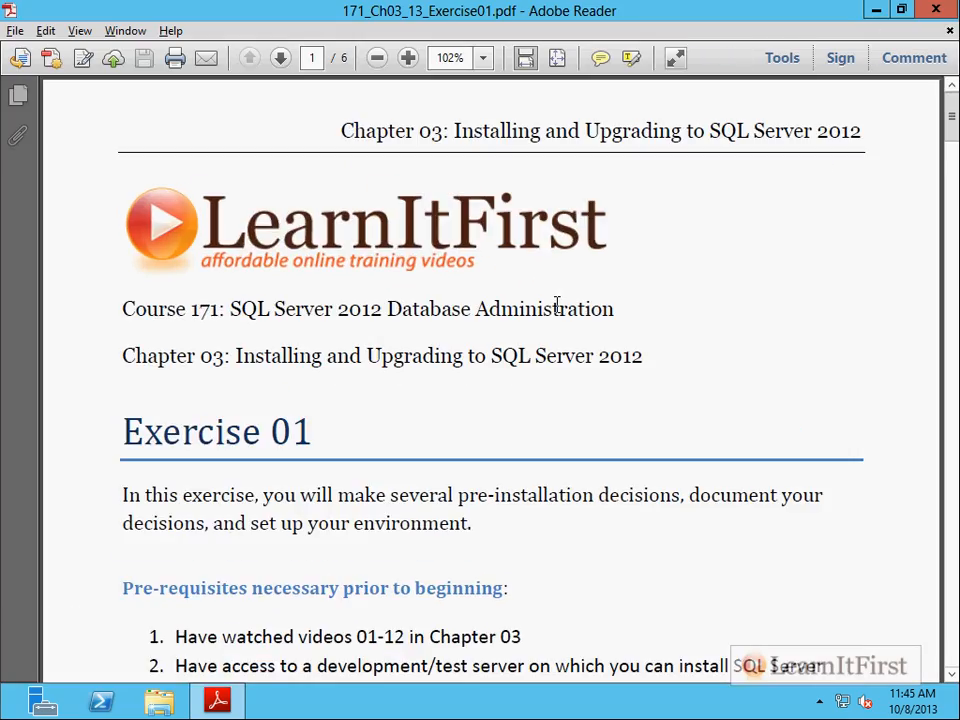
scroll("down", 3)
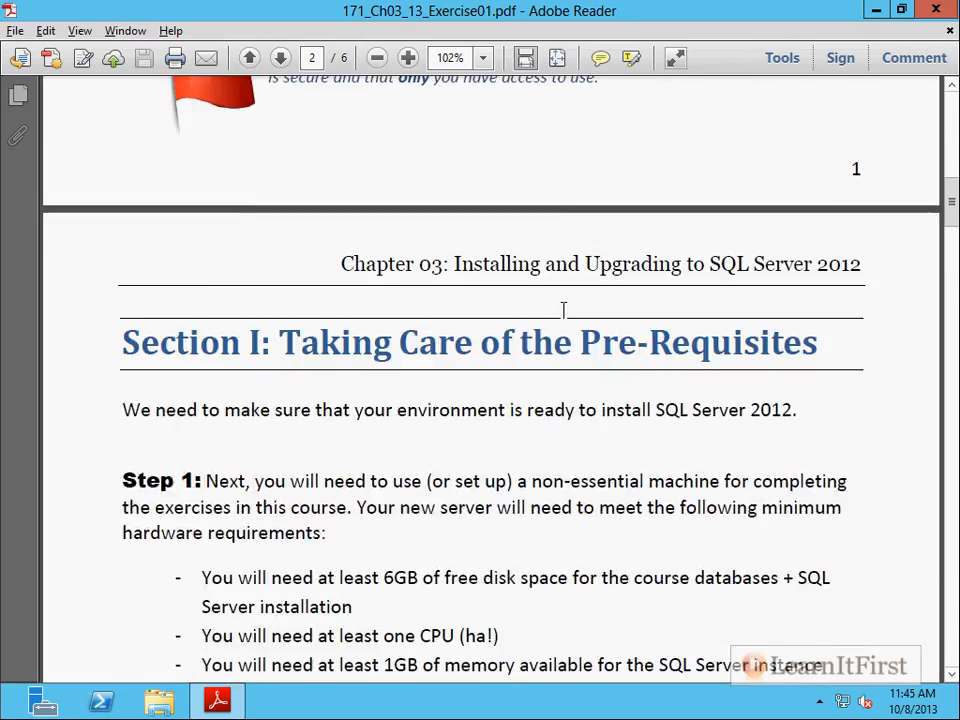
scroll("down", 3)
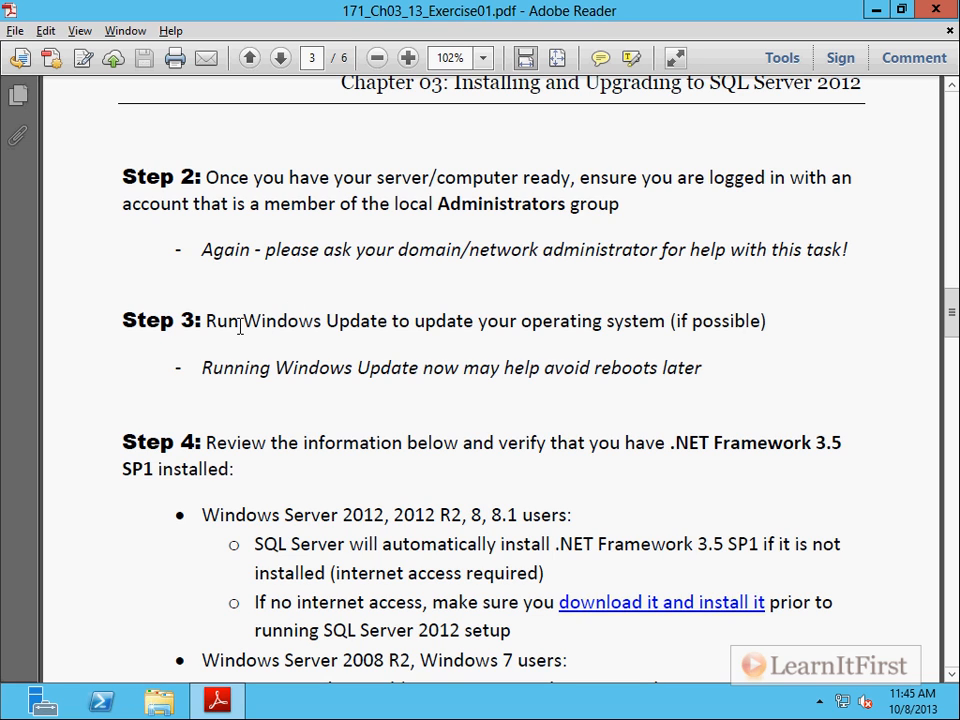
scroll("down", 3)
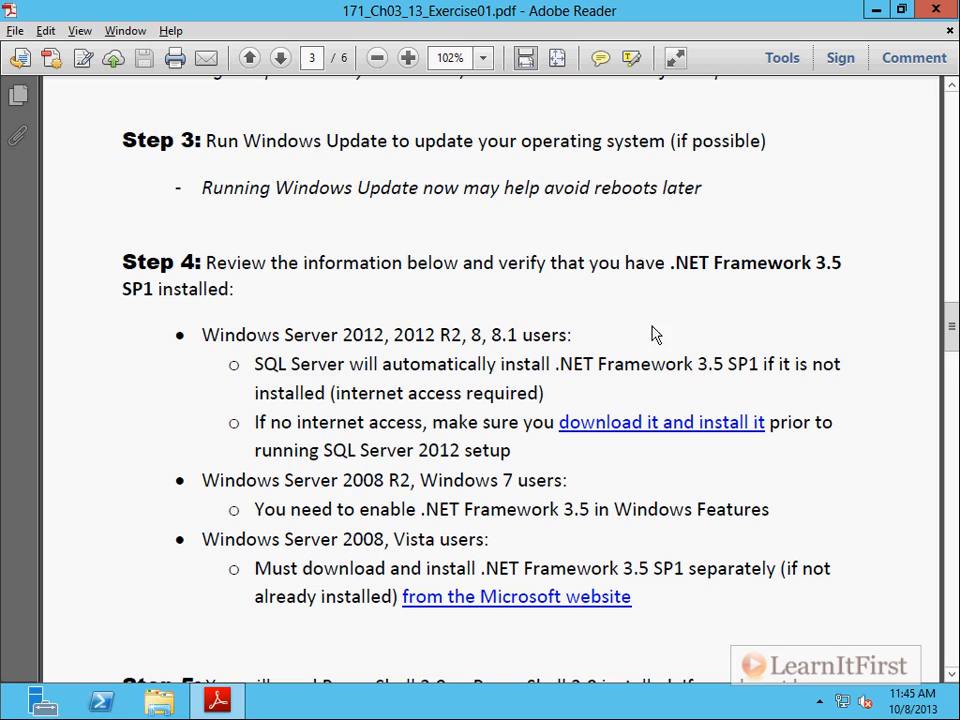
mouse_move(820, 262)
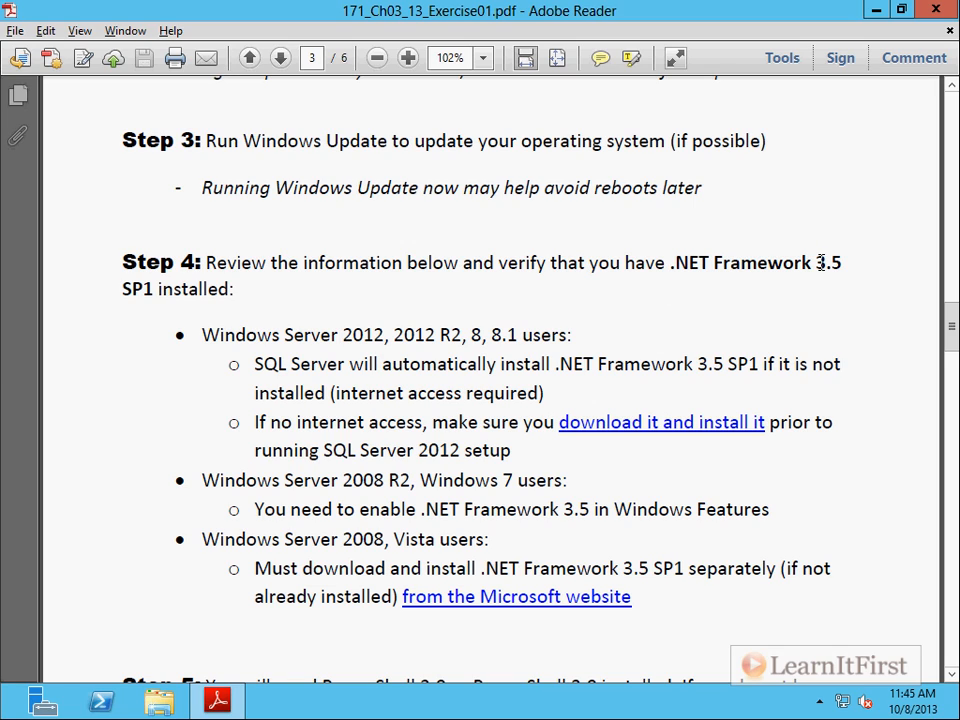
mouse_move(758, 262)
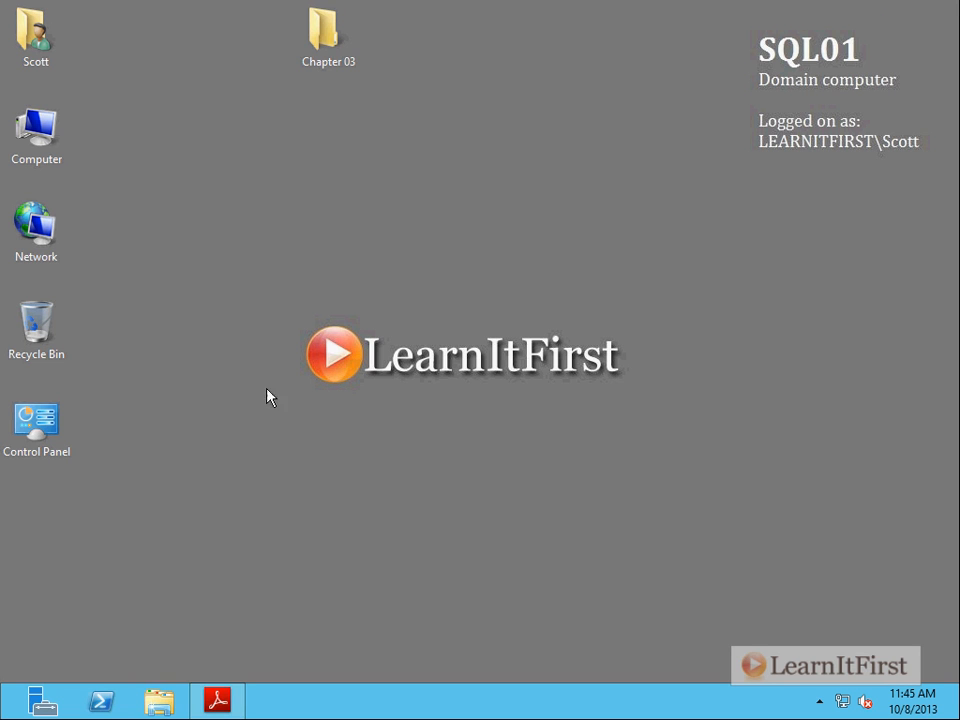
- Open Programs and Features from Control Panel to review the installed programs
double_click(36, 420)
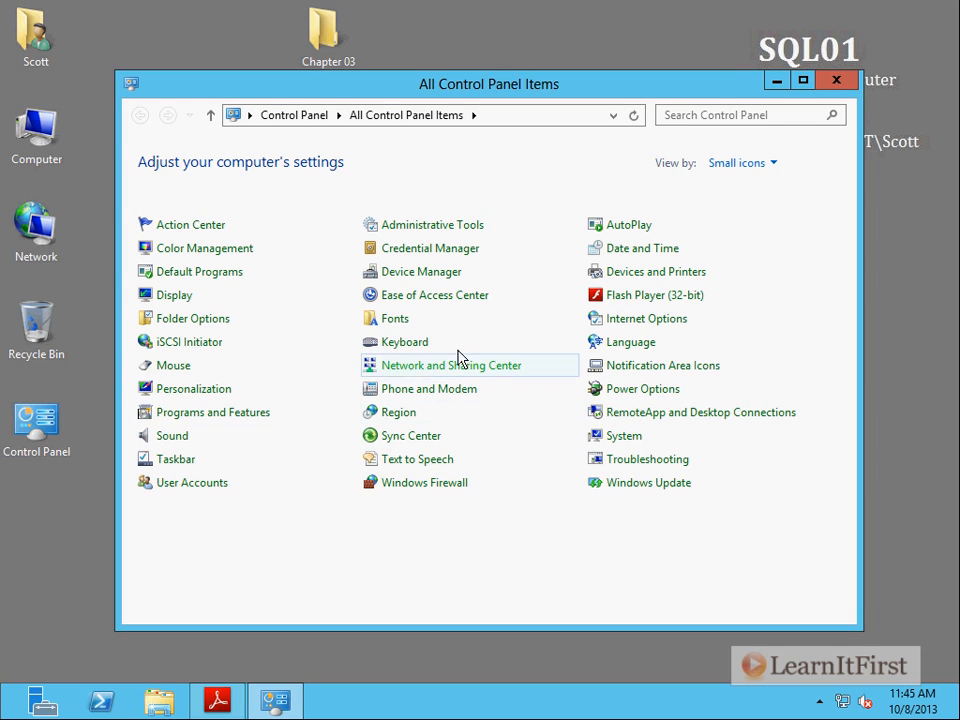
mouse_move(244, 412)
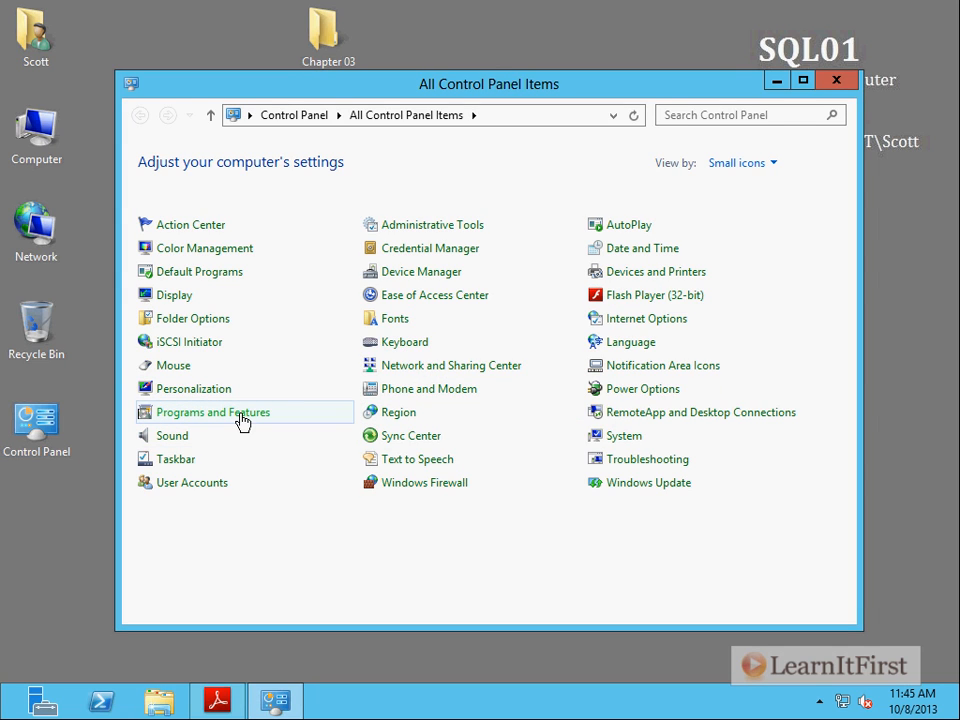
left_click(212, 412)
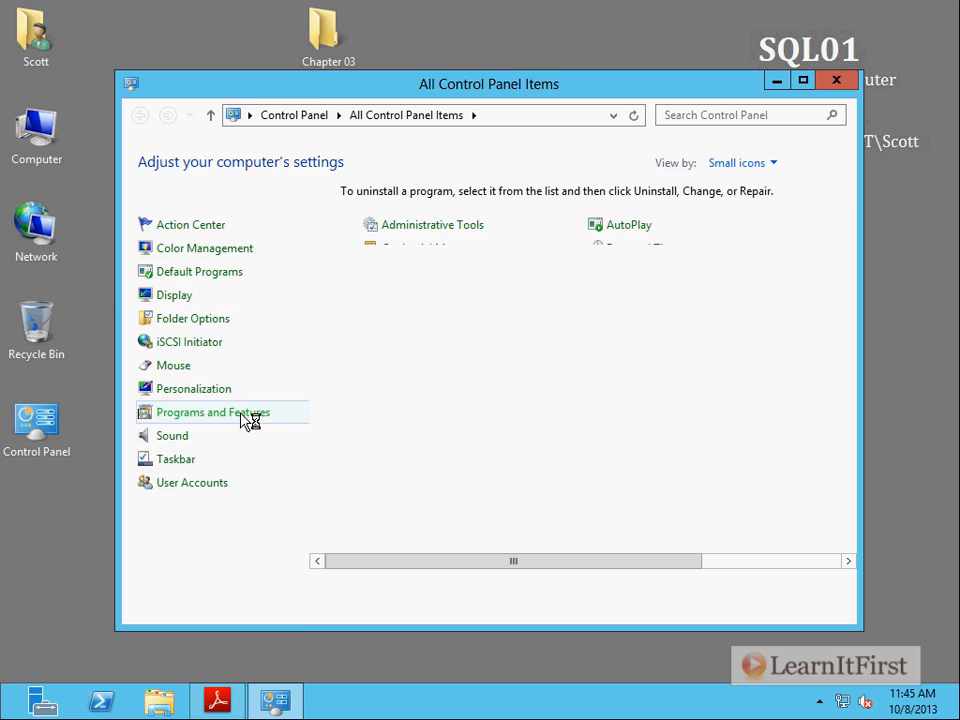
left_click(216, 412)
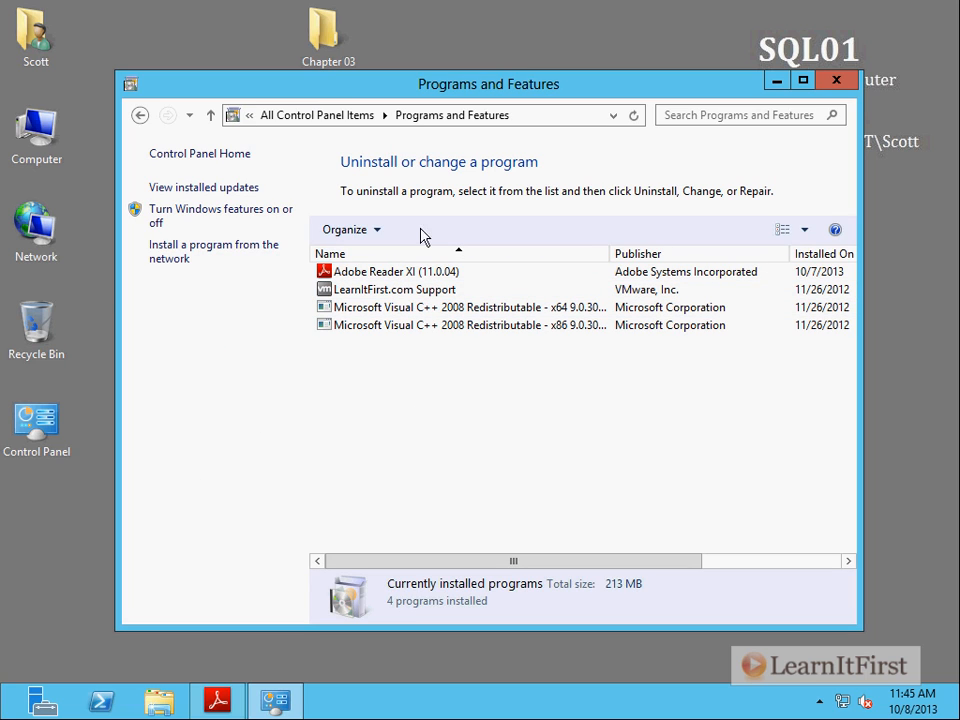
mouse_move(148, 228)
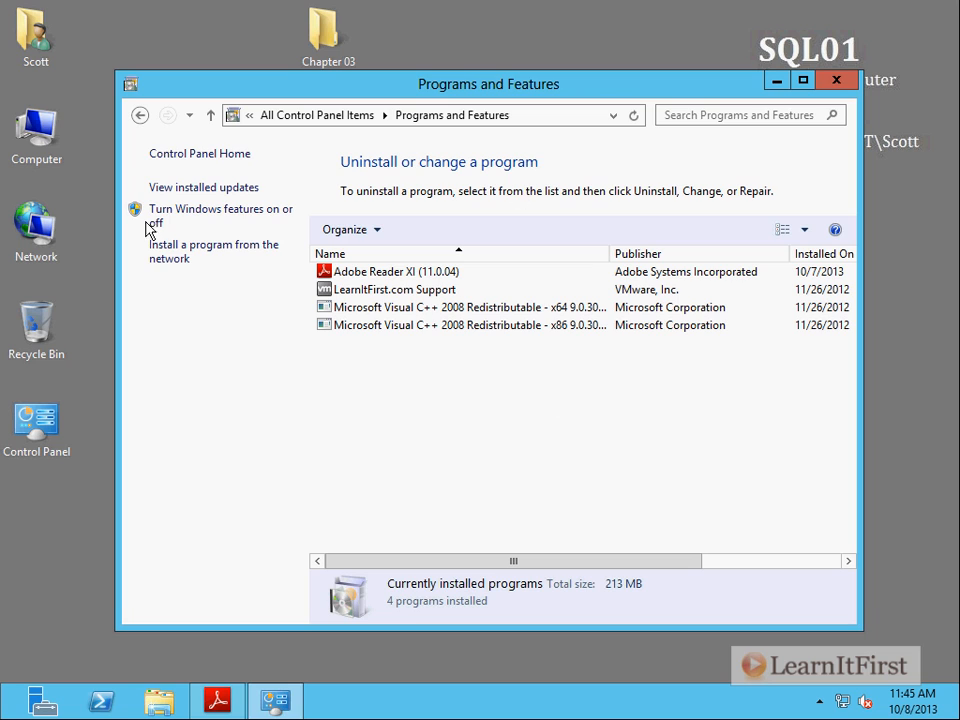
mouse_move(276, 222)
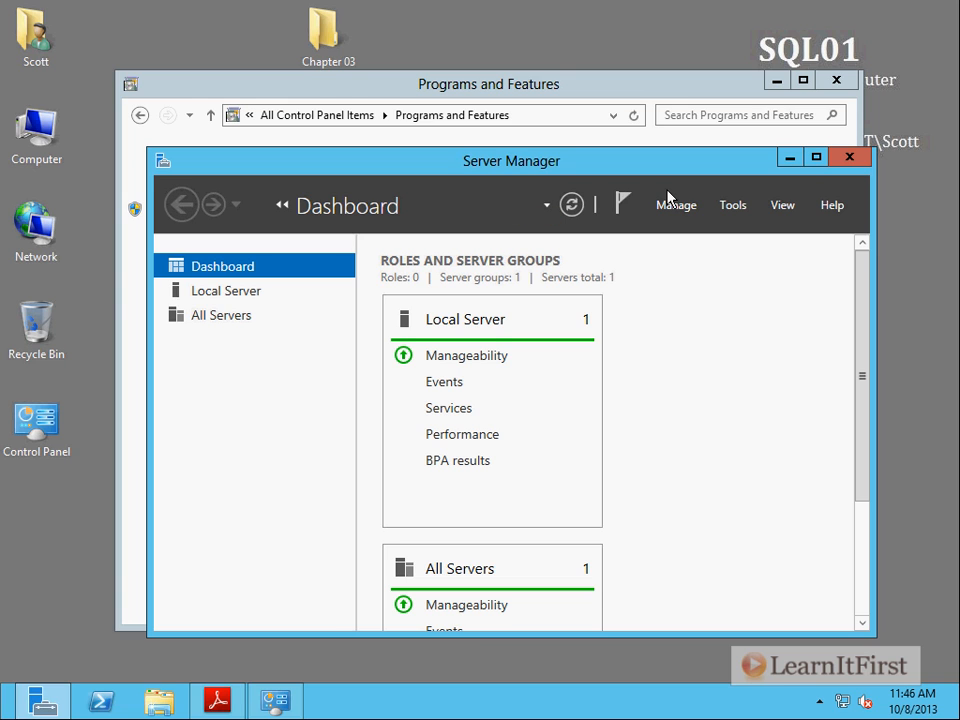
- Start the Add Roles and Features Wizard, cancel it, and close the server windows to show the desktop
left_click(224, 290)
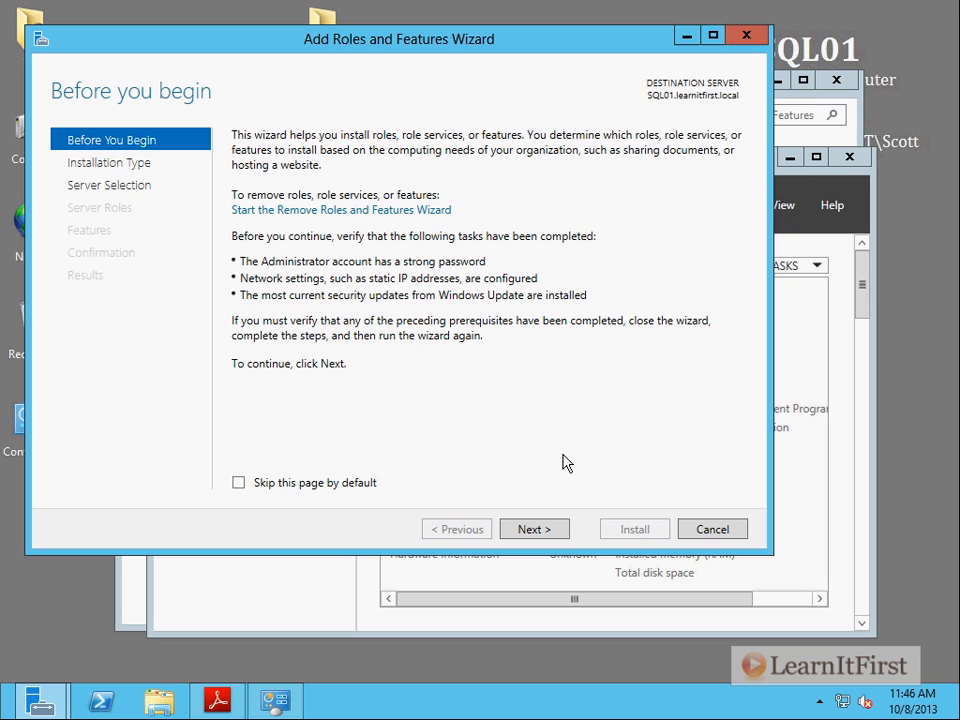
left_click(534, 528)
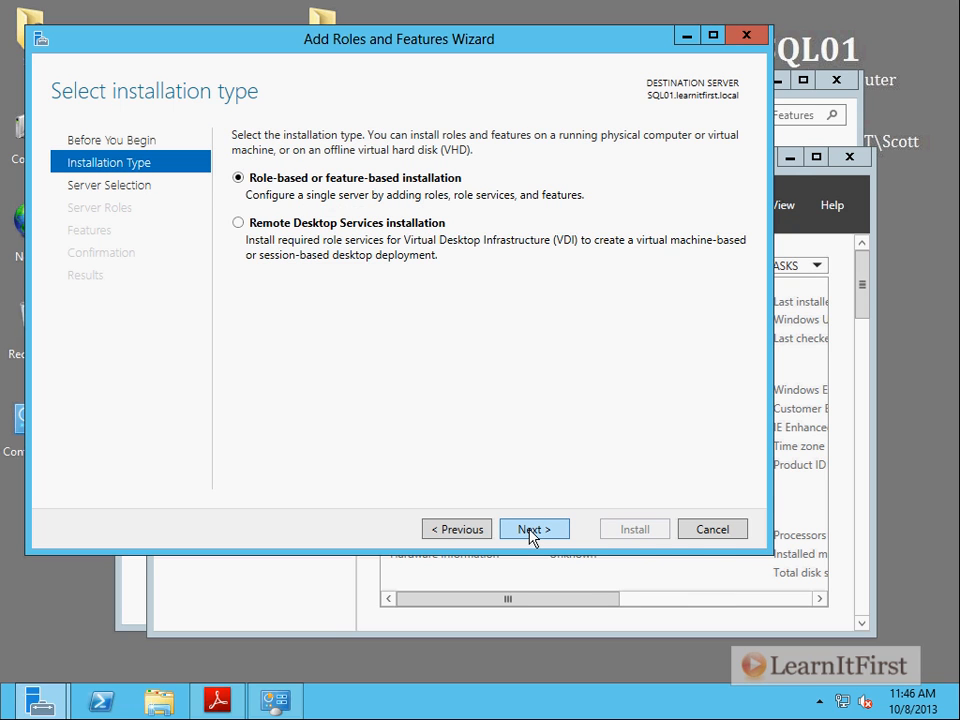
left_click(534, 528)
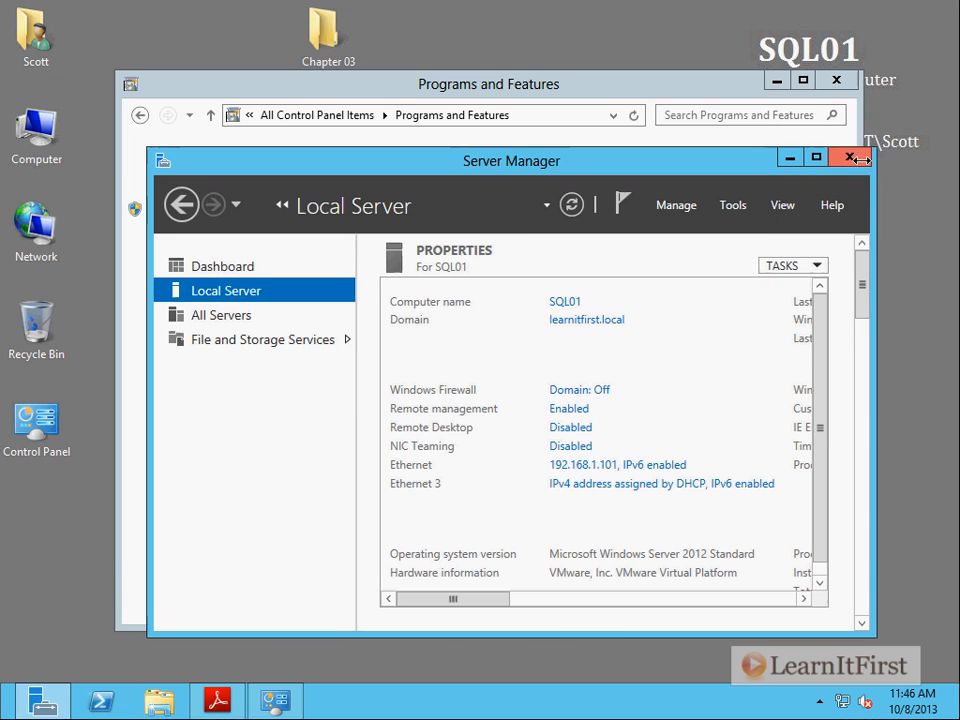
left_click(854, 158)
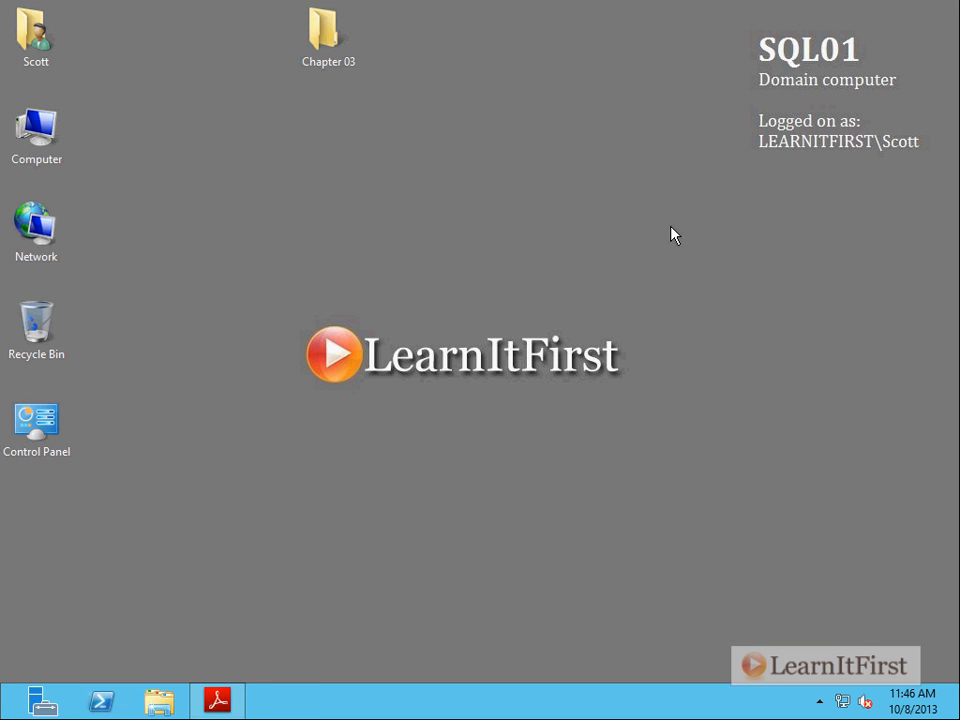
mouse_move(292, 326)
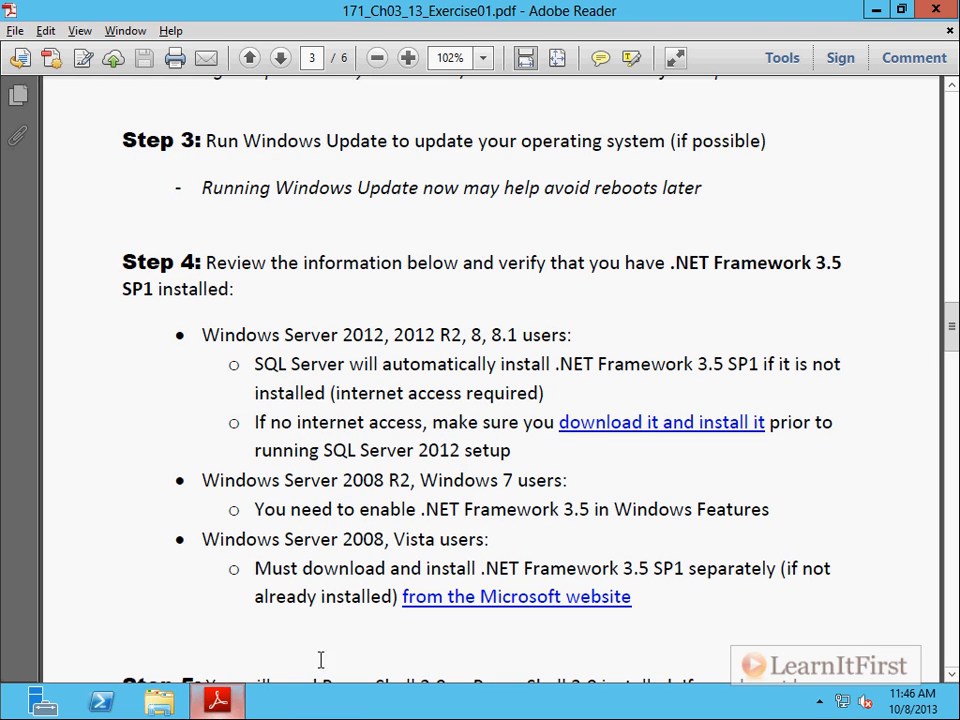
mouse_move(622, 388)
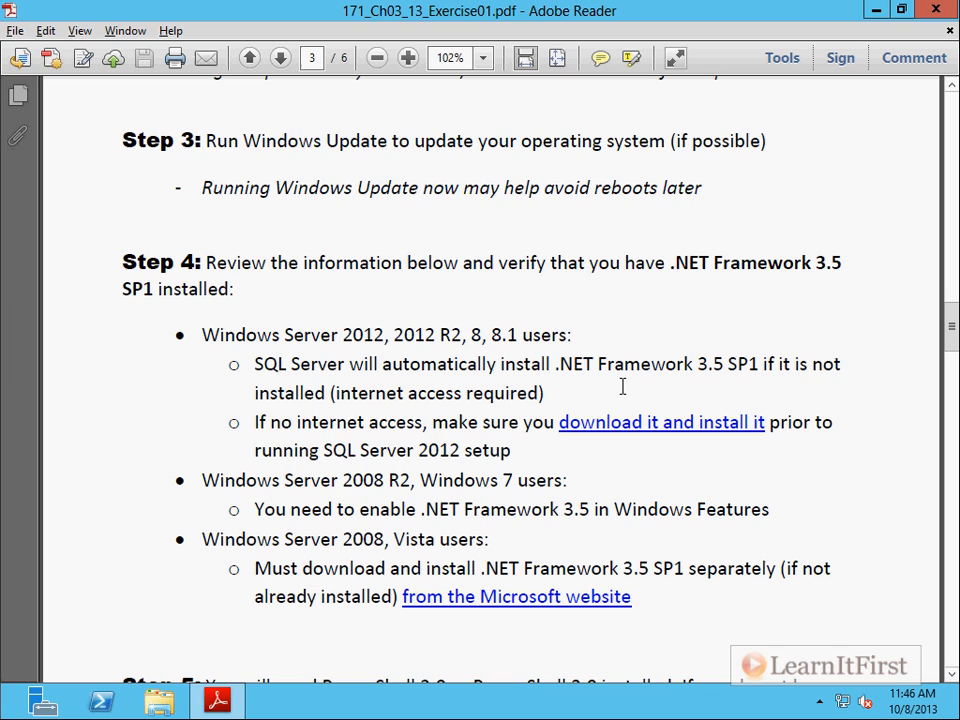
mouse_move(624, 438)
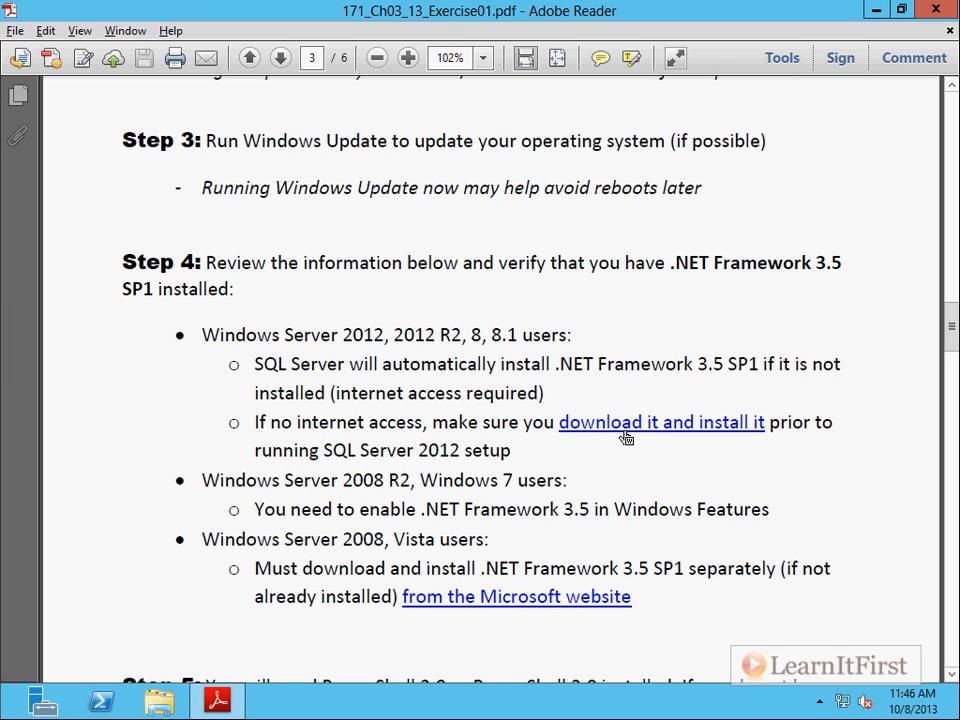
mouse_move(536, 604)
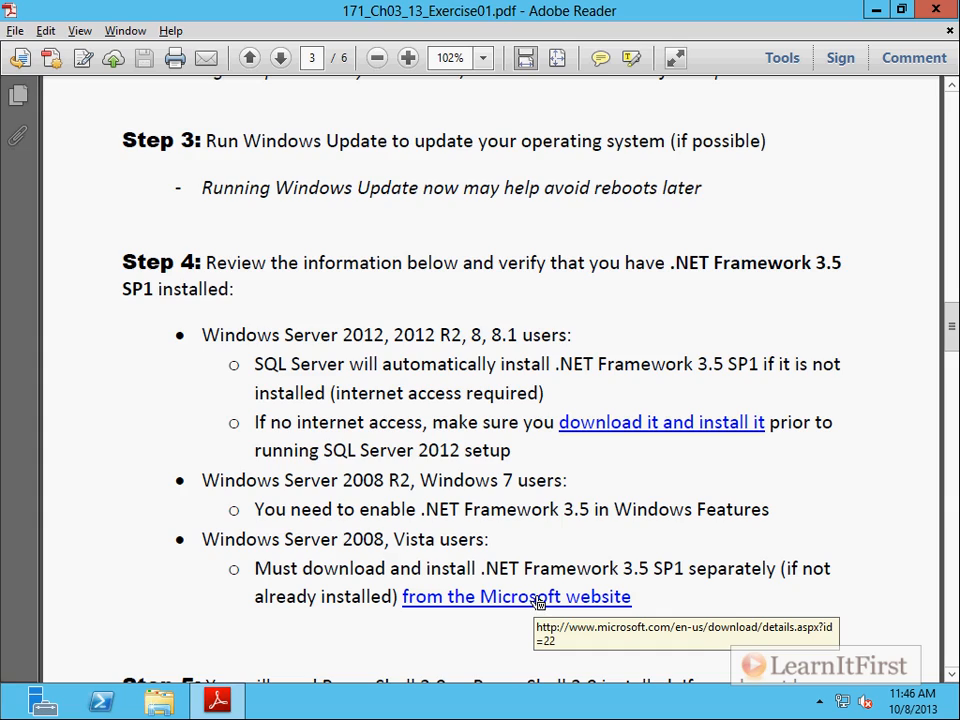
- Scroll the exercise PDF down past Step 4 to Step 5 on PowerShell 2.0 or 3.0
scroll("down", 3)
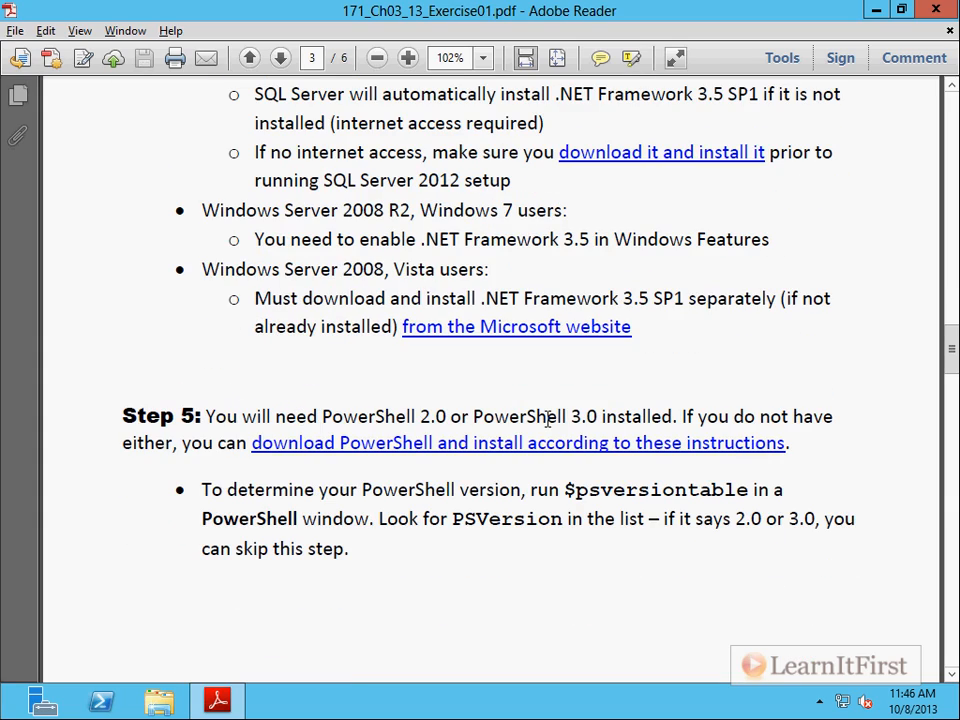
scroll("down", 3)
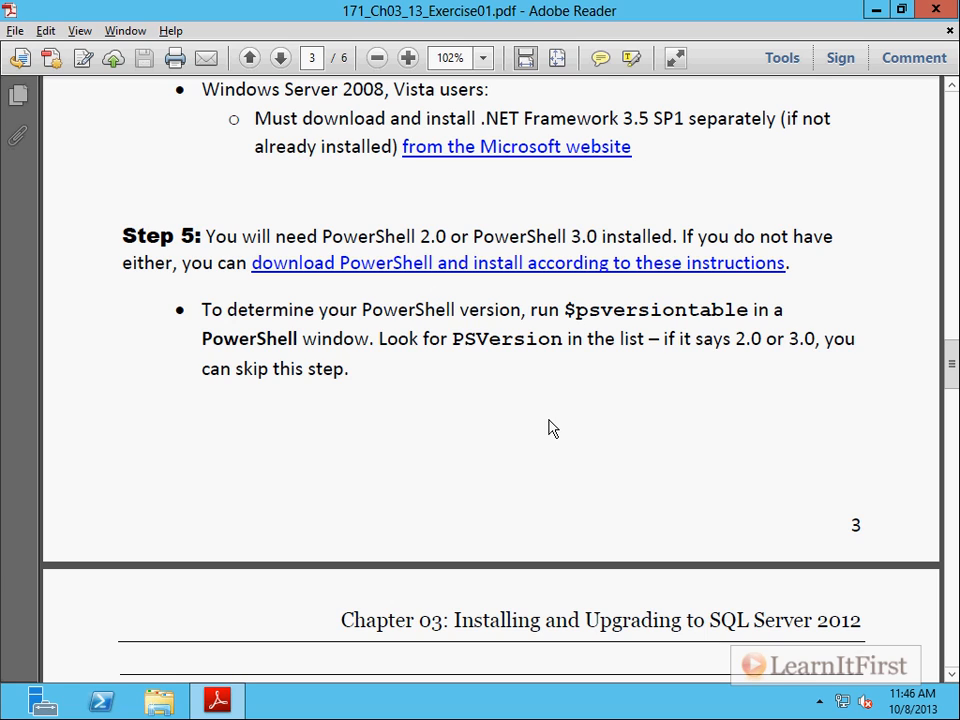
mouse_move(444, 272)
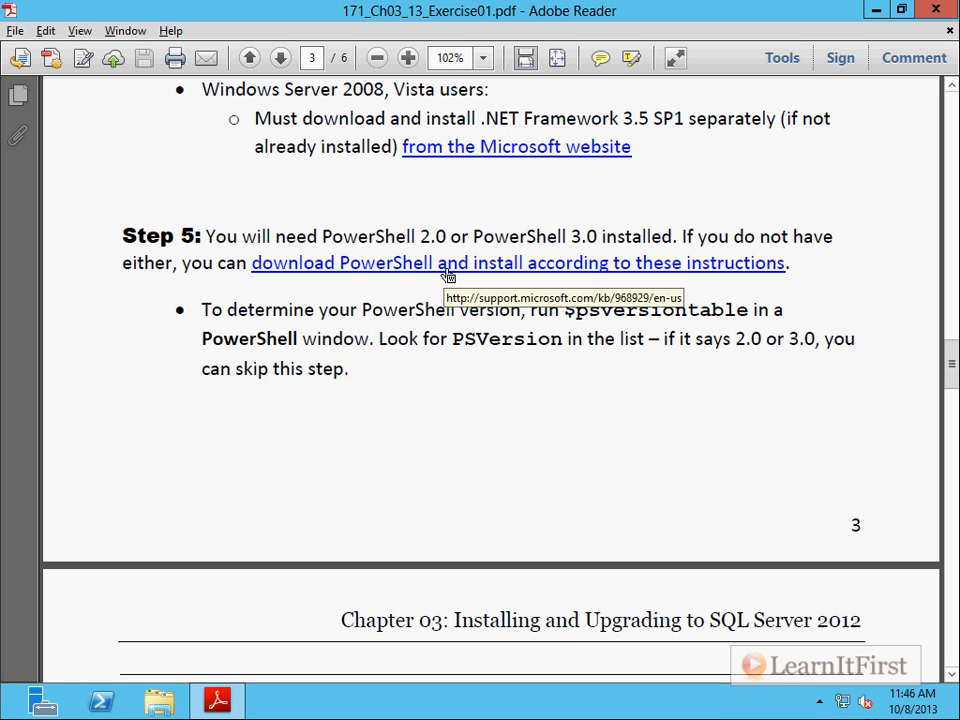
mouse_move(750, 310)
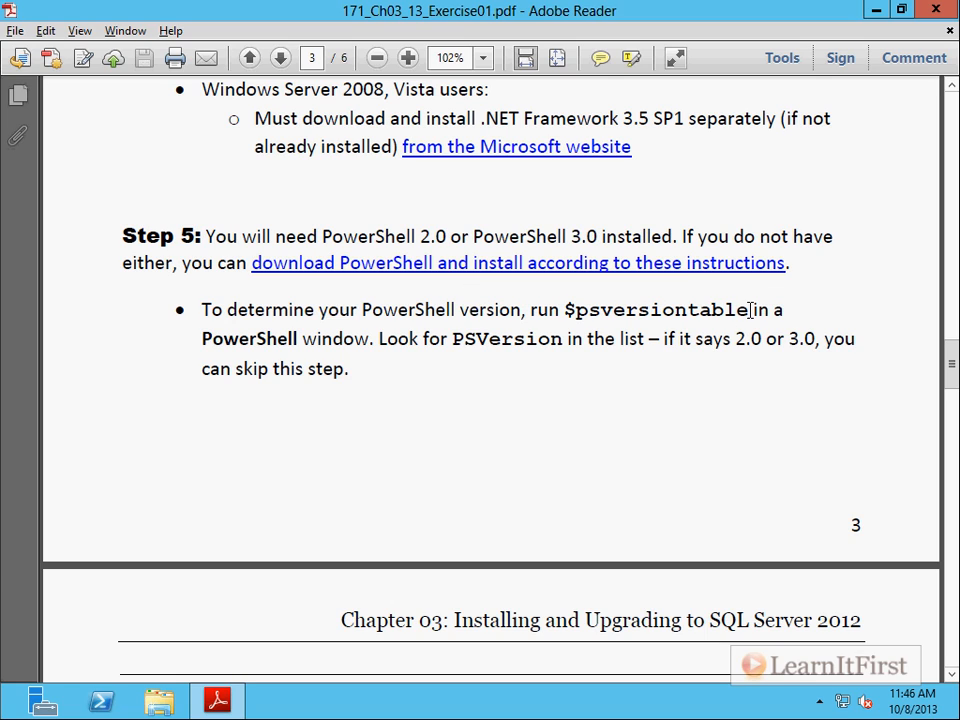
mouse_move(742, 348)
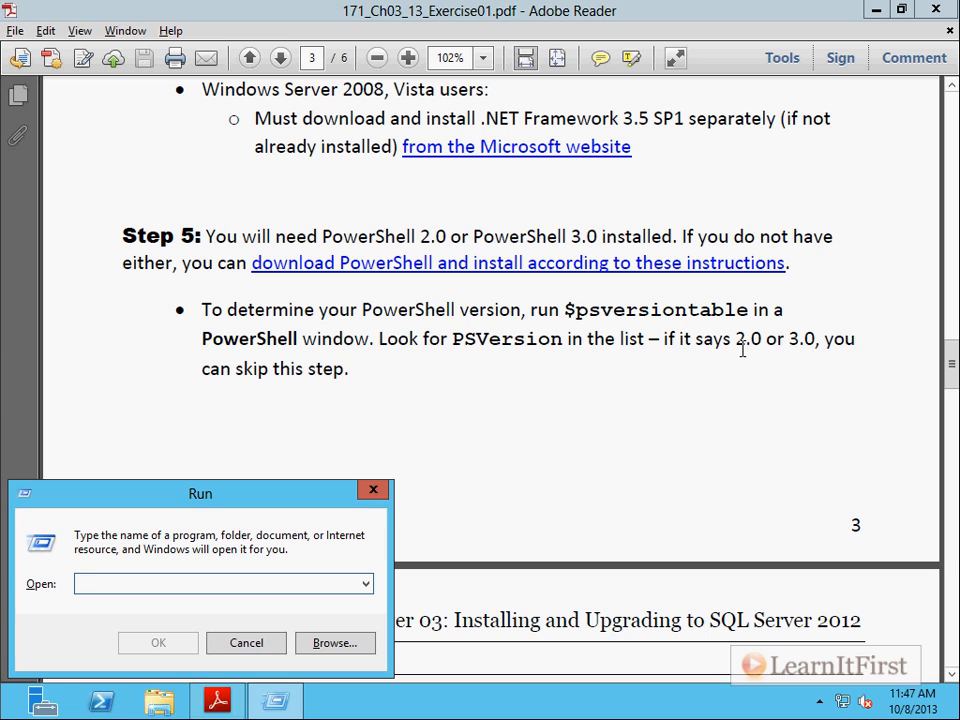
type("cmd")
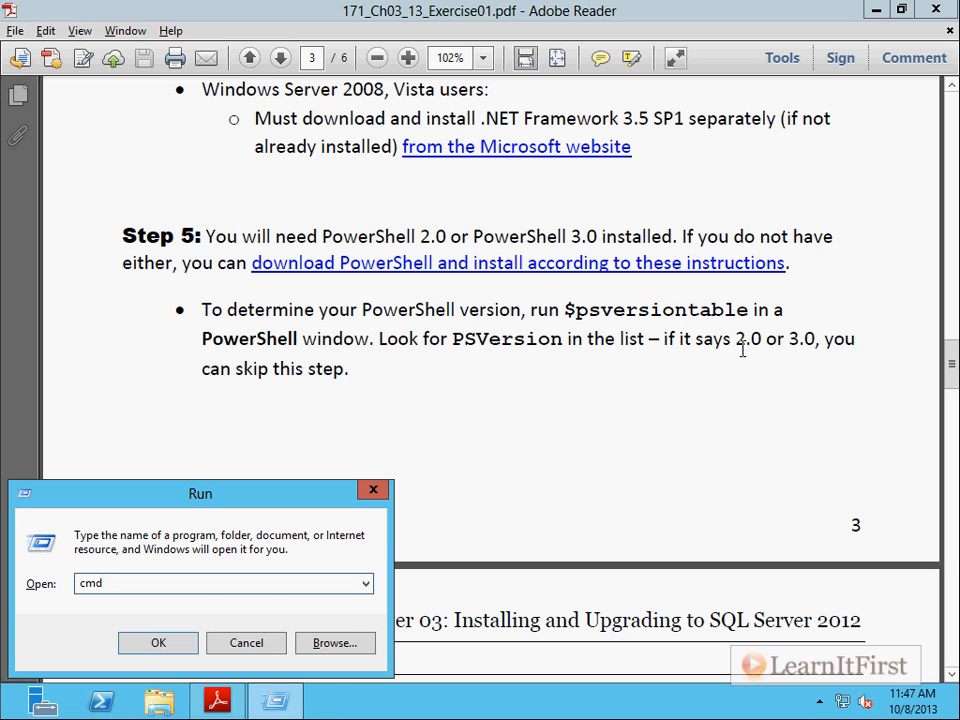
left_click(156, 642)
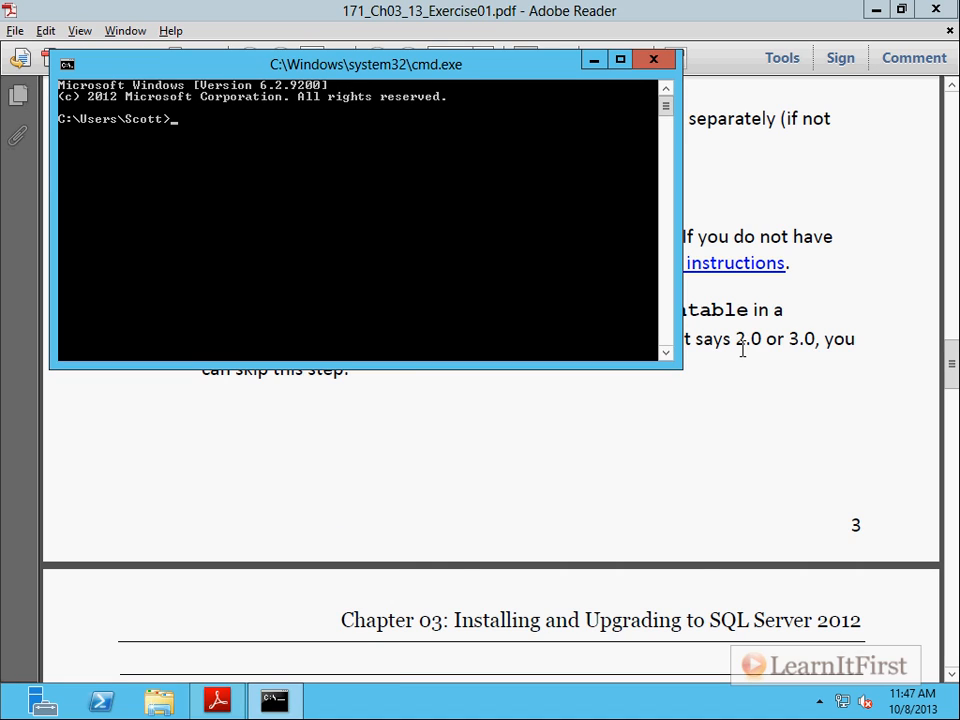
type("powershell")
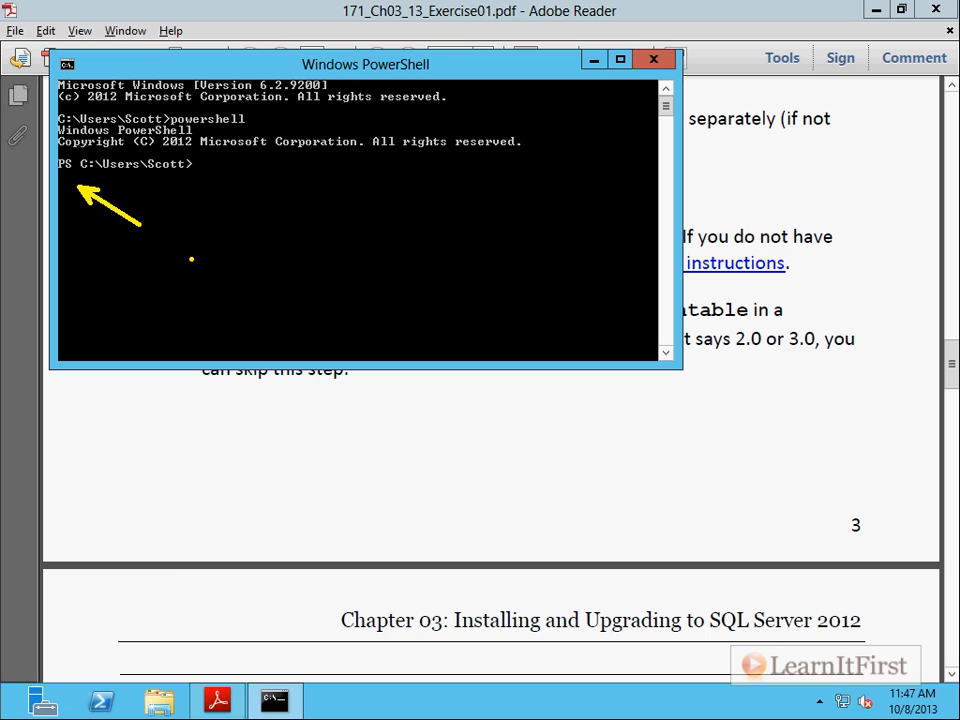
left_click(654, 60)
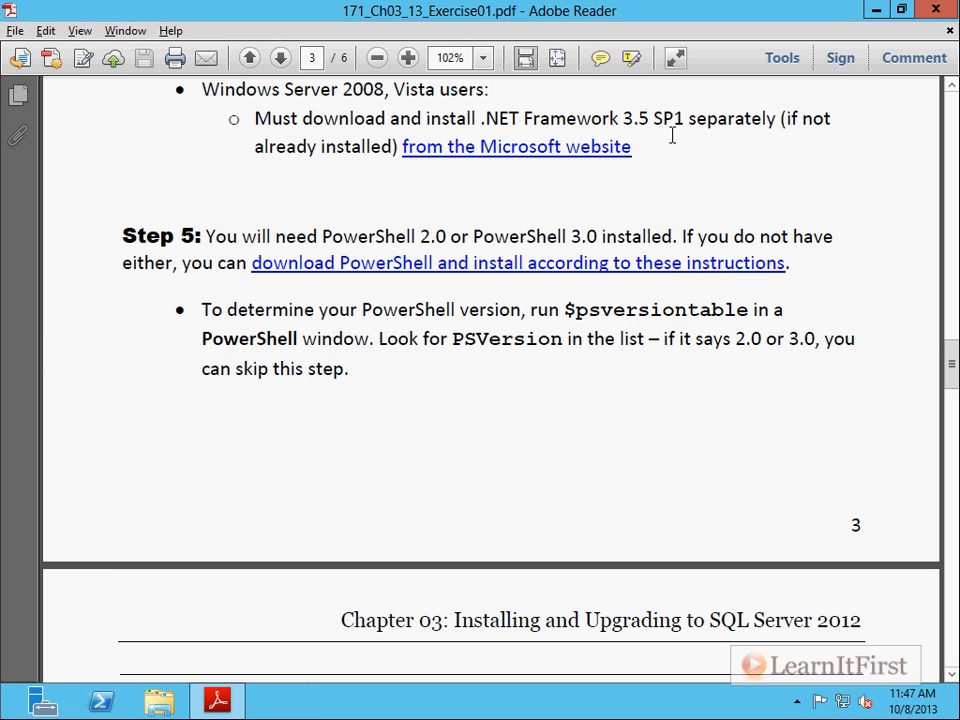
mouse_move(410, 270)
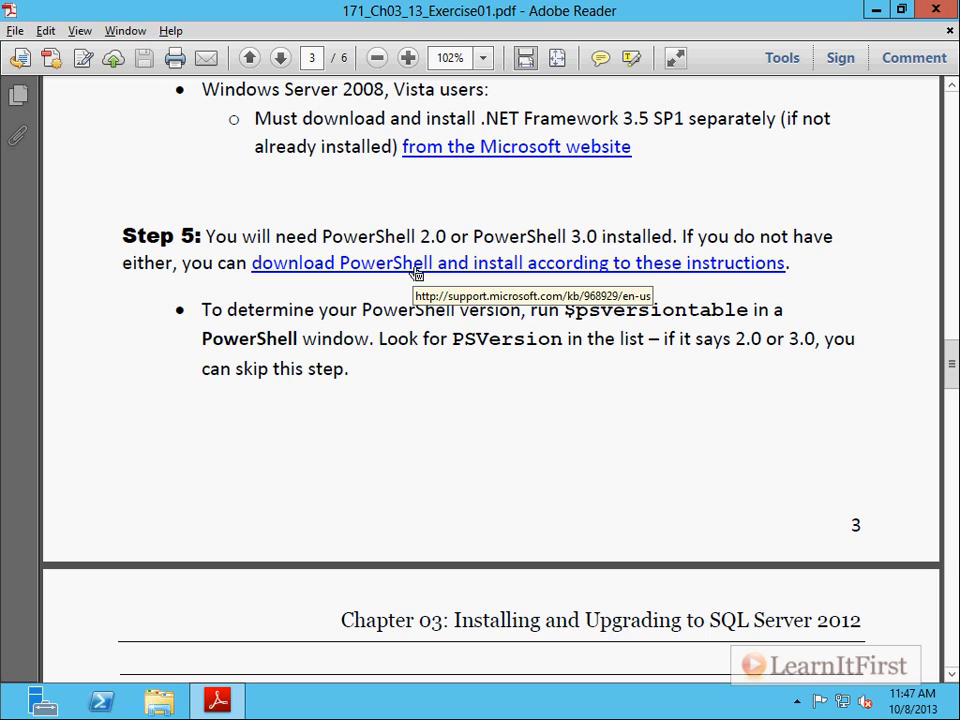
mouse_move(370, 312)
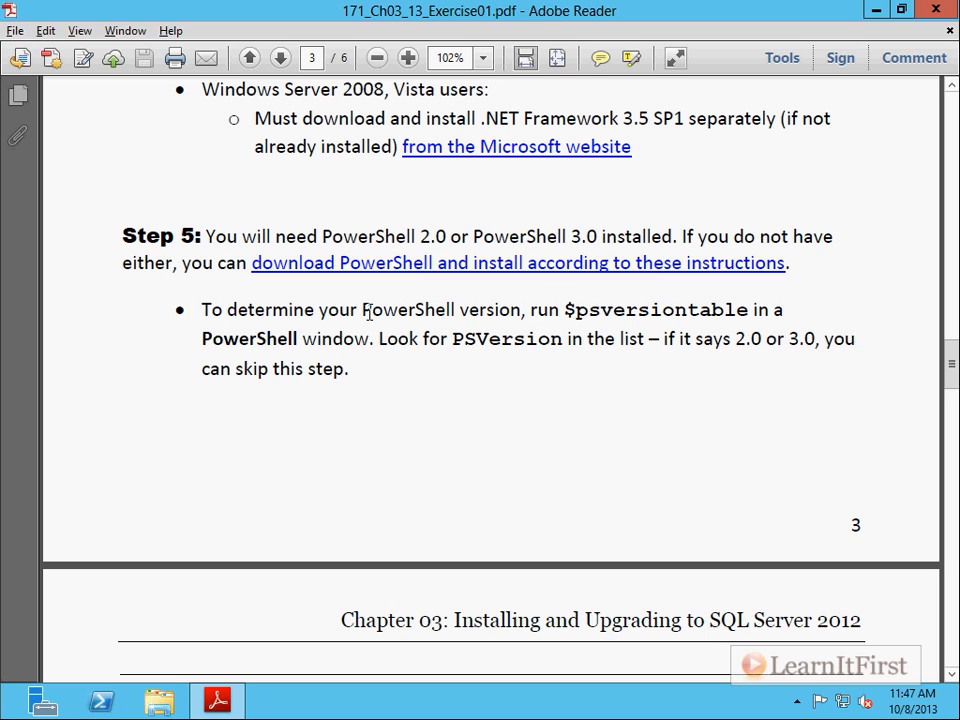
mouse_move(564, 310)
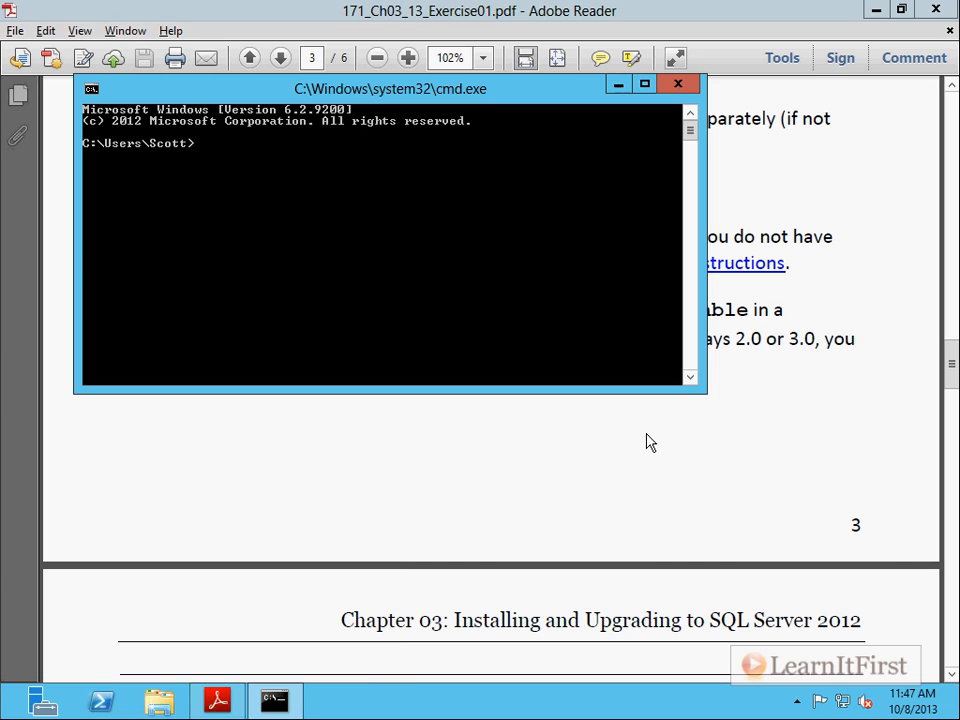
type("po")
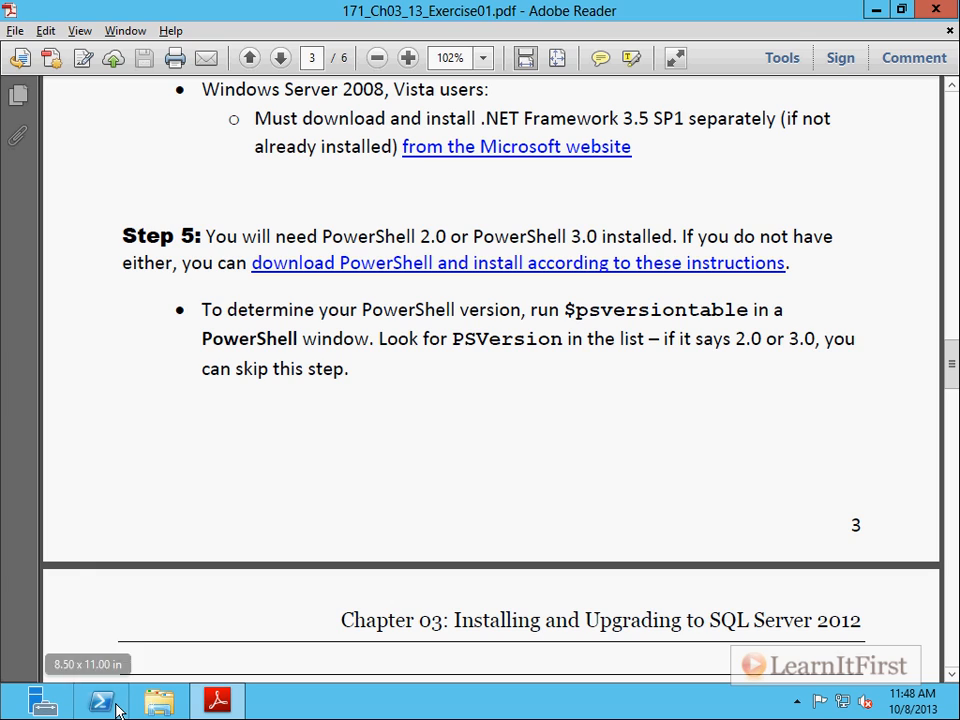
- Reopen the PowerShell console and choose a larger font size in its Properties Font settings
left_click(100, 700)
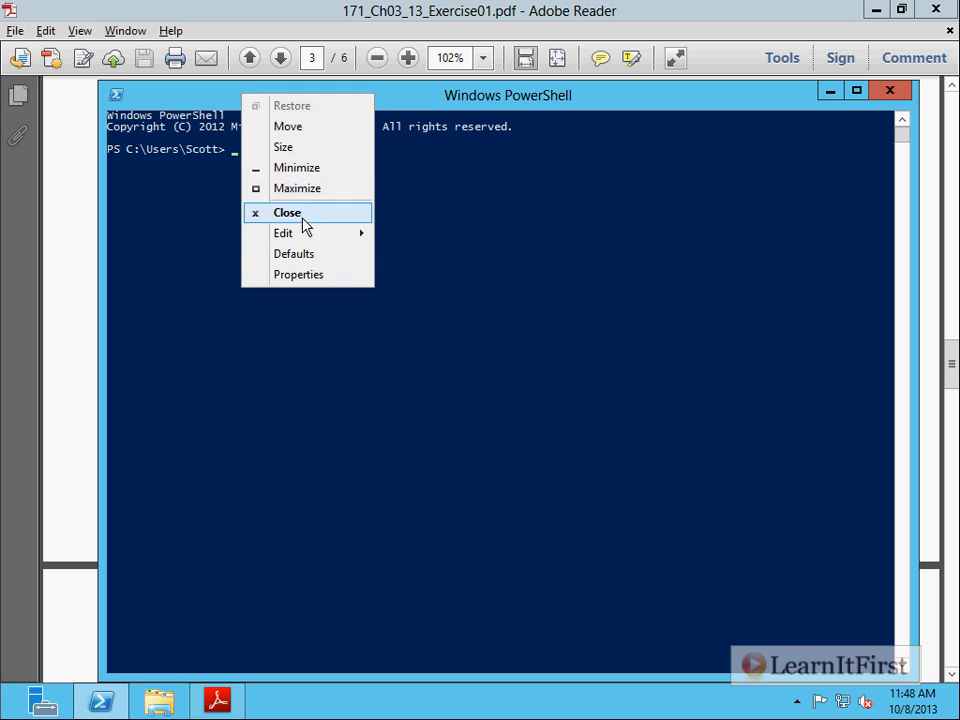
left_click(298, 274)
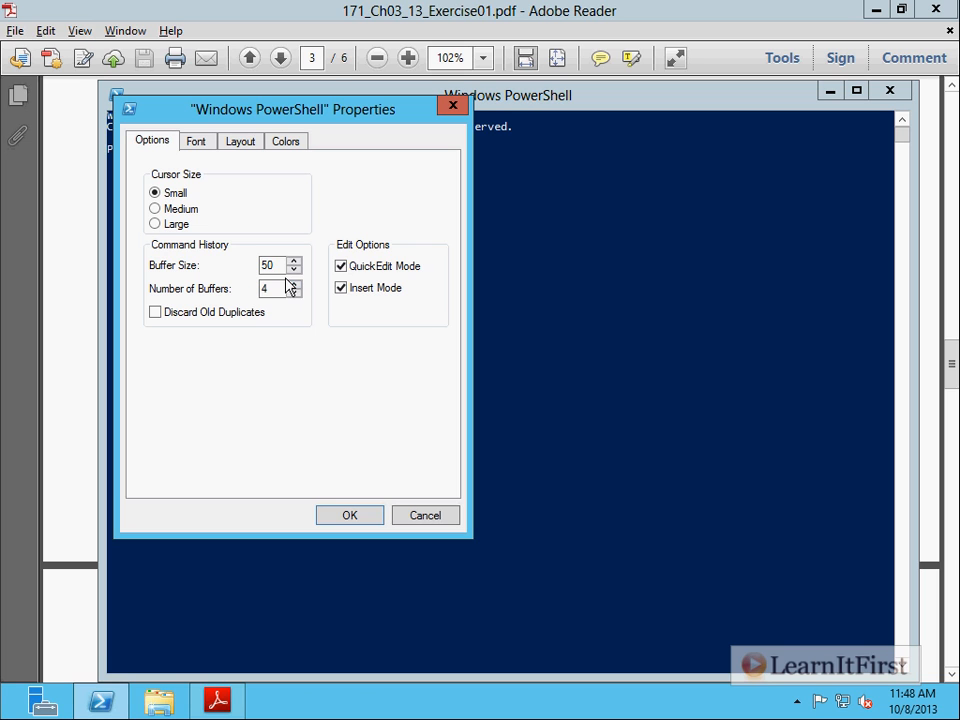
left_click(196, 140)
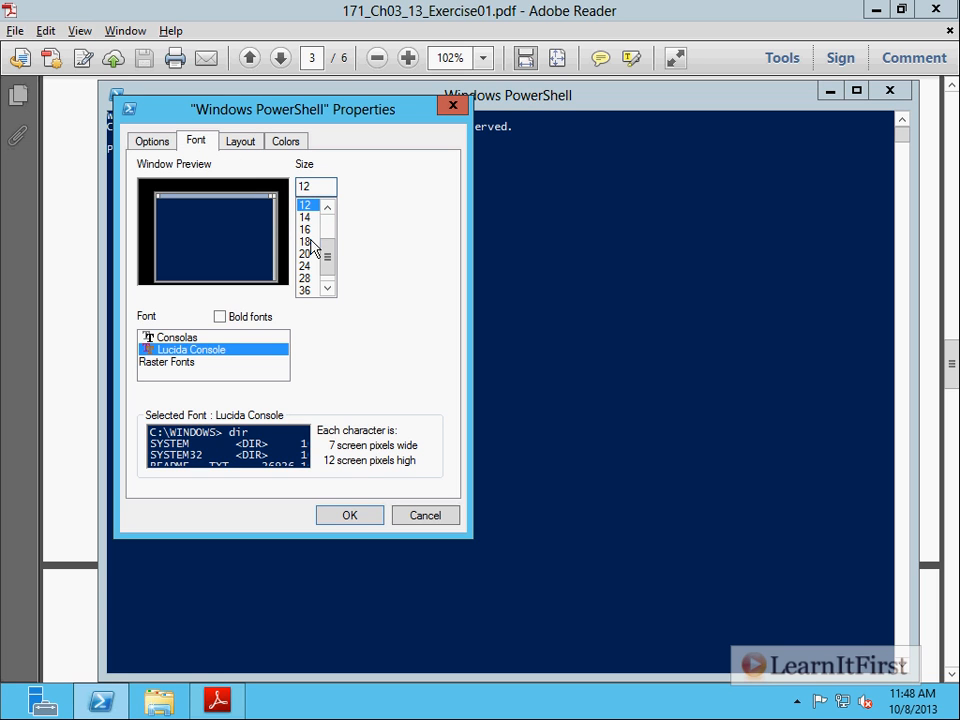
left_click(348, 516)
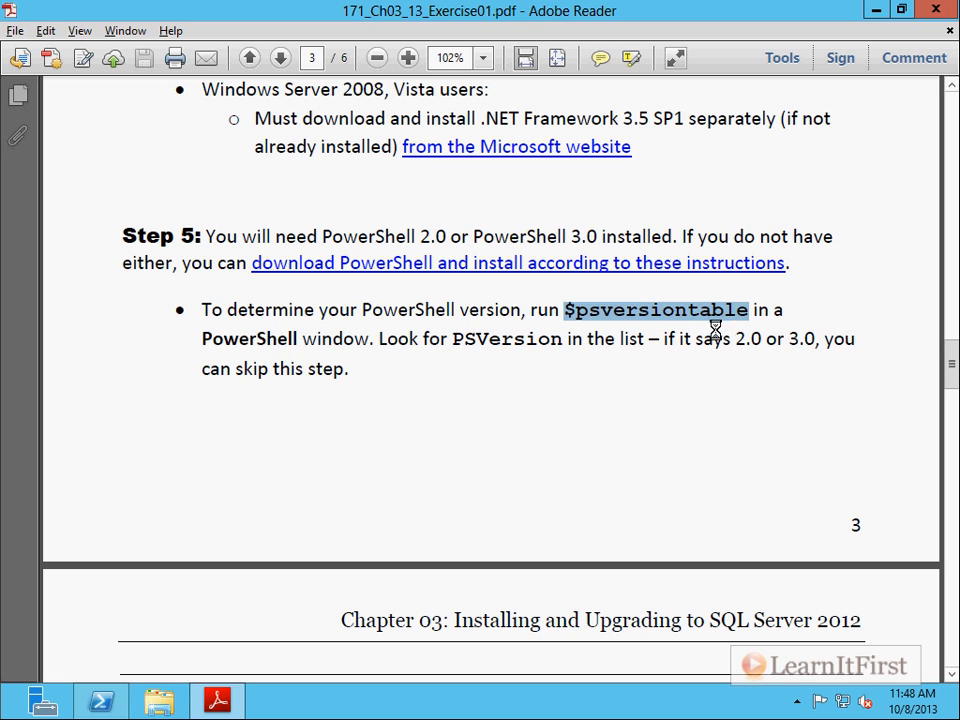
- Paste and run $psversiontable in PowerShell to confirm PSVersion 3.0, then close the console
left_click(98, 700)
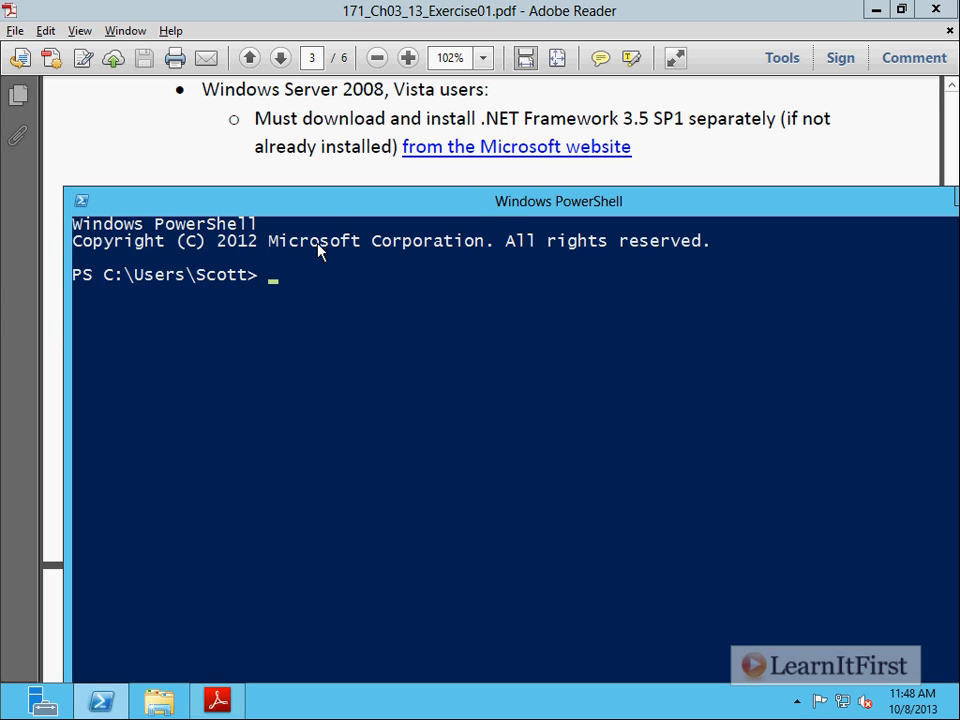
mouse_move(328, 192)
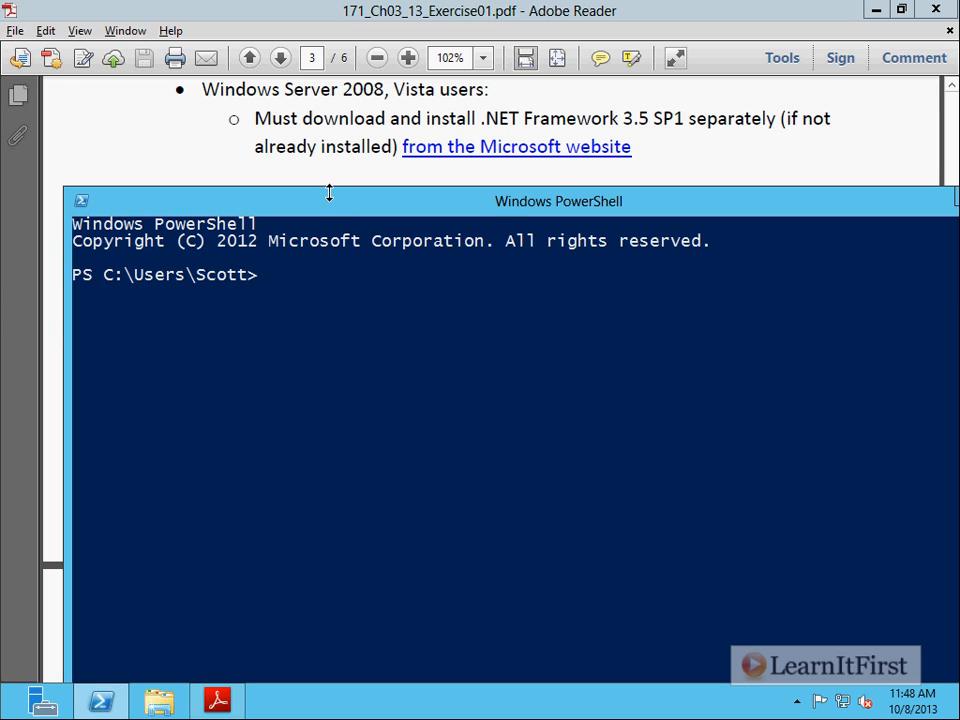
mouse_move(188, 188)
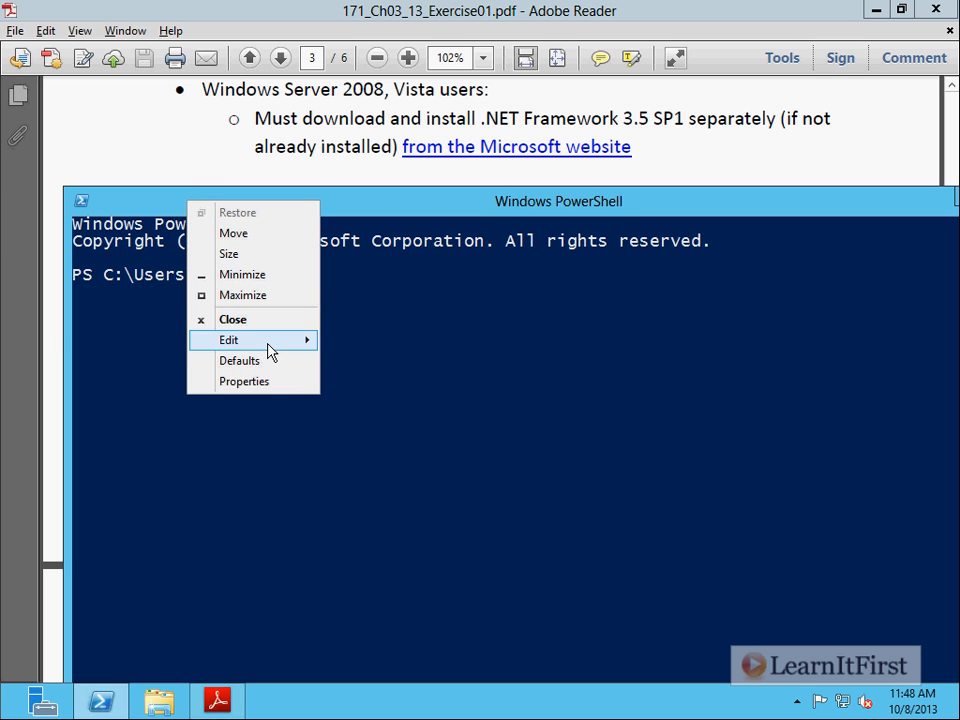
left_click(228, 340)
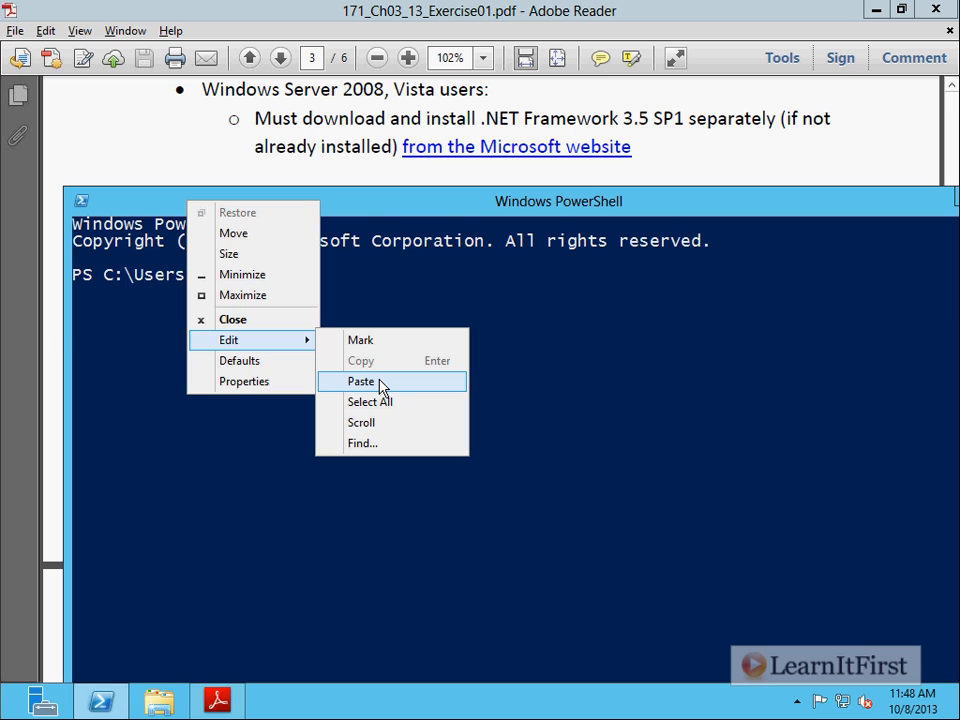
left_click(360, 380)
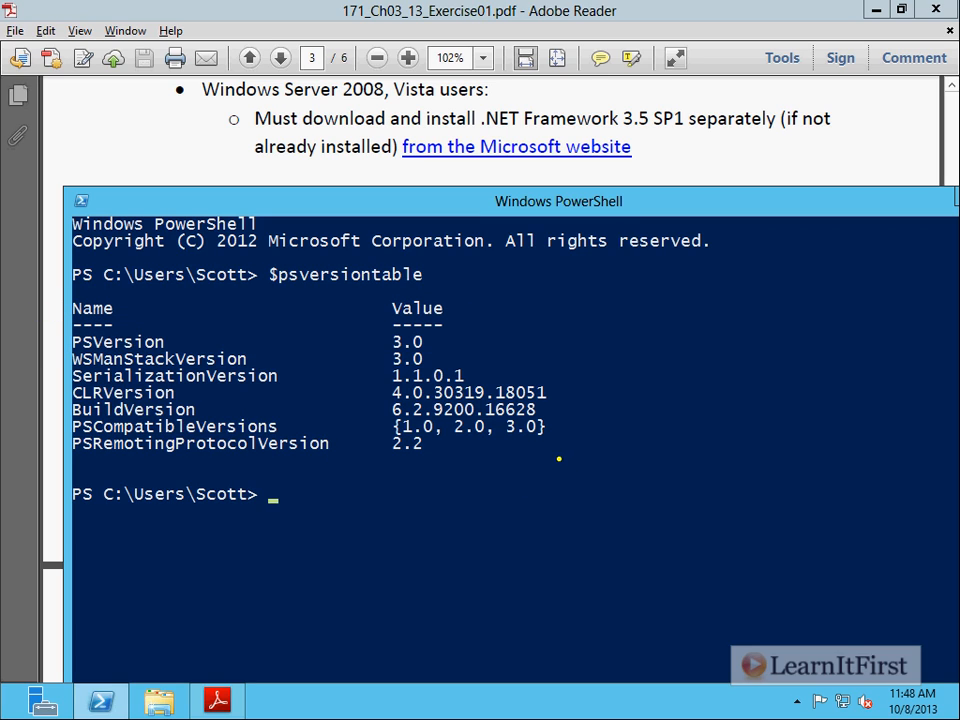
mouse_move(650, 472)
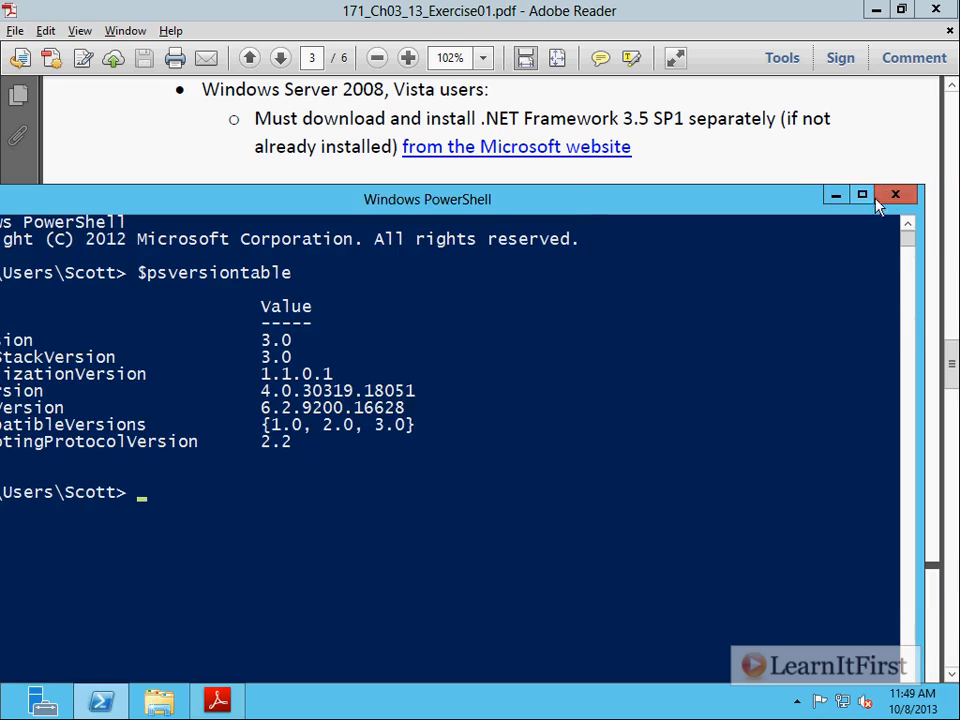
left_click(896, 194)
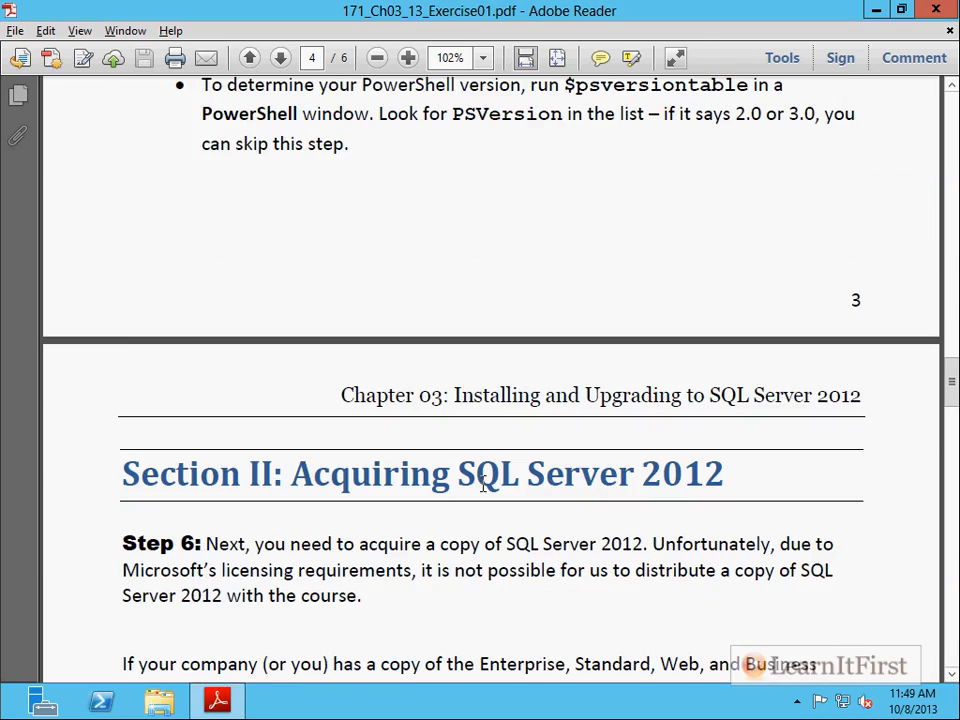
- Scroll to Step 6 on acquiring SQL Server 2012 and highlight the matching-architecture note
scroll("down", 3)
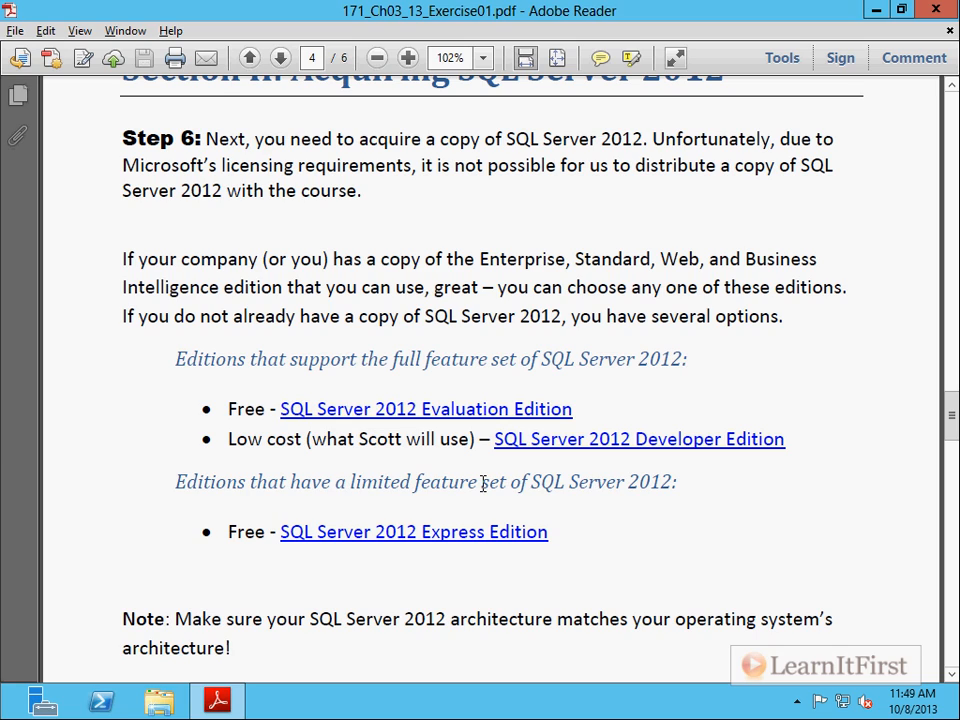
mouse_move(484, 524)
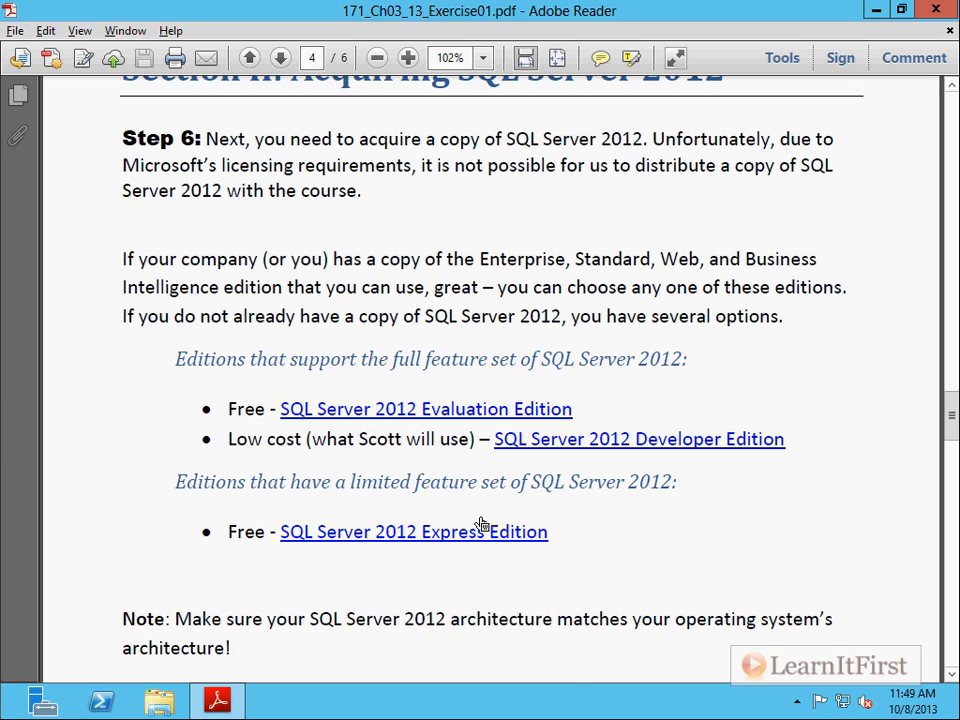
mouse_move(656, 540)
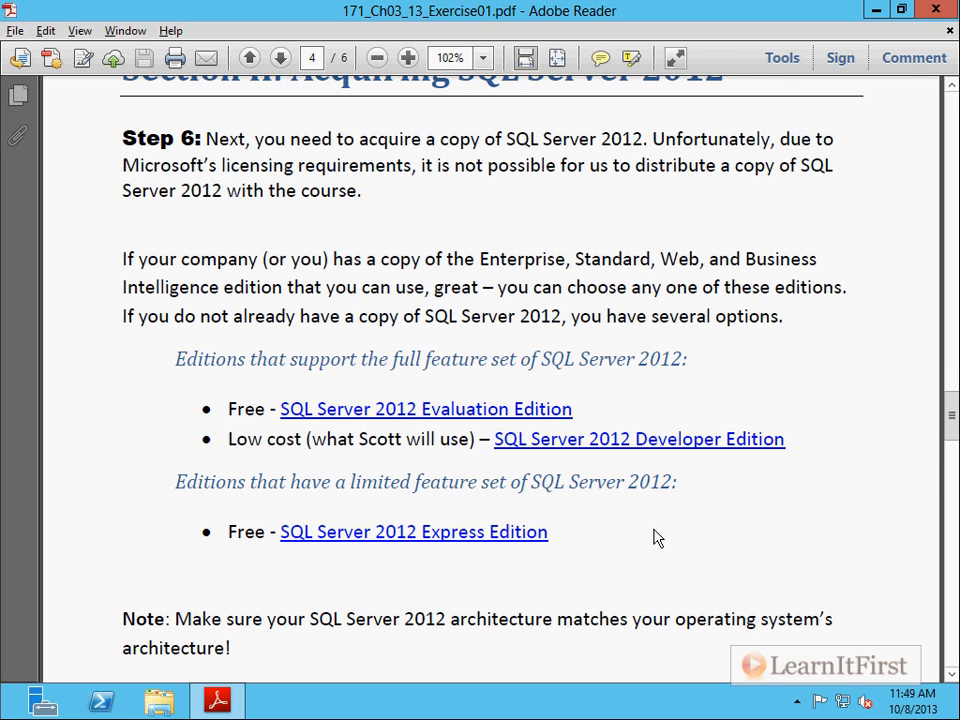
scroll("down", 3)
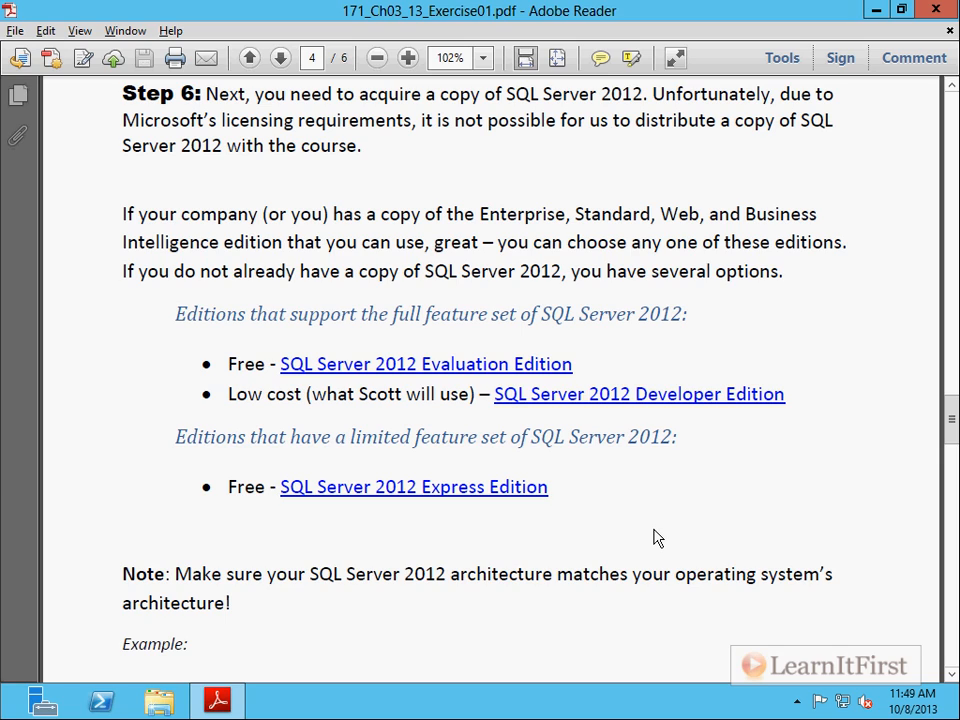
scroll("down", 3)
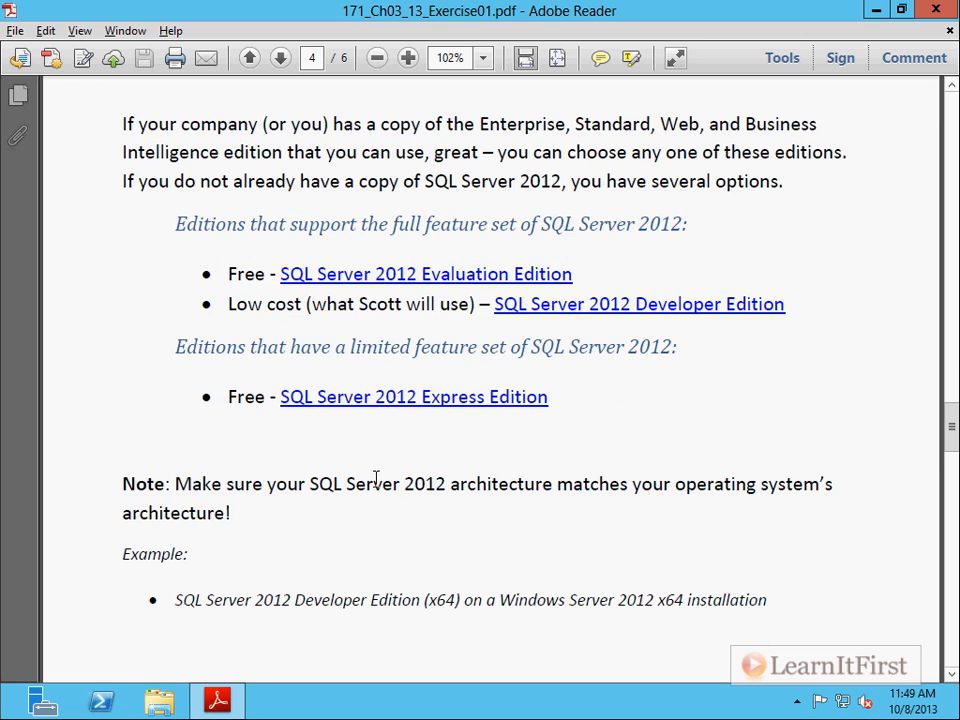
left_click_drag(122, 484, 832, 484)
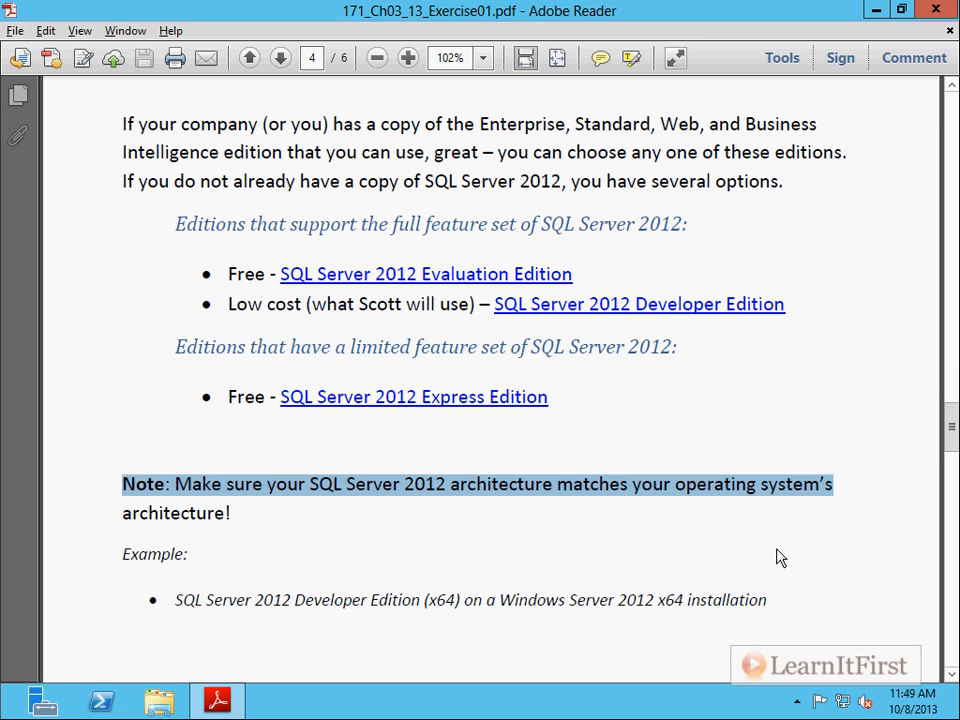
left_click(430, 600)
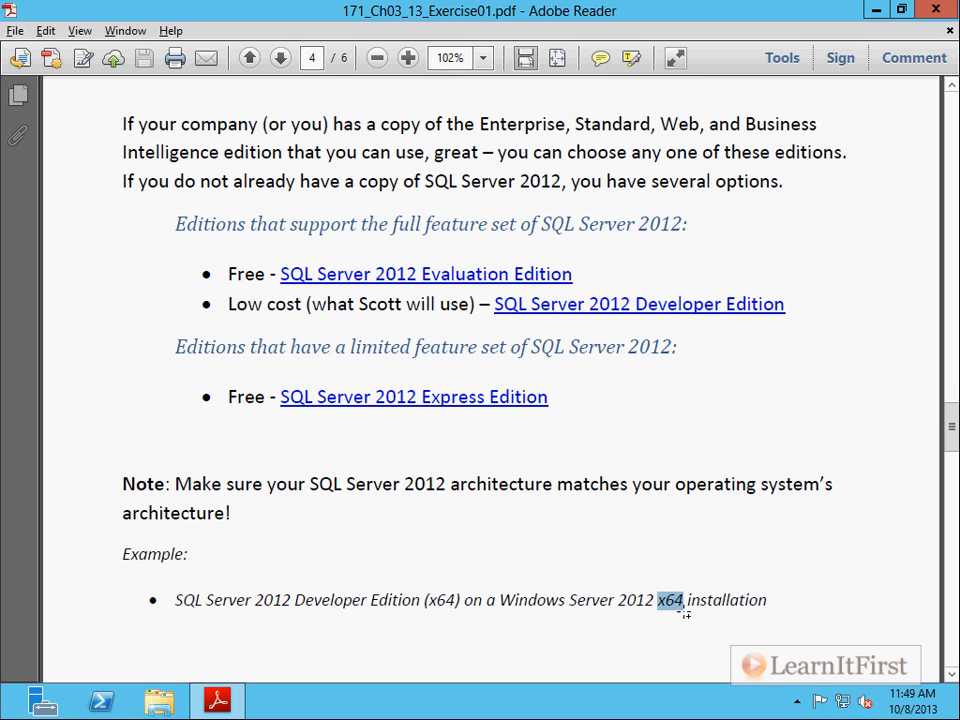
mouse_move(816, 664)
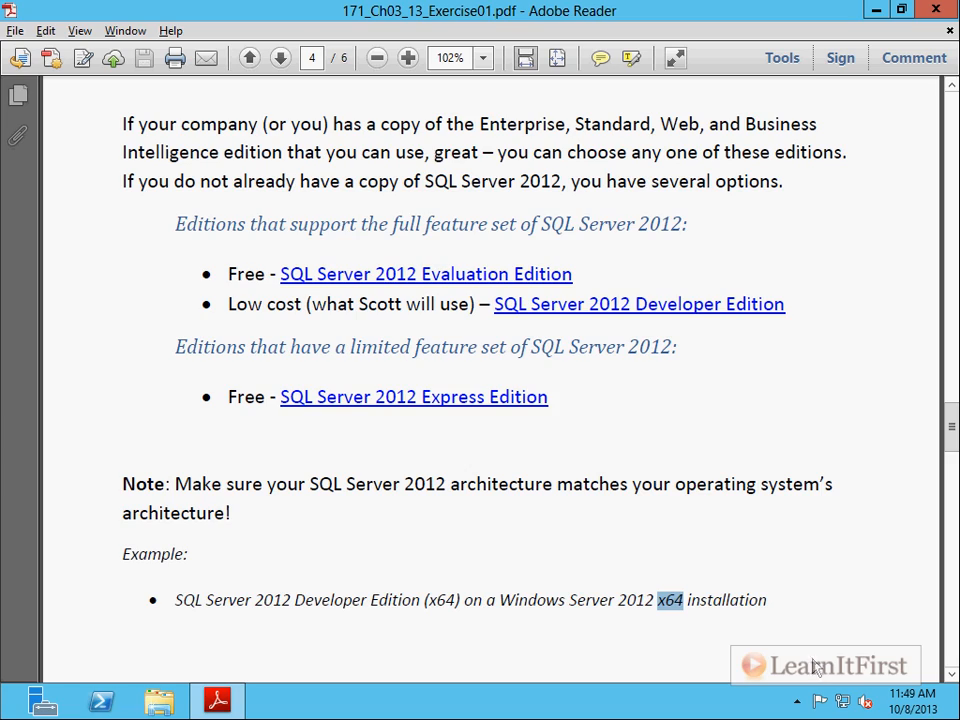
scroll("down", 3)
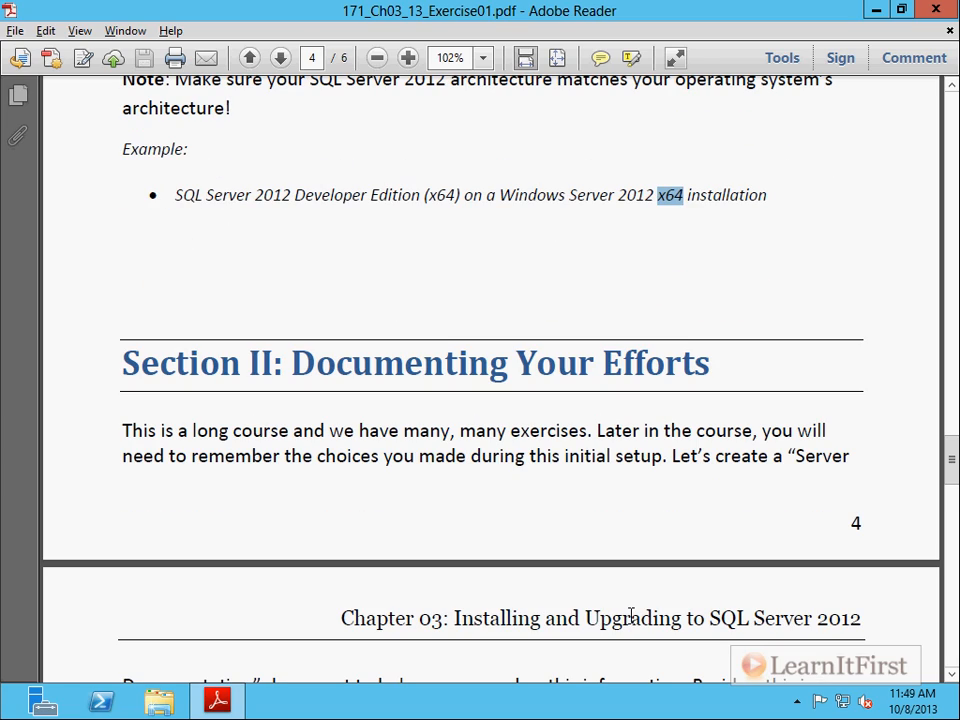
- Scroll to Step 7, then open the sample documentation text file from the Exercise 01 folder in Notepad
scroll("down", 3)
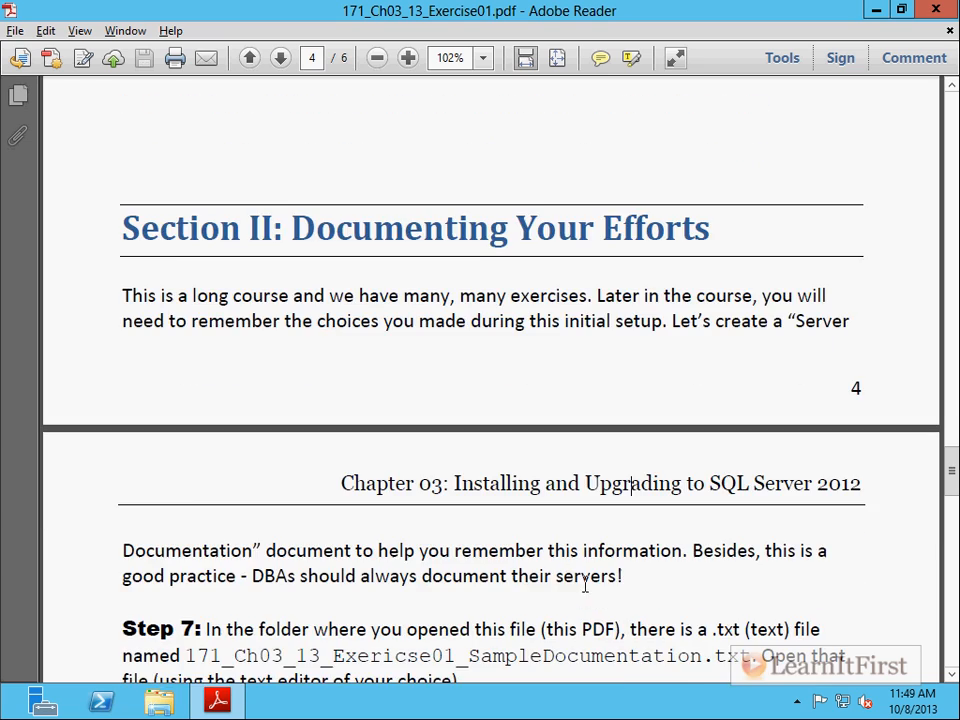
scroll("down", 3)
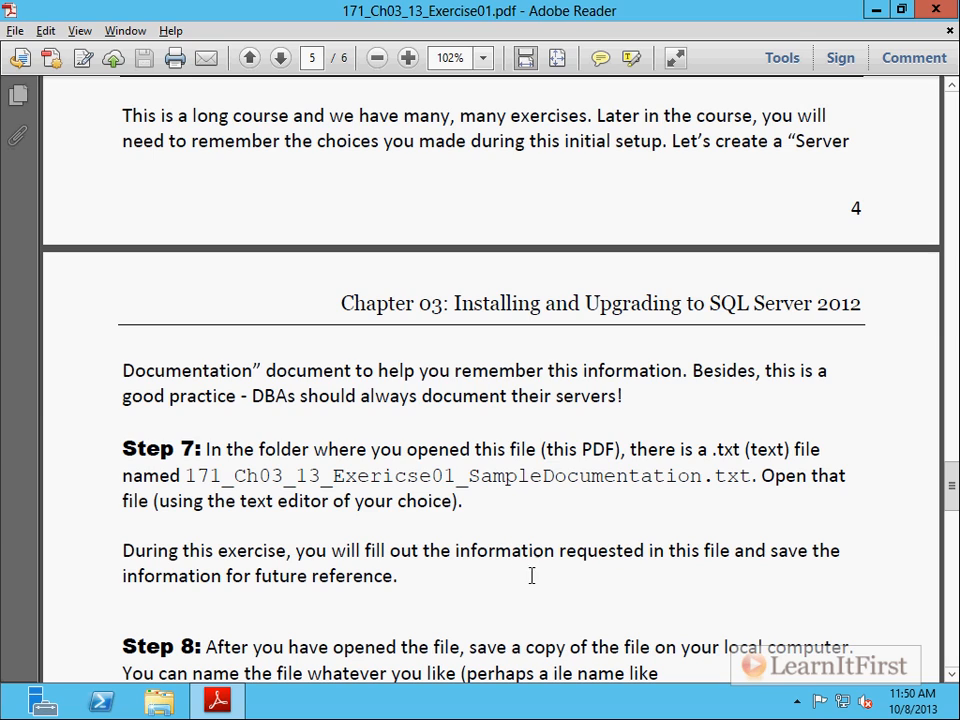
double_click(584, 476)
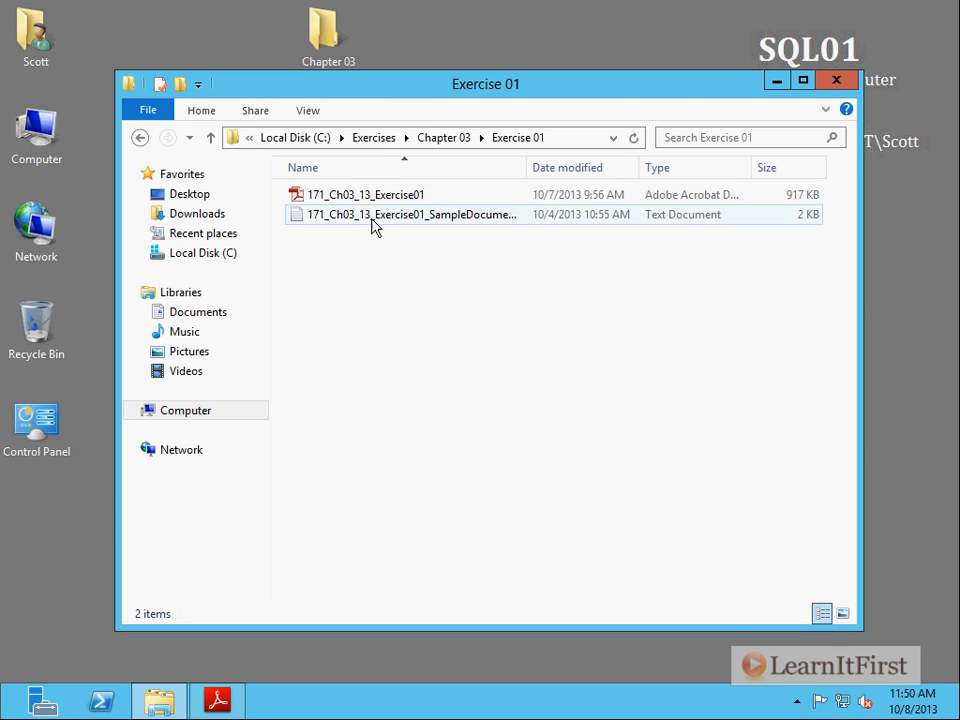
double_click(410, 214)
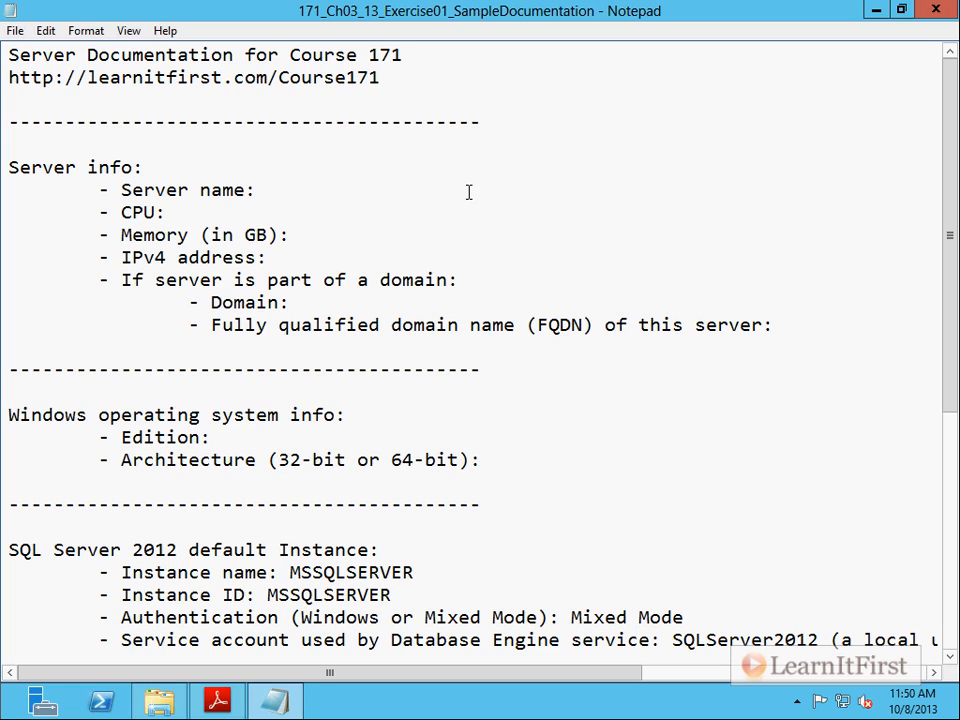
- Enter SQL01 after 'Server name:' in SampleDocumentation.txt
type("SQL01")
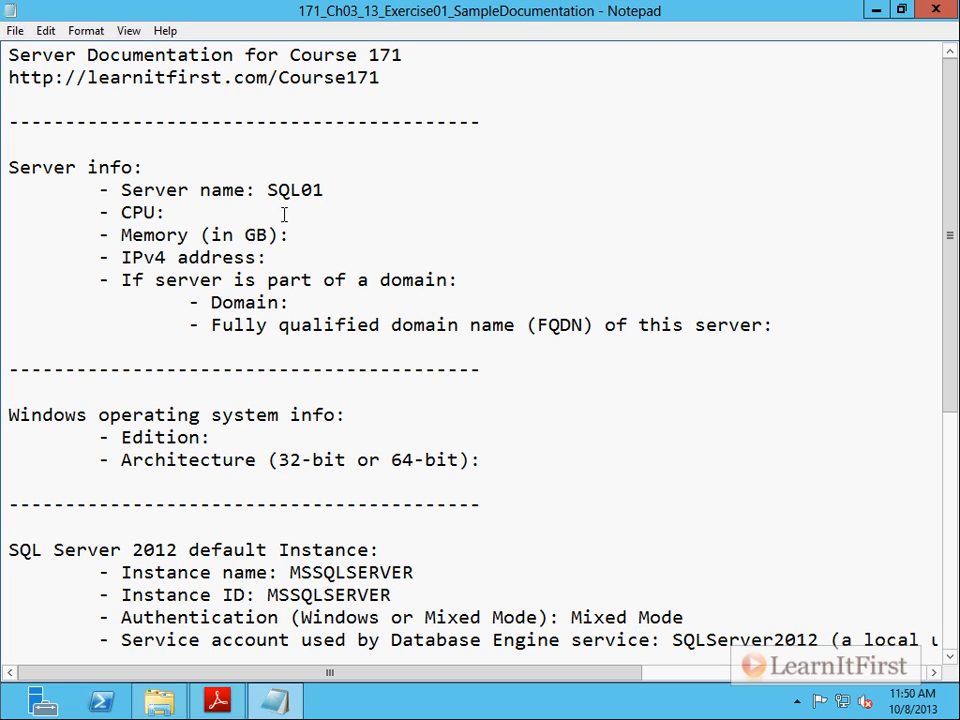
mouse_move(676, 138)
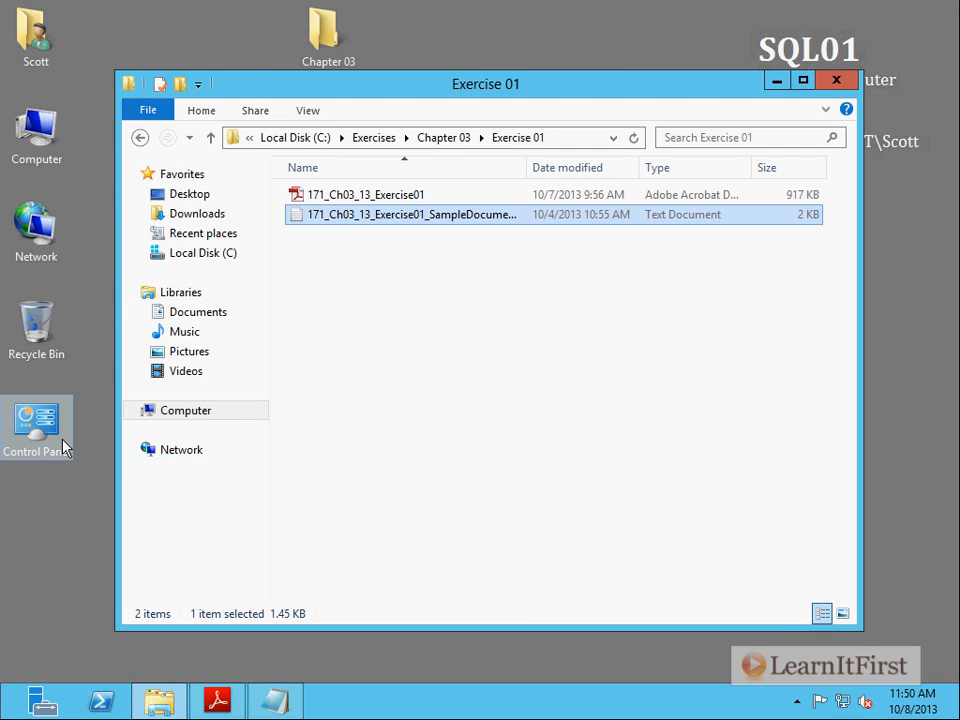
- Show Control Panel's System page with the i7-2600K CPU, 8 GB RAM and SQL01 on learnitfirst.local
double_click(36, 428)
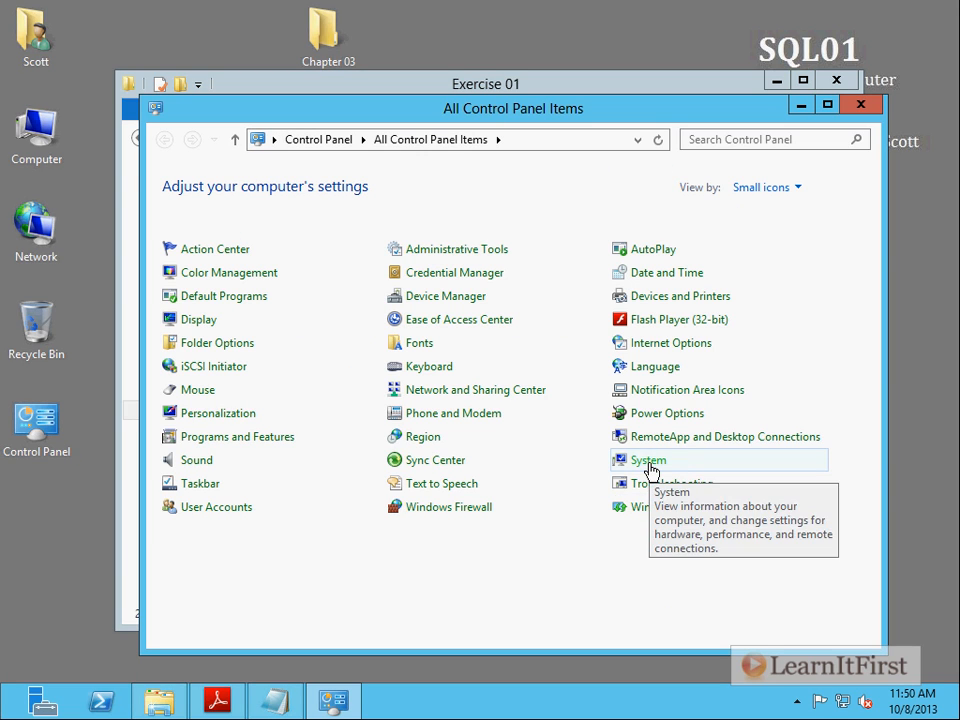
left_click(648, 458)
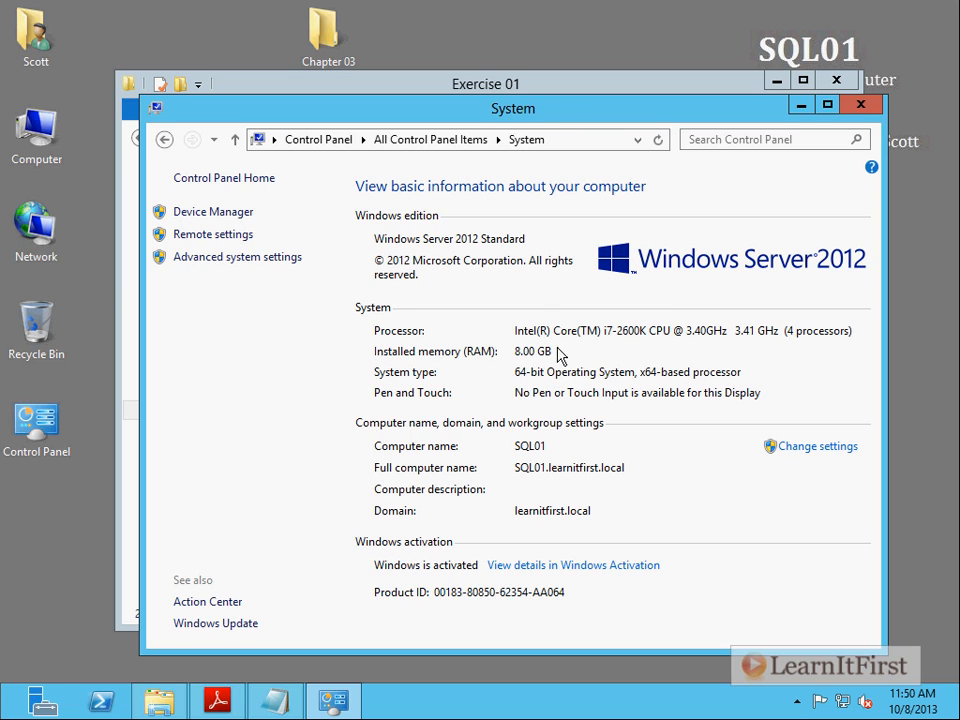
mouse_move(790, 498)
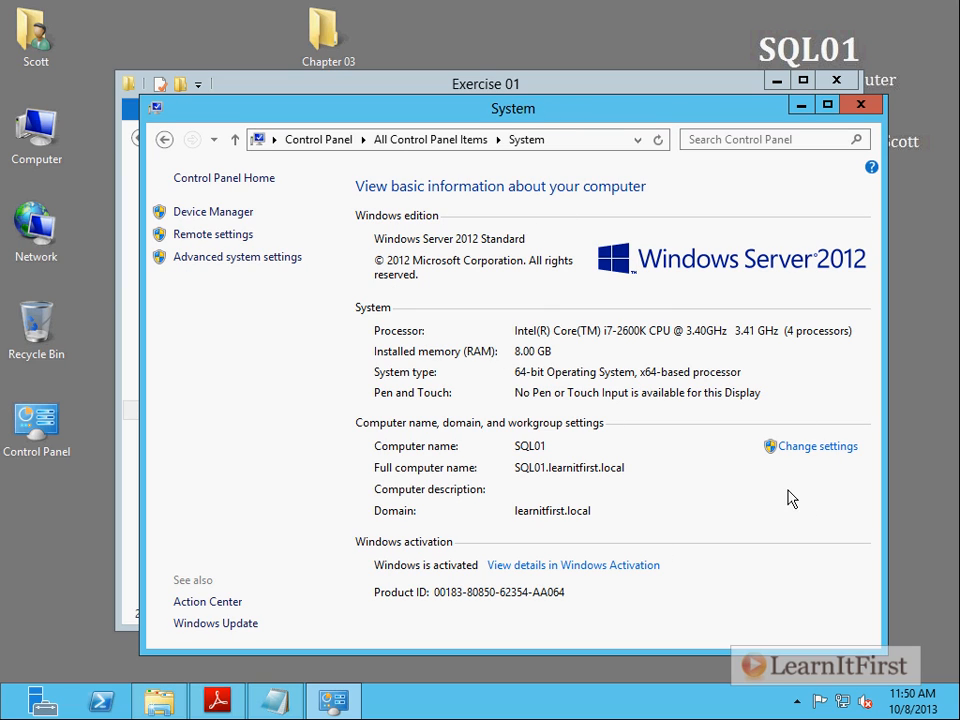
mouse_move(504, 96)
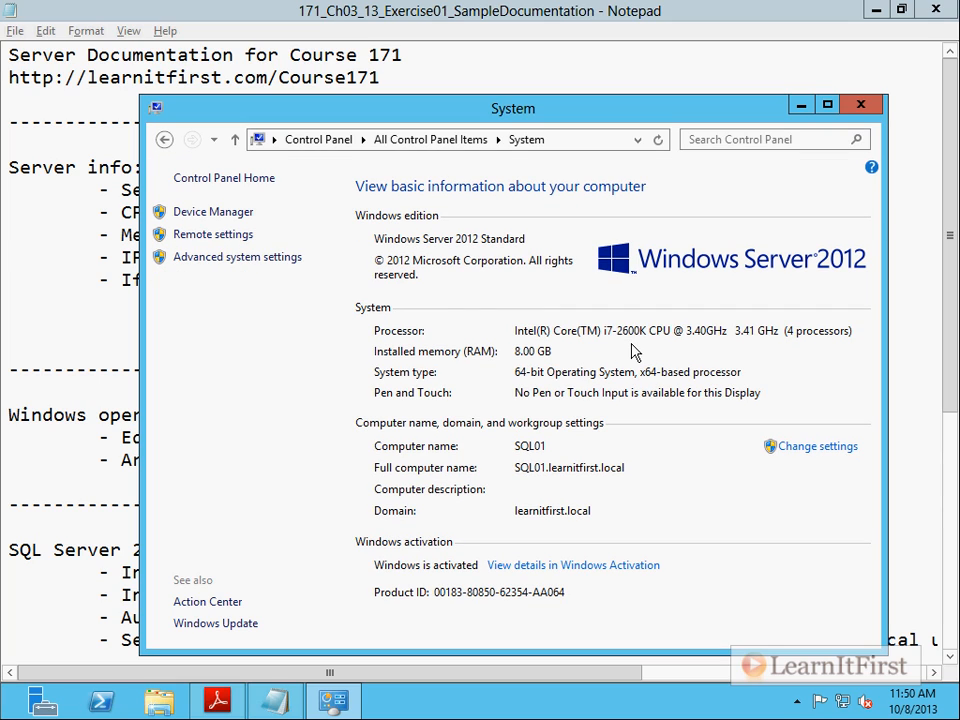
mouse_move(658, 352)
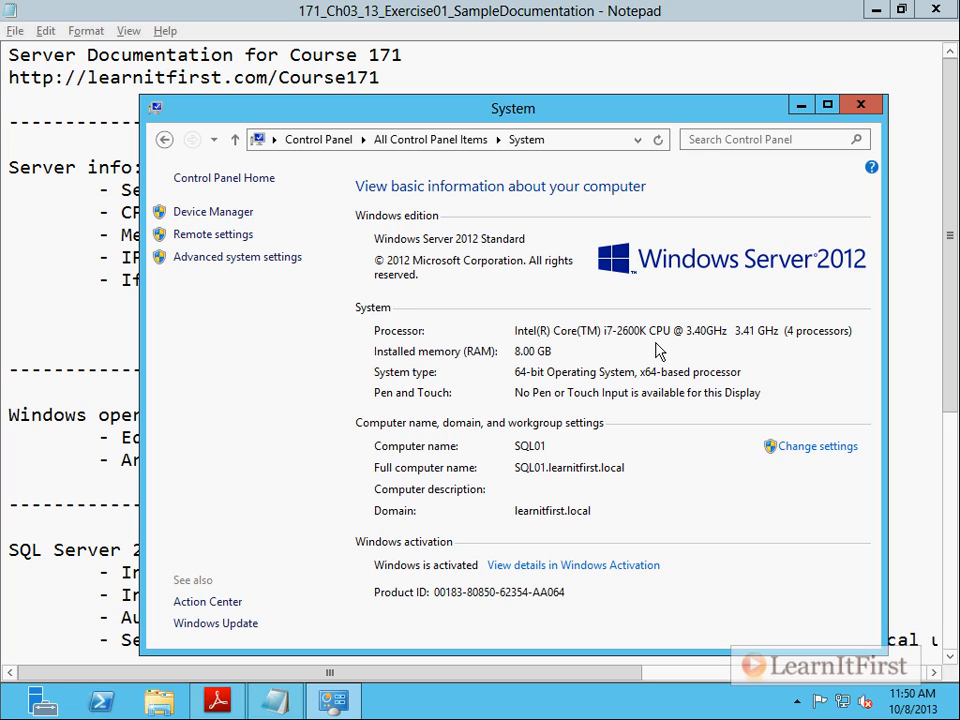
mouse_move(804, 348)
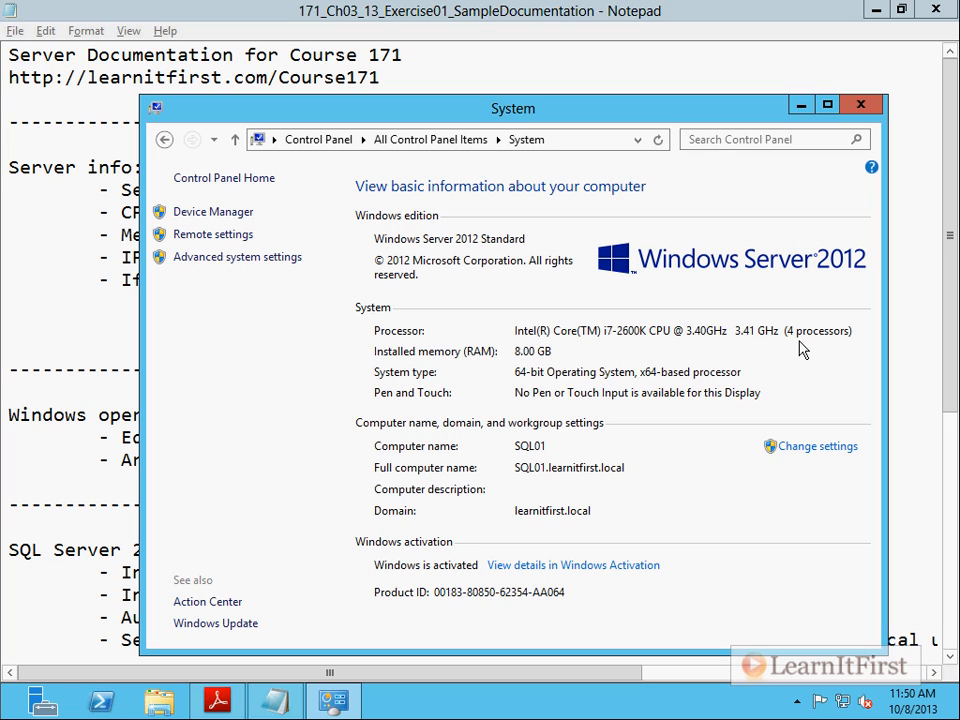
mouse_move(792, 356)
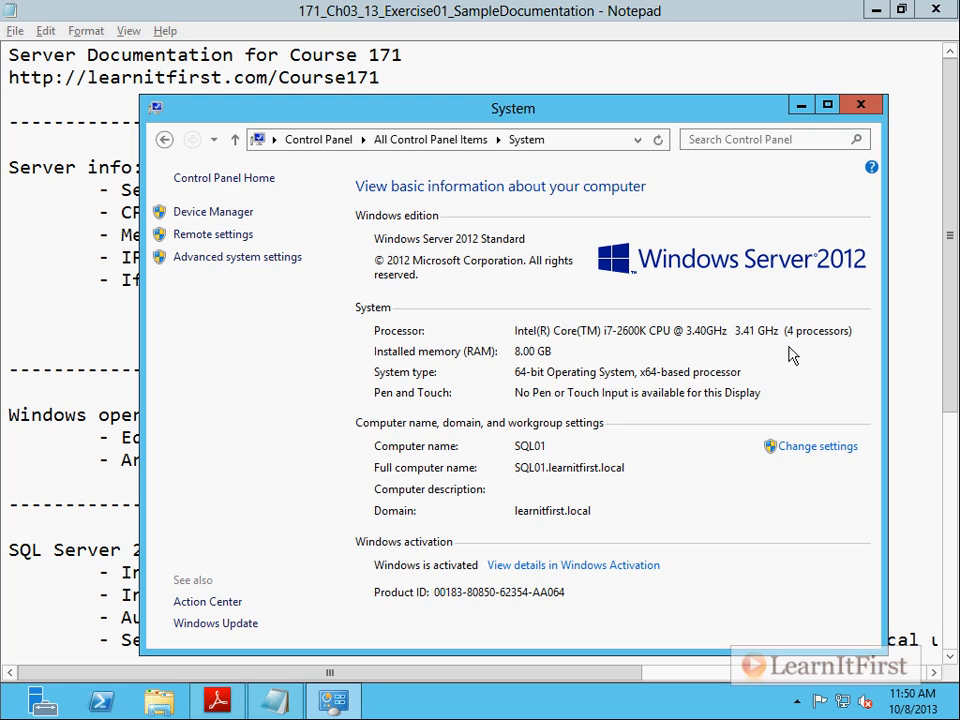
- Fill in the CPU line as 'Intel i7-2600k (4)' and the Memory line as 8GB in the documentation file
left_click(860, 104)
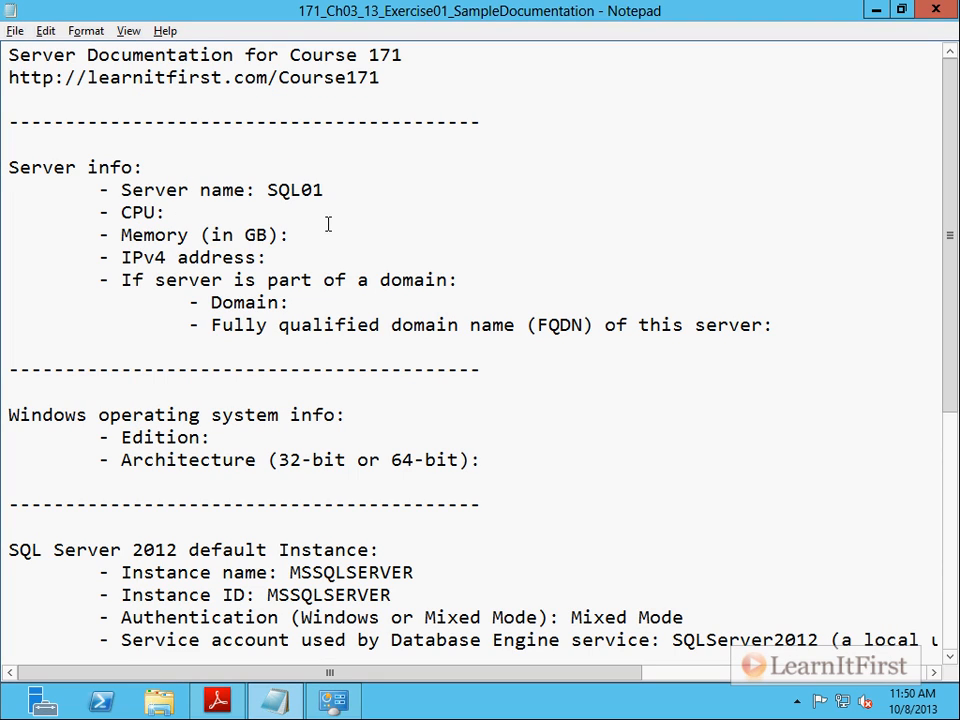
type("Intel i7")
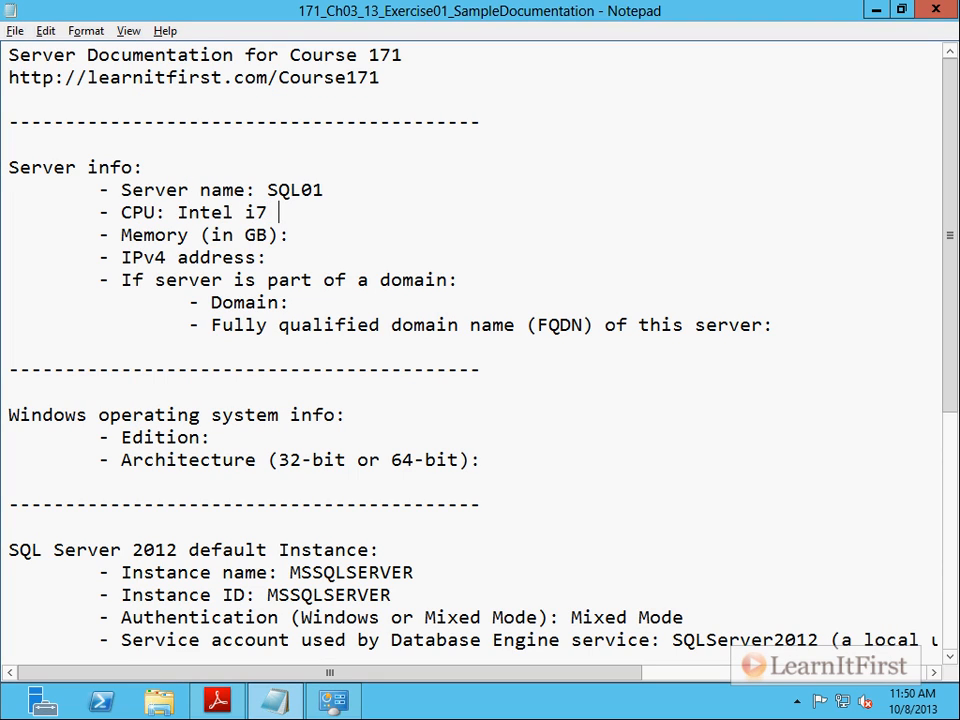
type("-26")
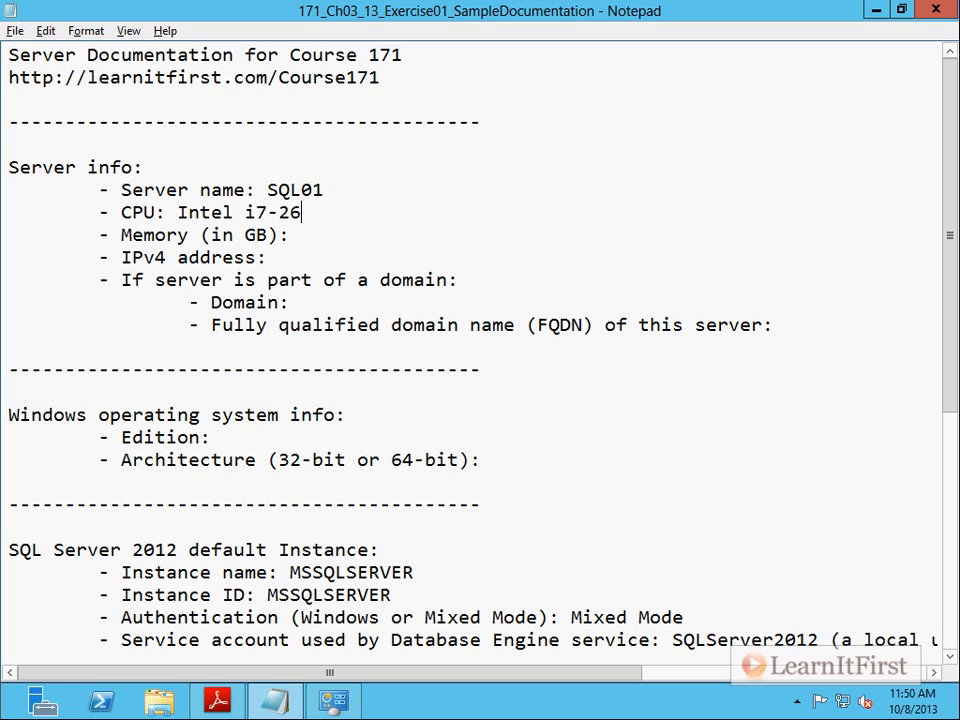
type("00k (4")
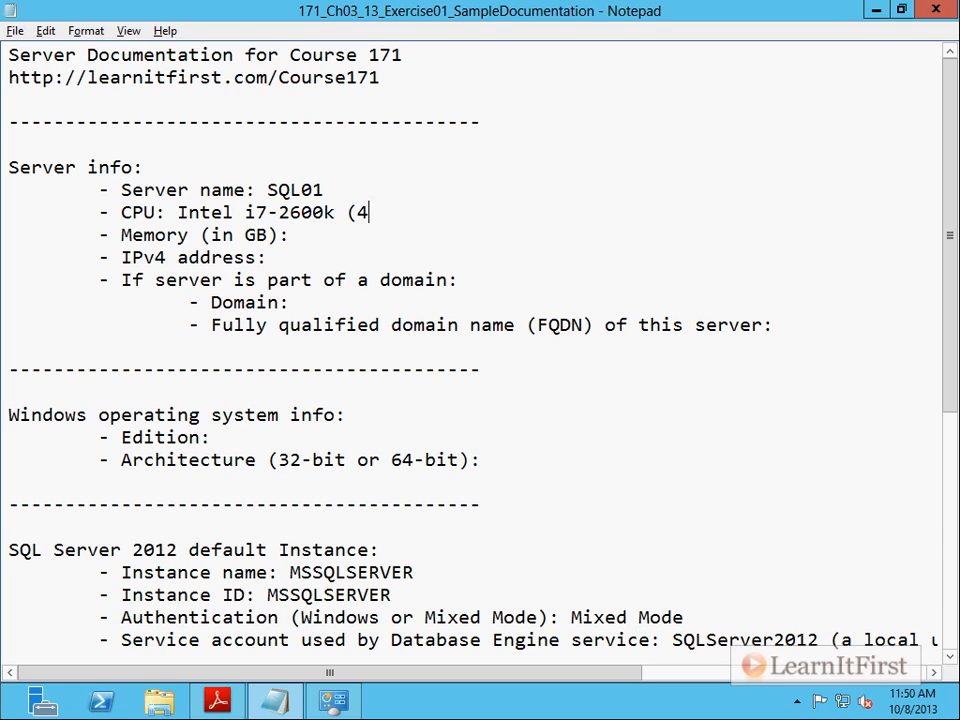
type(")")
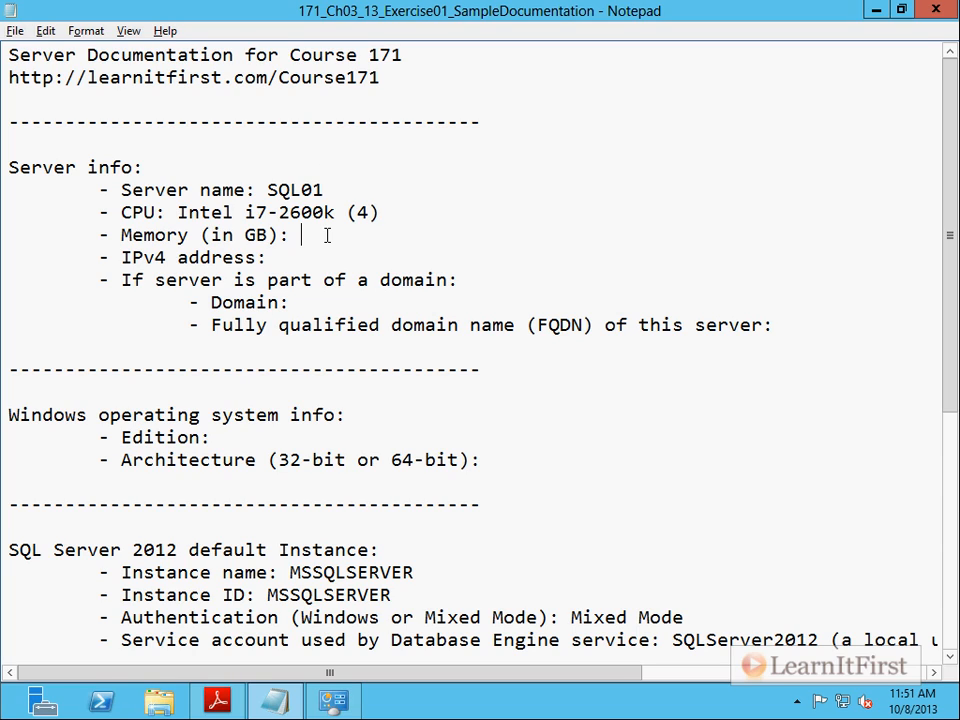
type("8GB")
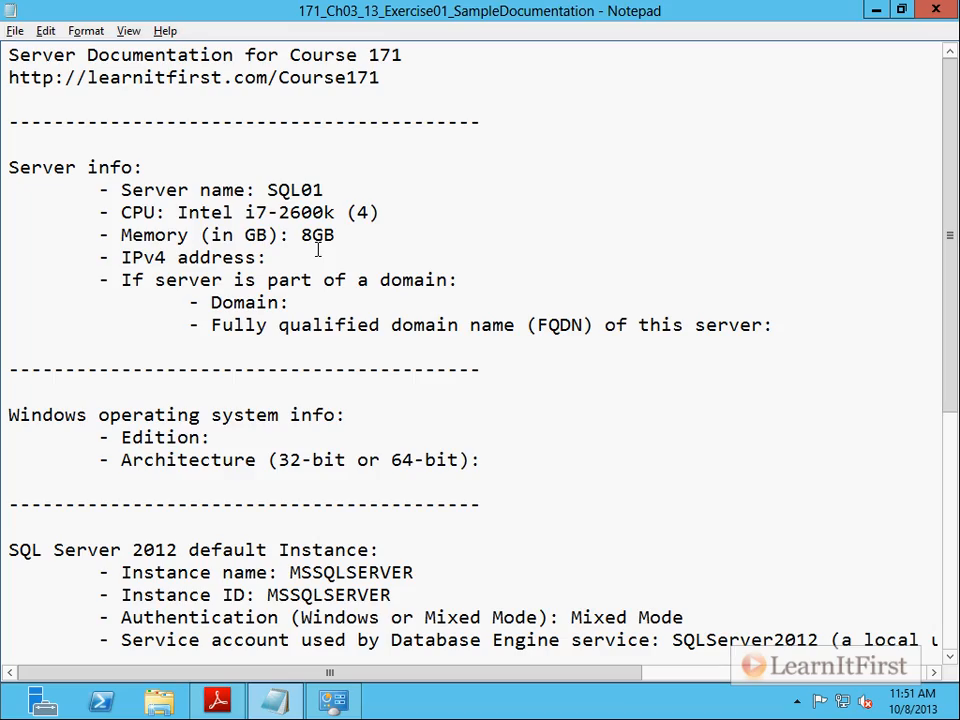
- Scroll through Steps 7–11 of the exercise PDF, settling on Step 10 about using ipconfig for the IPv4 address
left_click(216, 700)
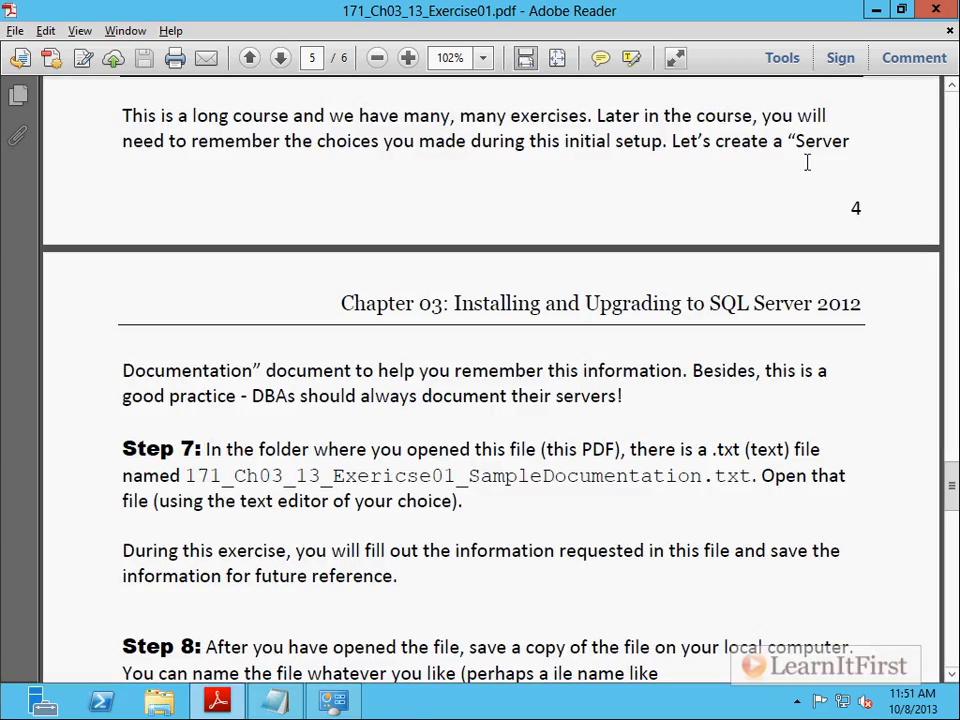
scroll("down", 3)
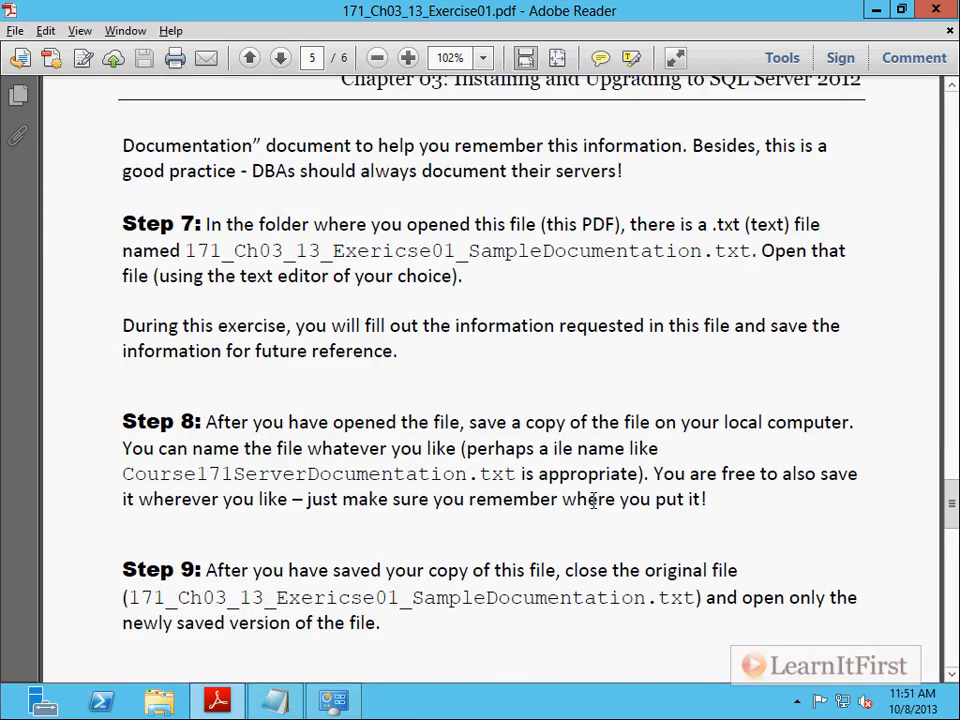
scroll("down", 3)
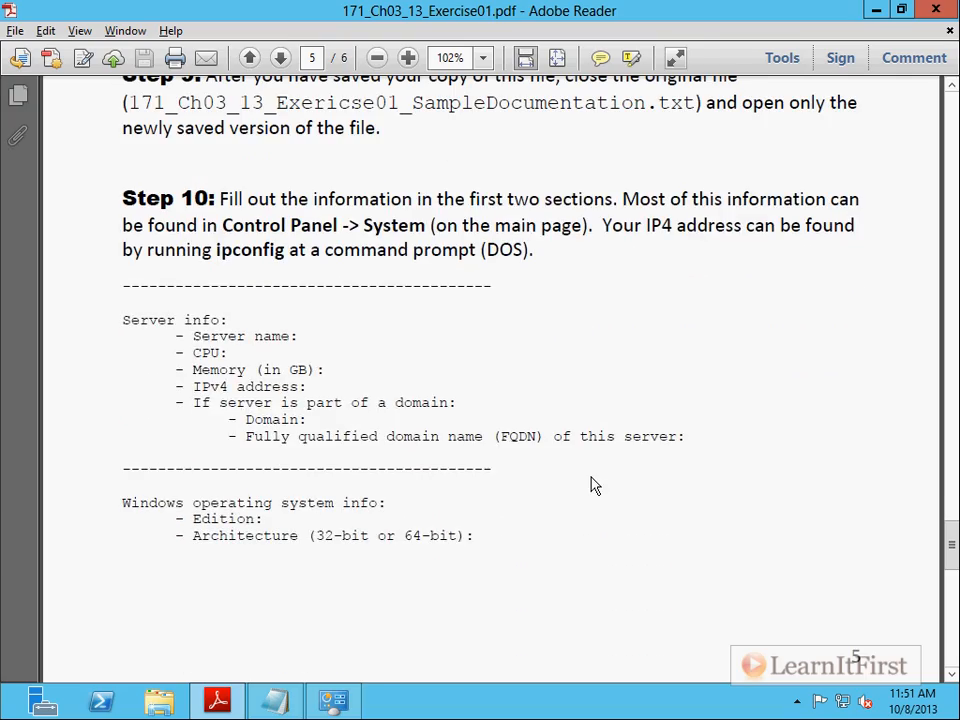
scroll("down", 3)
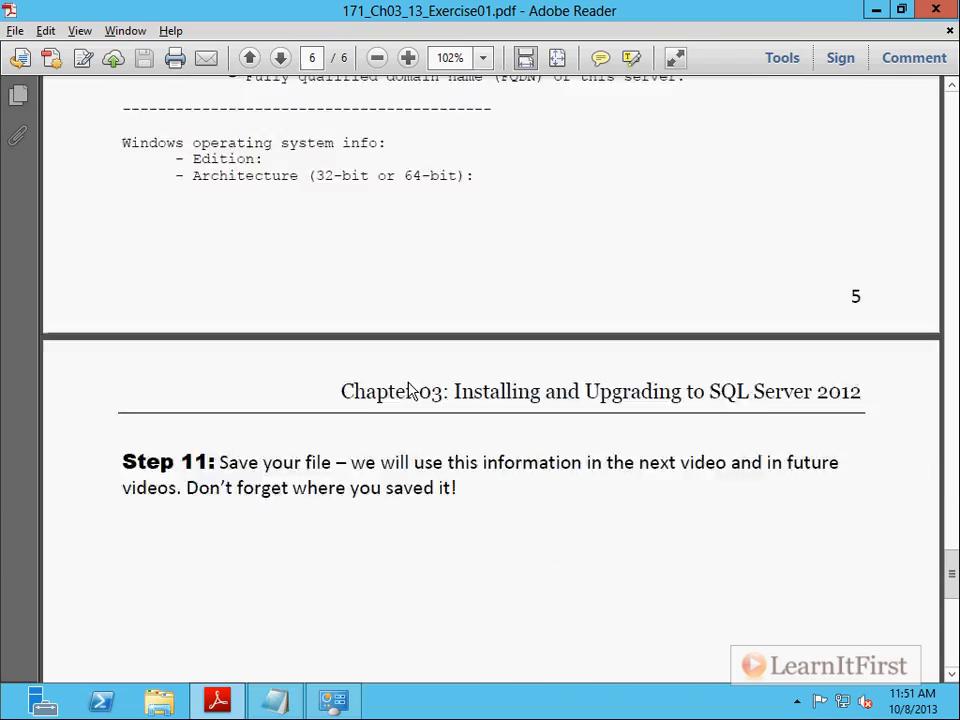
scroll("up", 3)
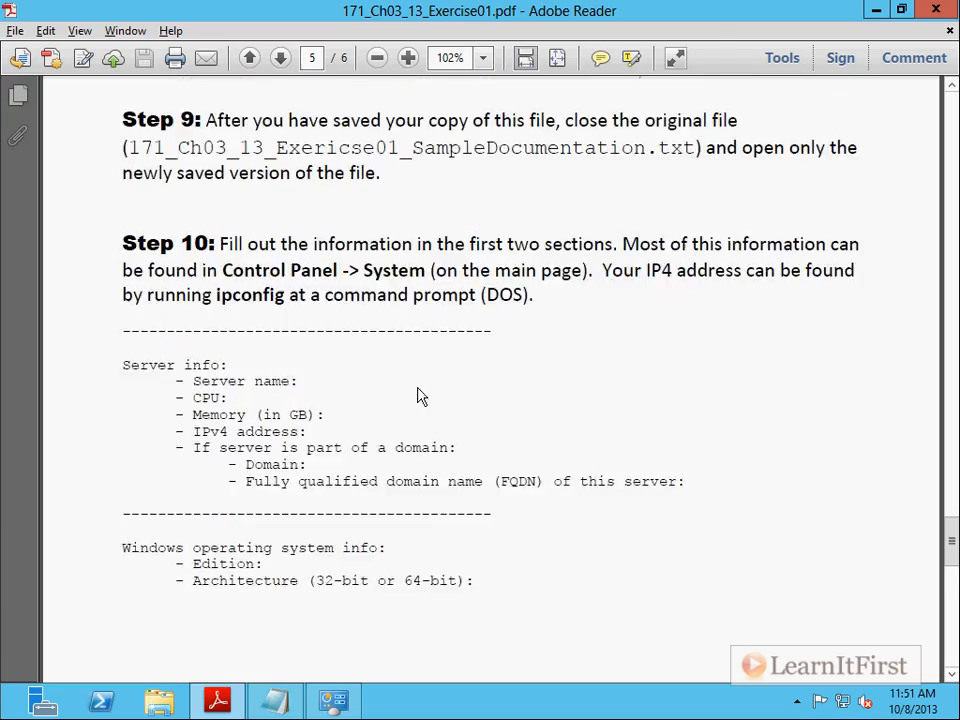
scroll("up", 3)
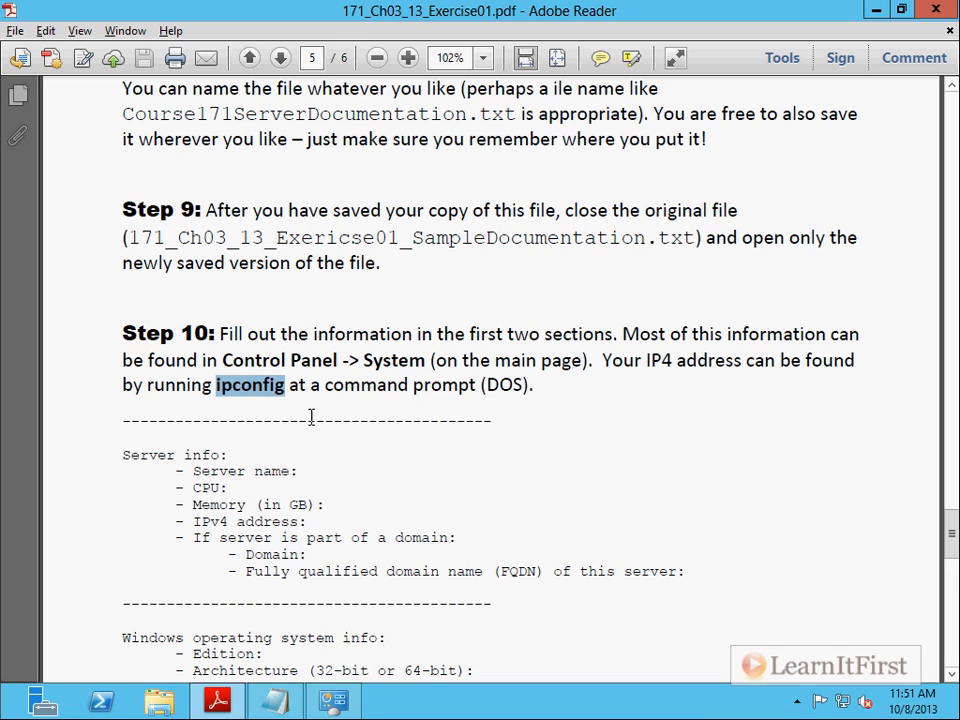
mouse_move(578, 432)
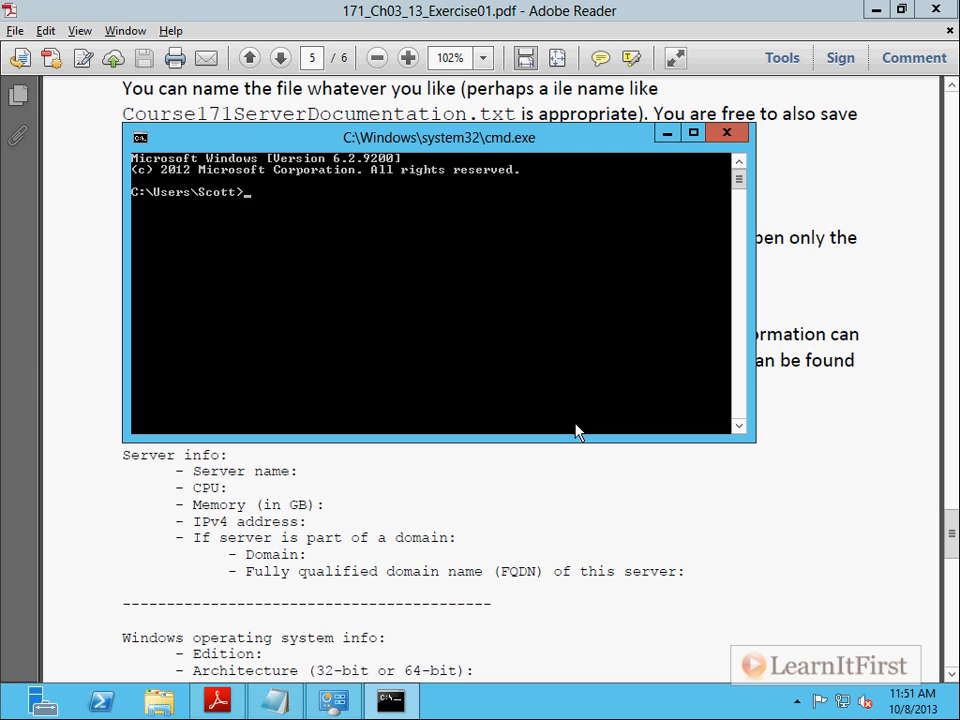
- Run ipconfig to read the IPv4 address 192.168.1.101, then put the window away
type("ipconfig")
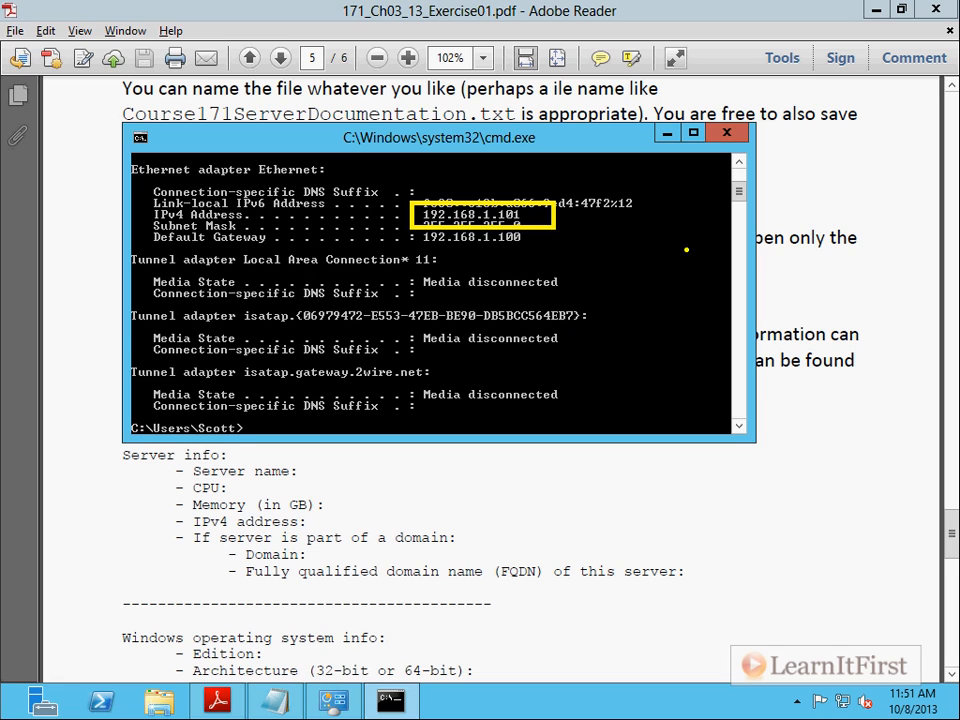
left_click(728, 132)
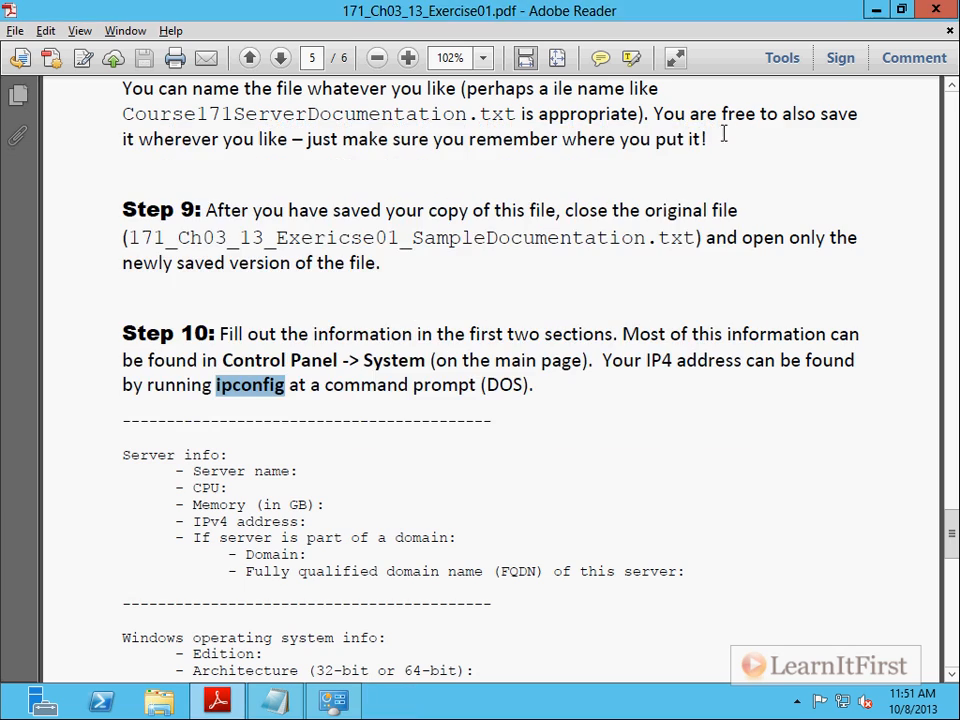
- Enter the IPv4 address (currently 192.168.0.101) in the documentation and select the wrong third octet
left_click(274, 700)
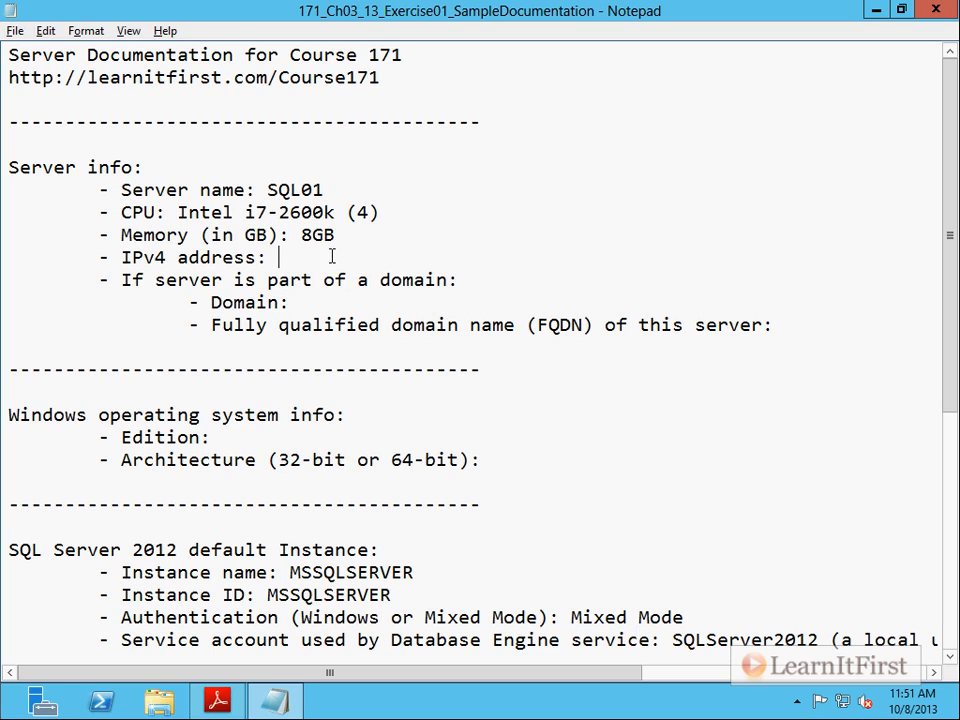
type("1923")
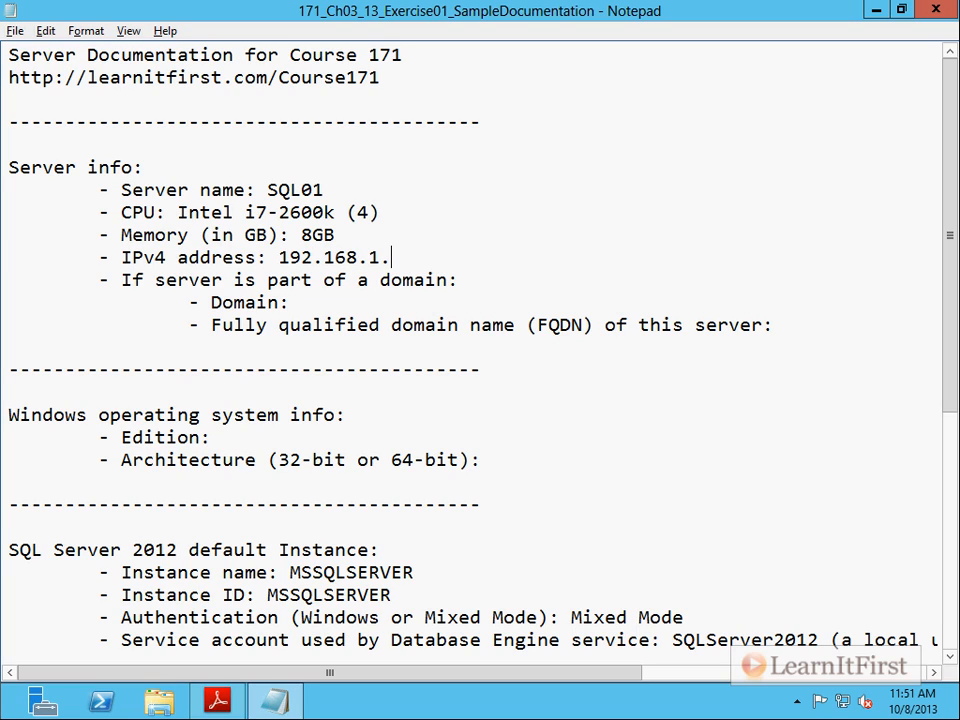
type("101")
type("ipconf")
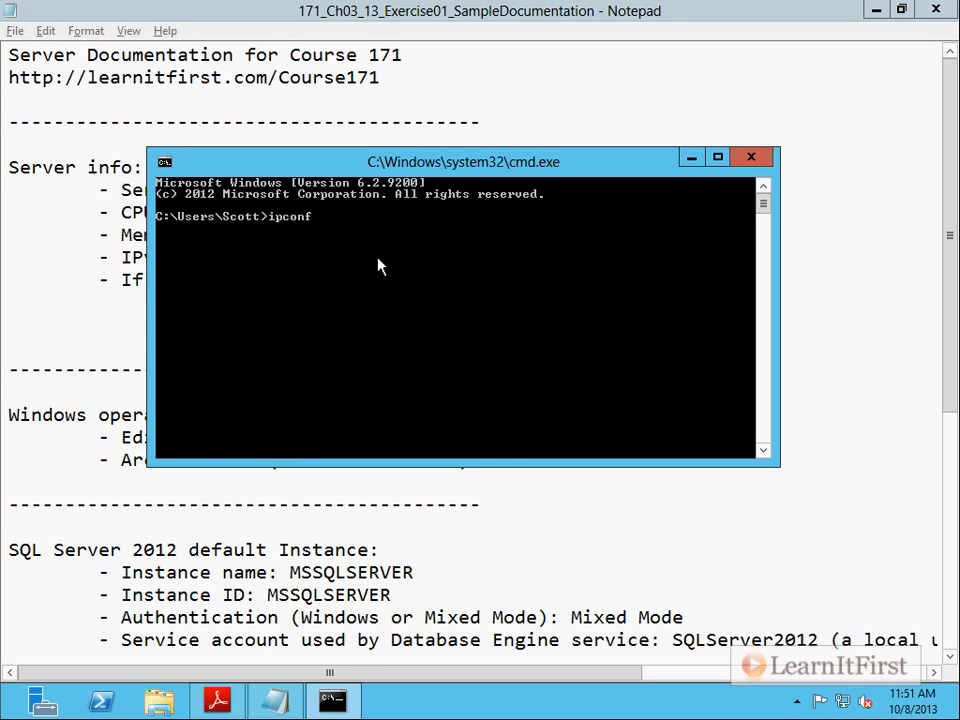
left_click(752, 156)
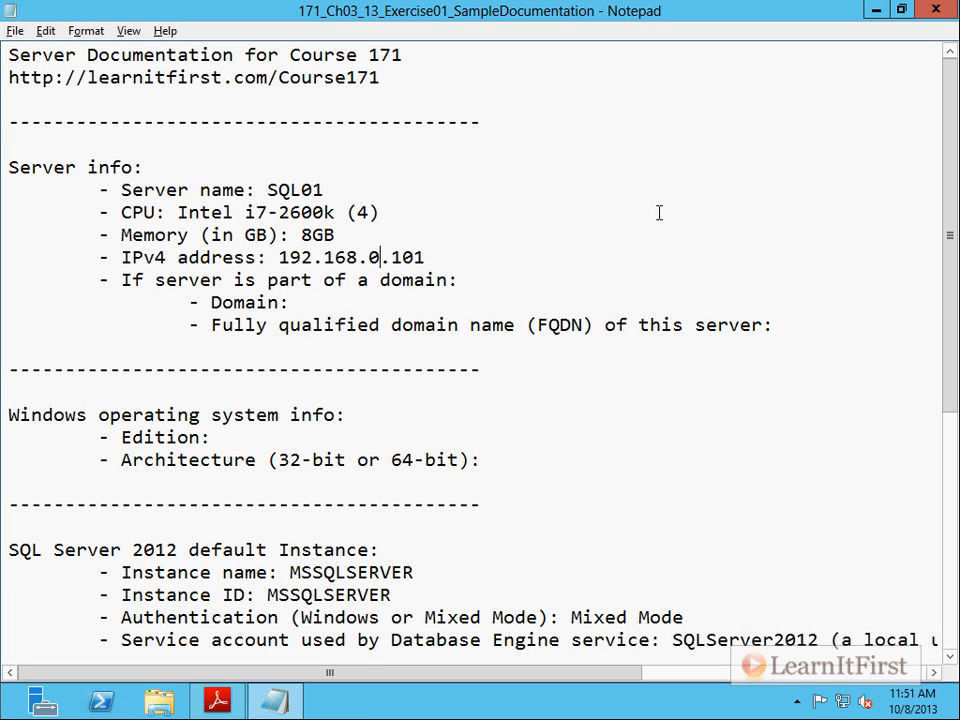
double_click(372, 256)
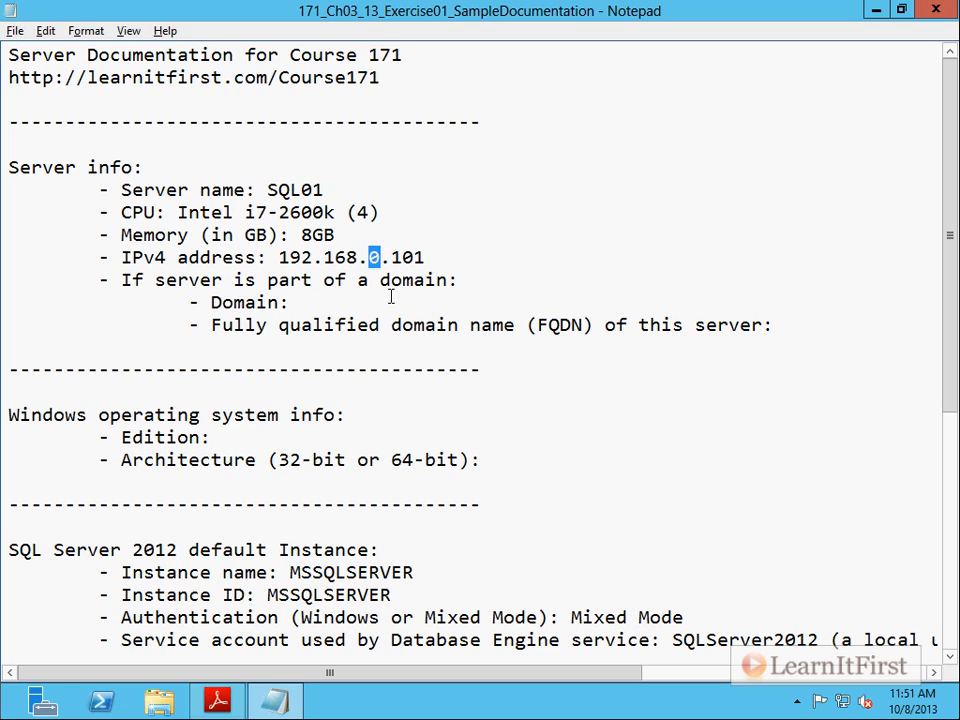
- Fill in domain learnitfirst.local and FQDN sql01.learnitfirst.local
type("le")
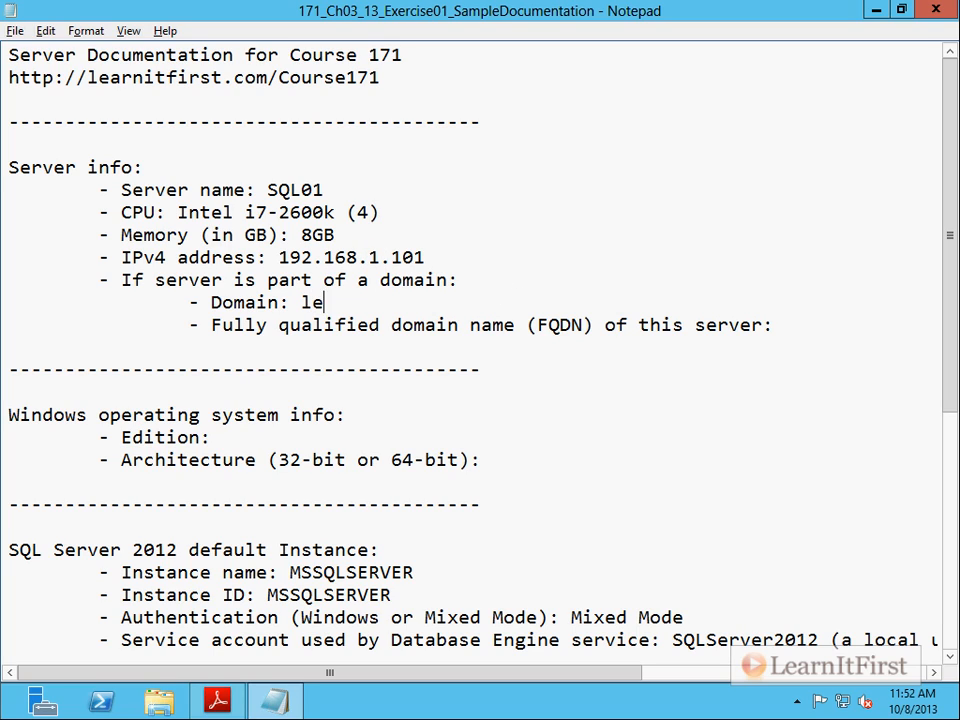
type("arnitfirst.local")
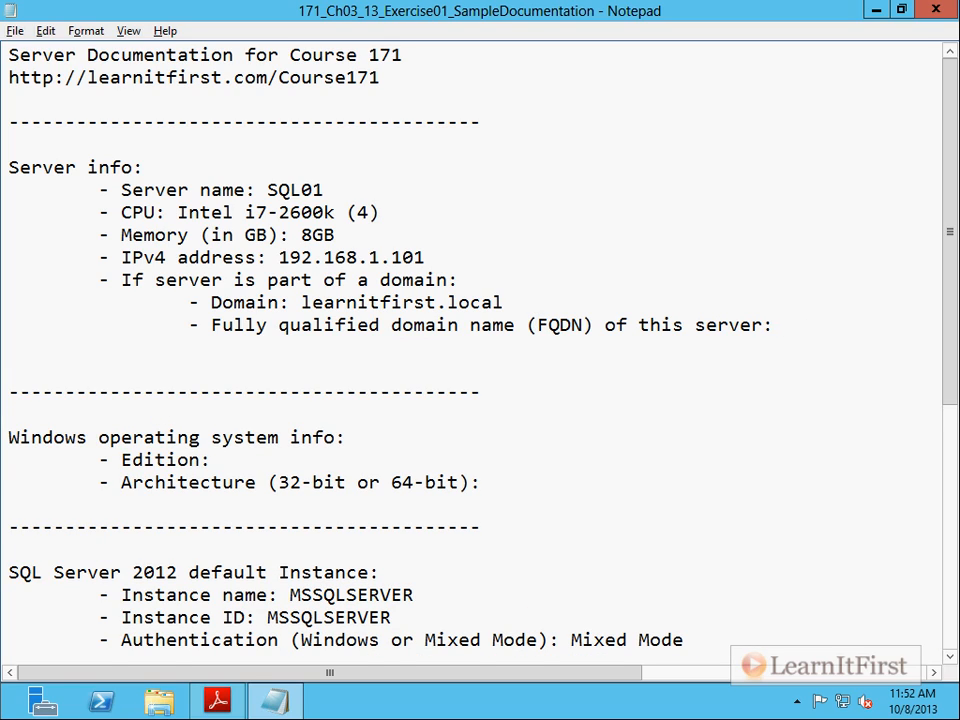
type("sql01.")
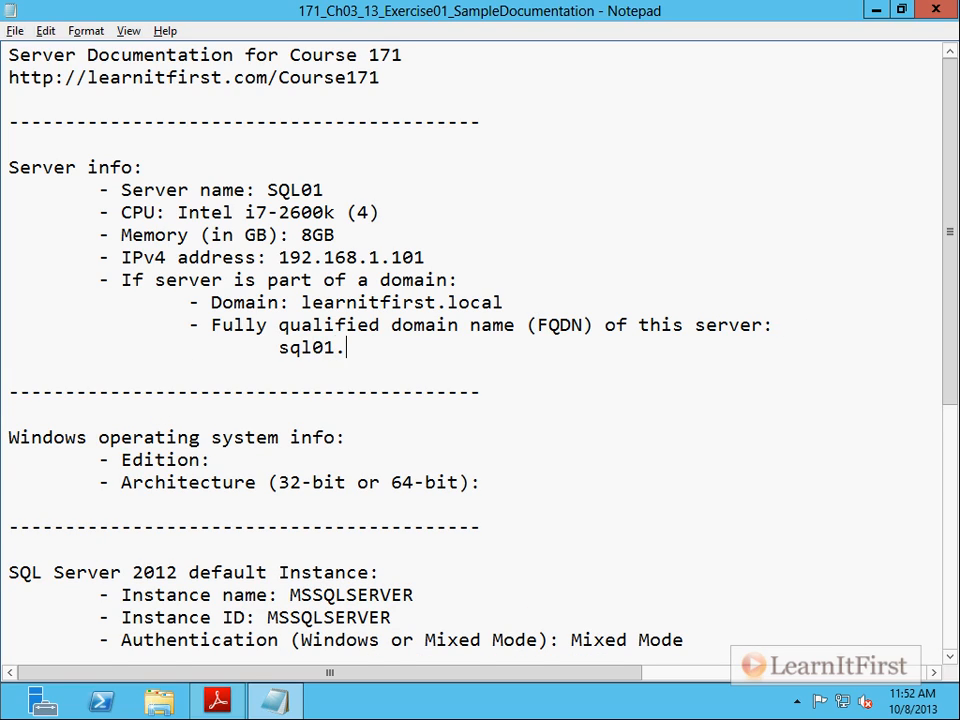
type("learnitfirst.local")
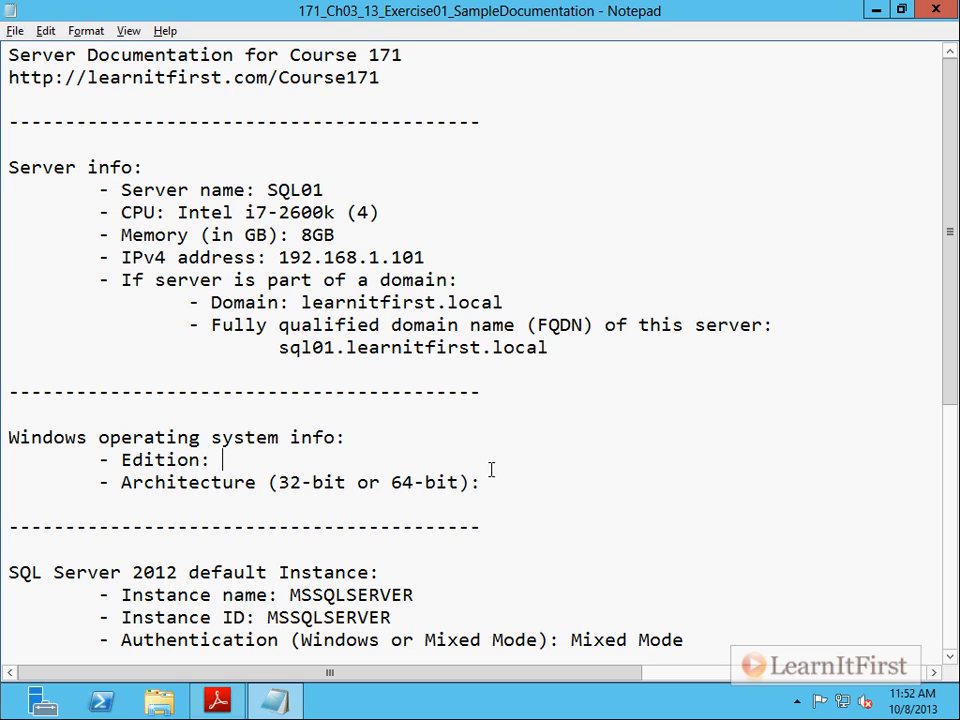
- Fill in edition 'Windows 2012 Server Standard Edition' and architecture x64, moving to the SQL Server section
type("Wi")
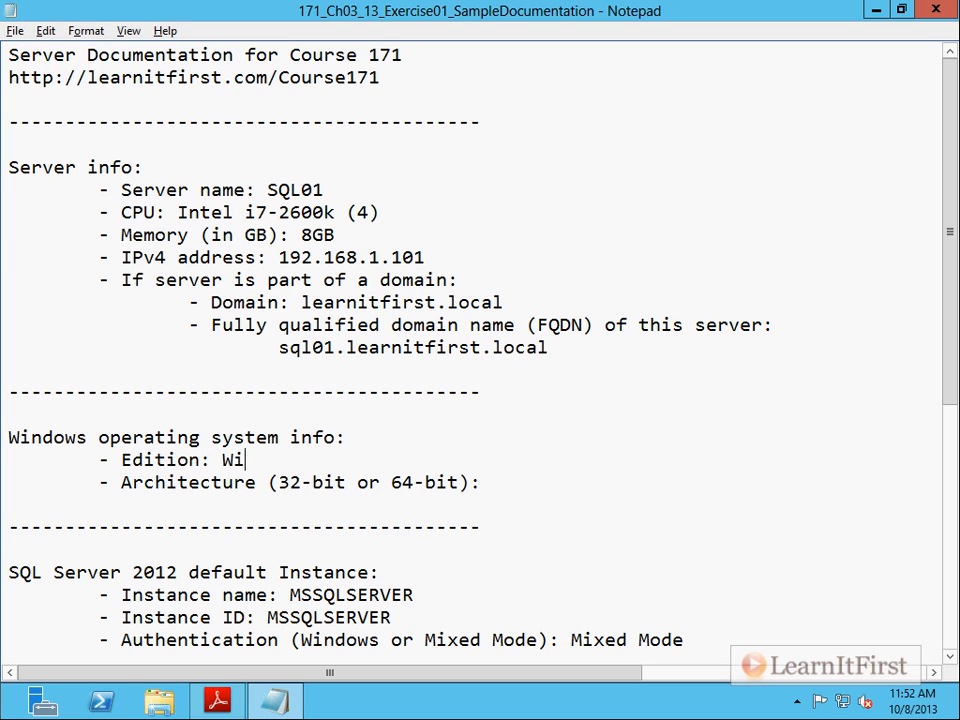
type("ndows 2012 Ser")
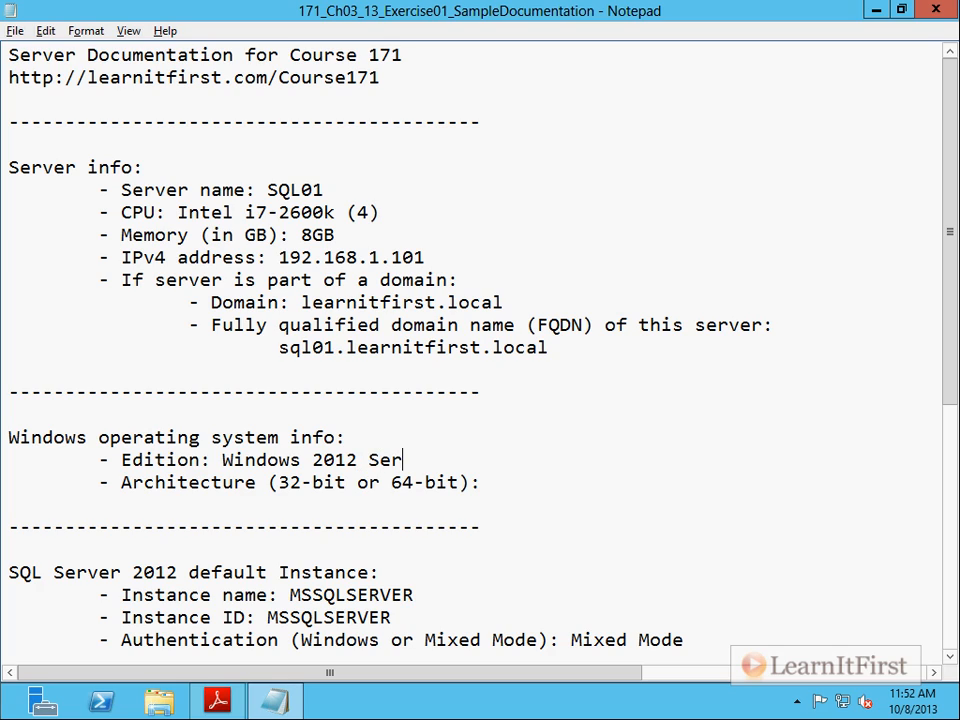
type("ver Standard")
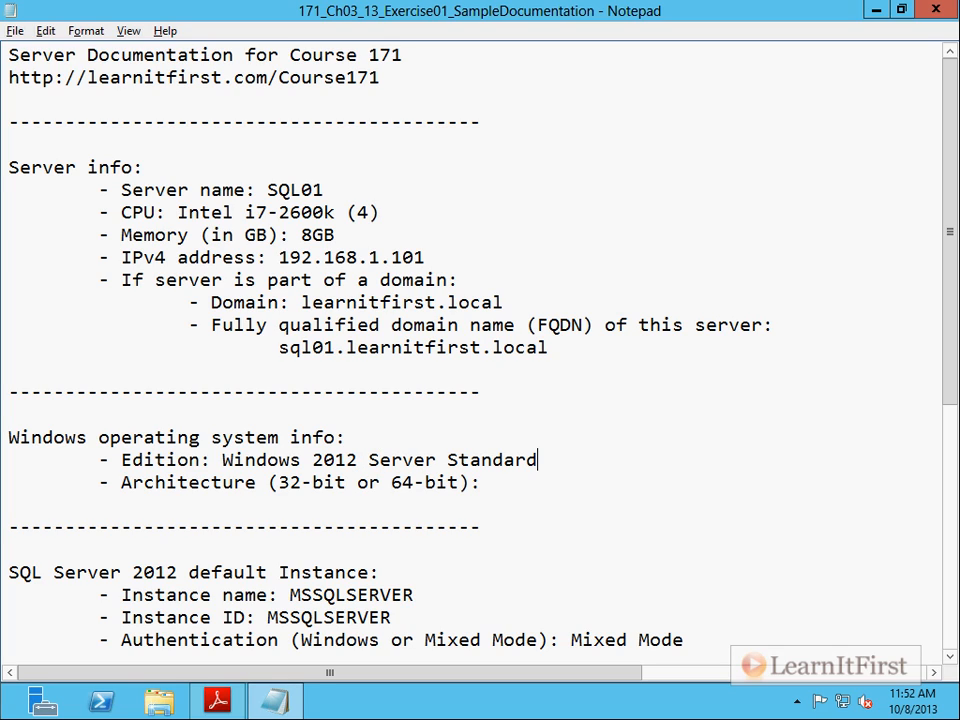
type("Edition")
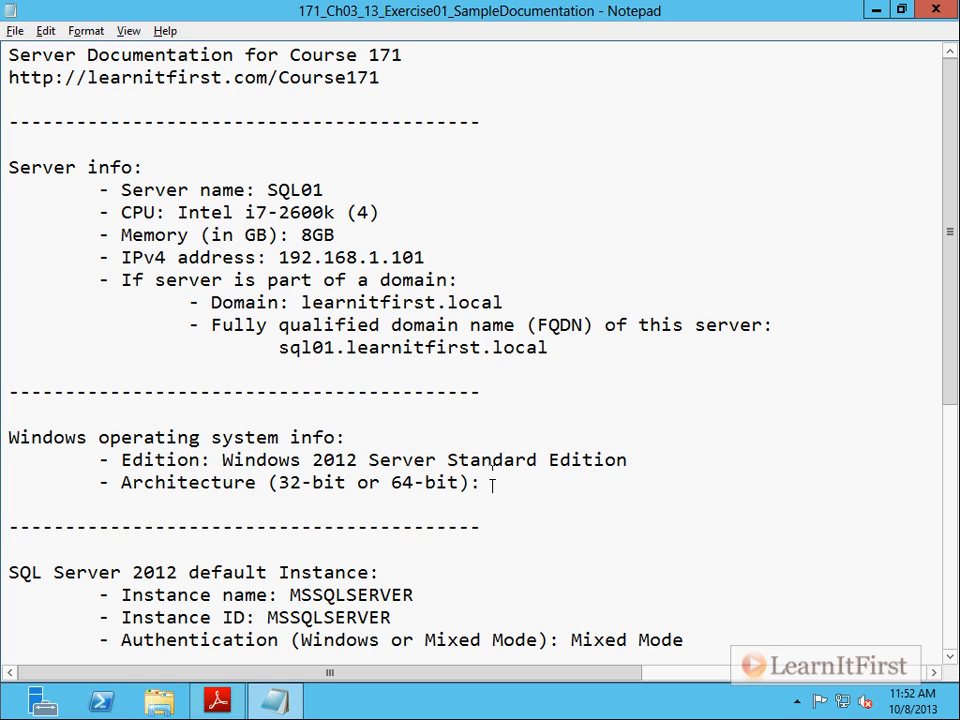
type("x64")
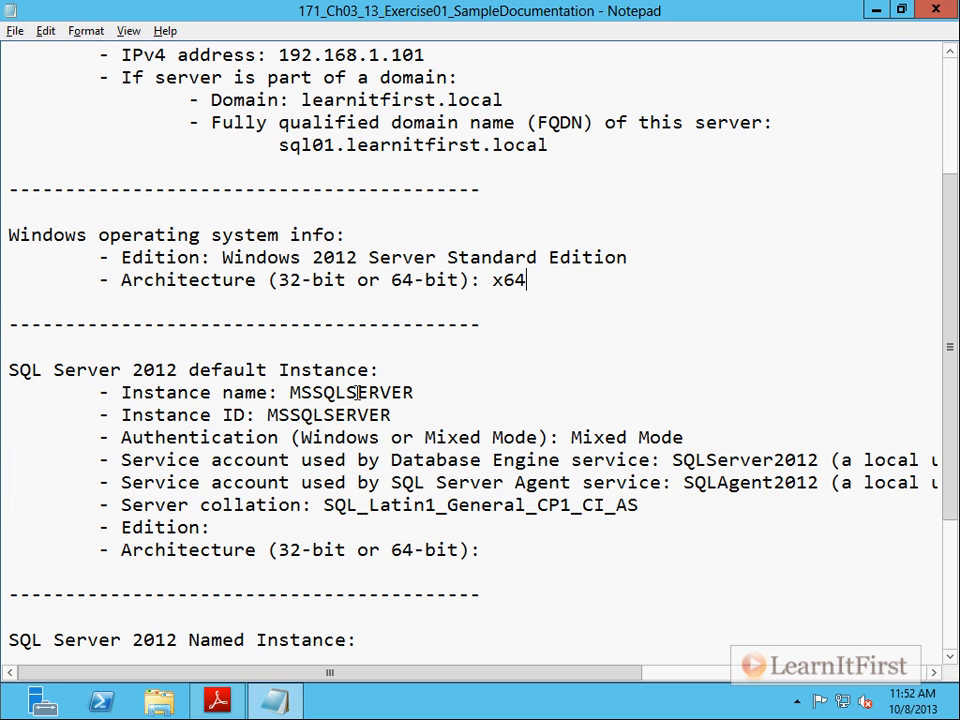
scroll("down", 3)
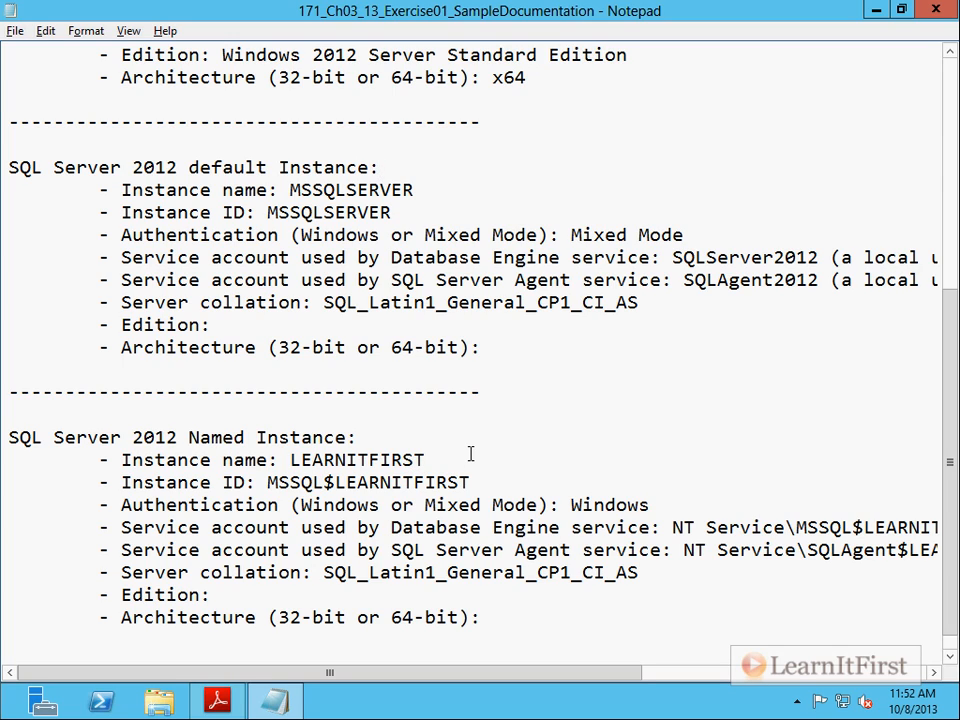
left_click(380, 168)
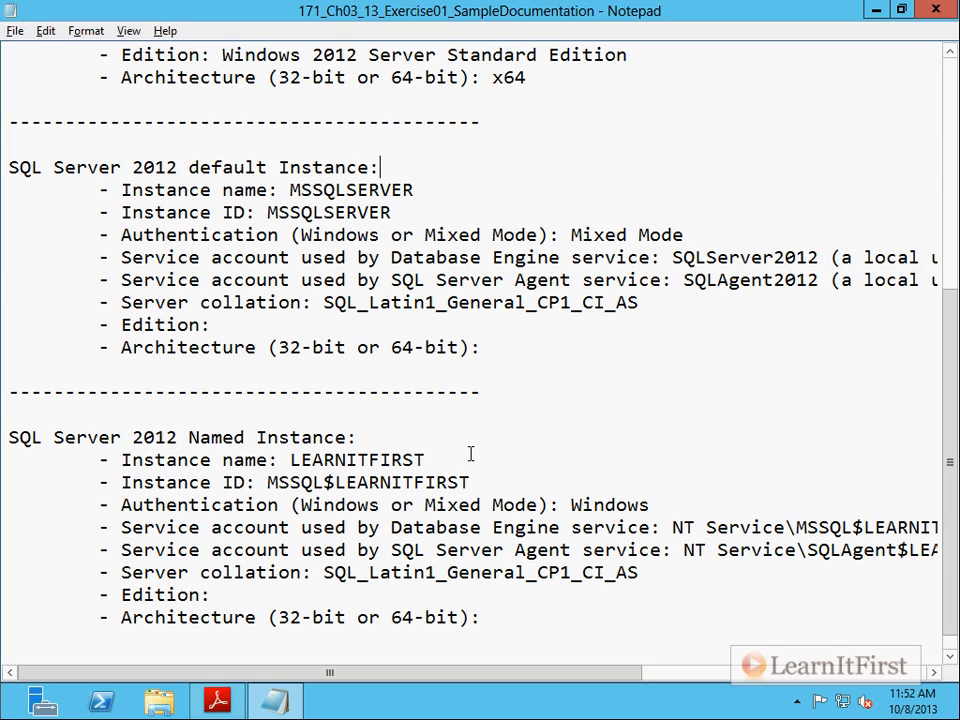